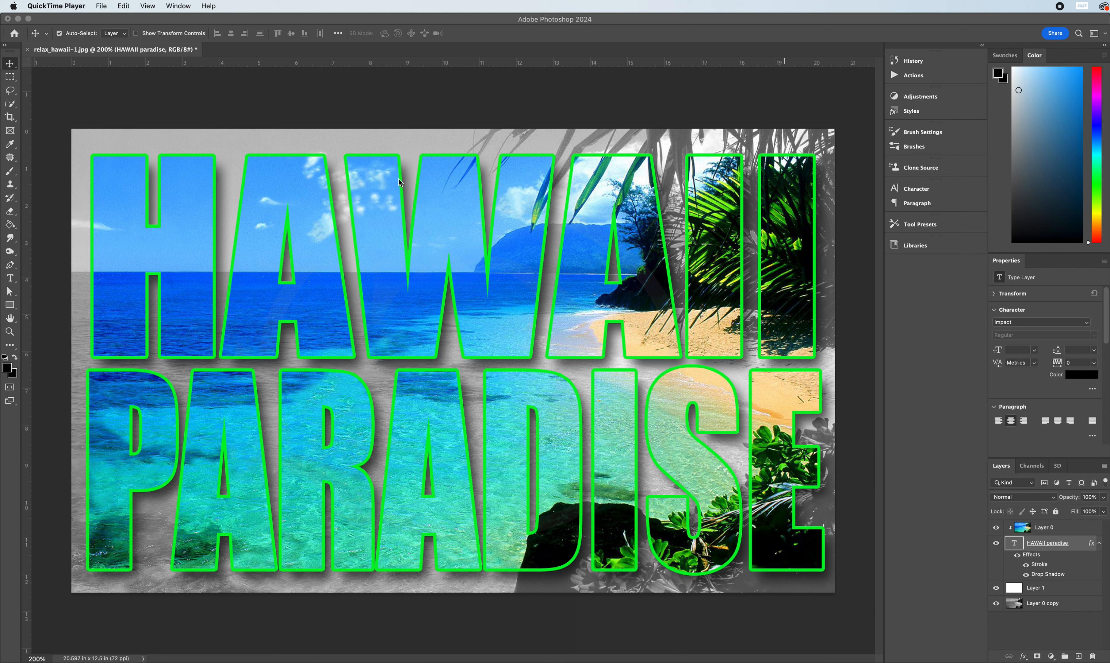
{"action": "mouse_move", "coordinate": [606, 252]}
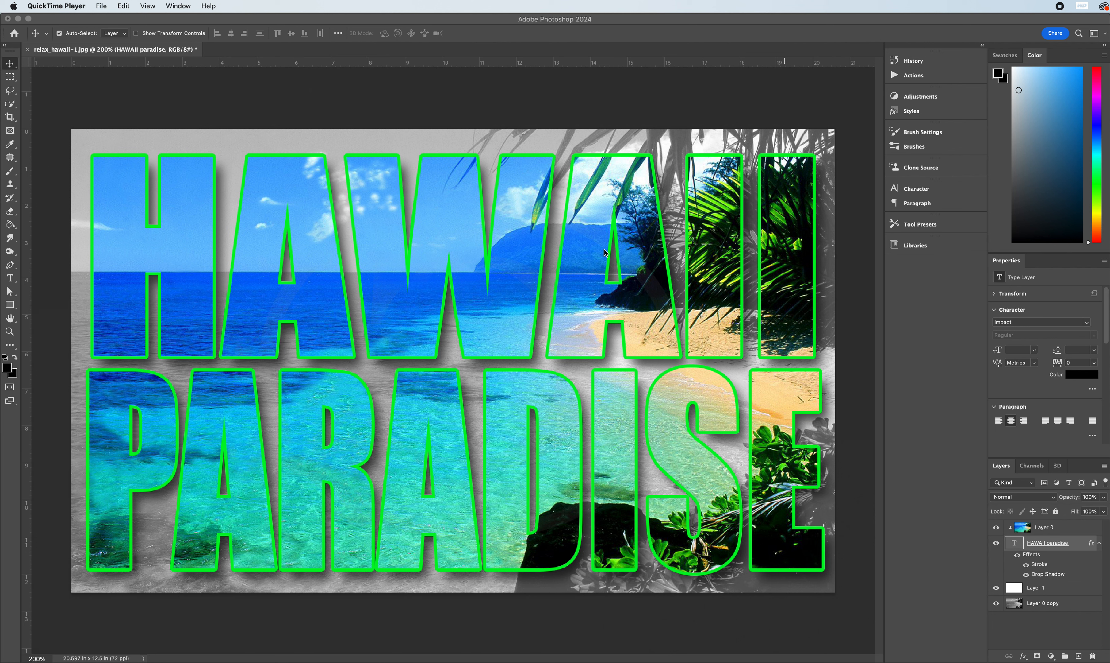
{"action": "mouse_move", "coordinate": [592, 252]}
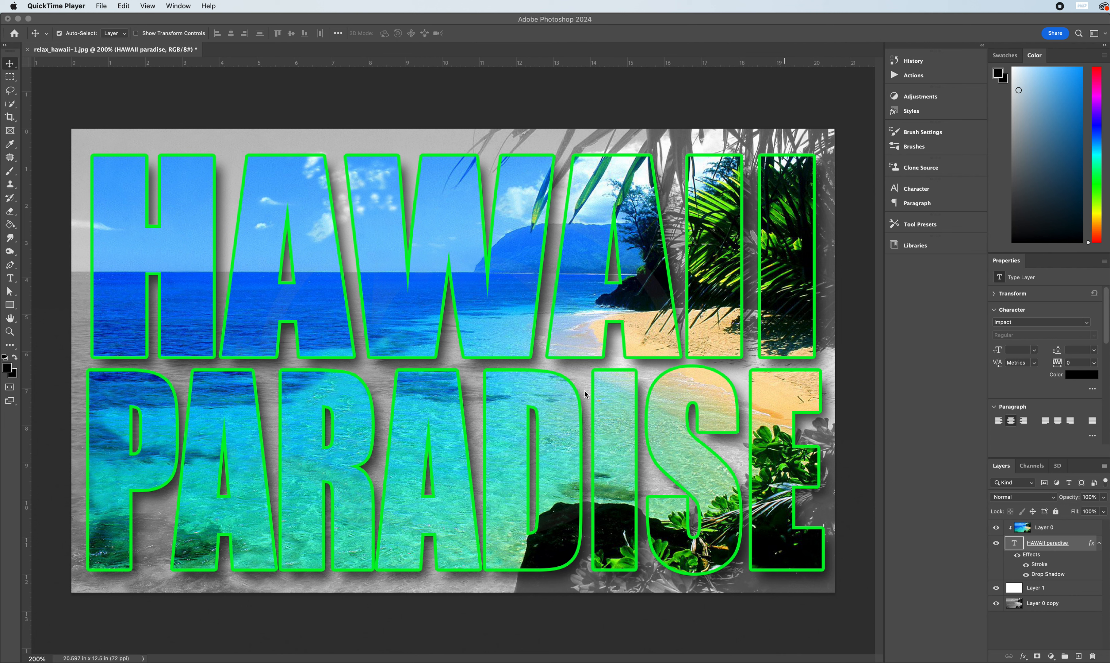
{"action": "mouse_move", "coordinate": [518, 388]}
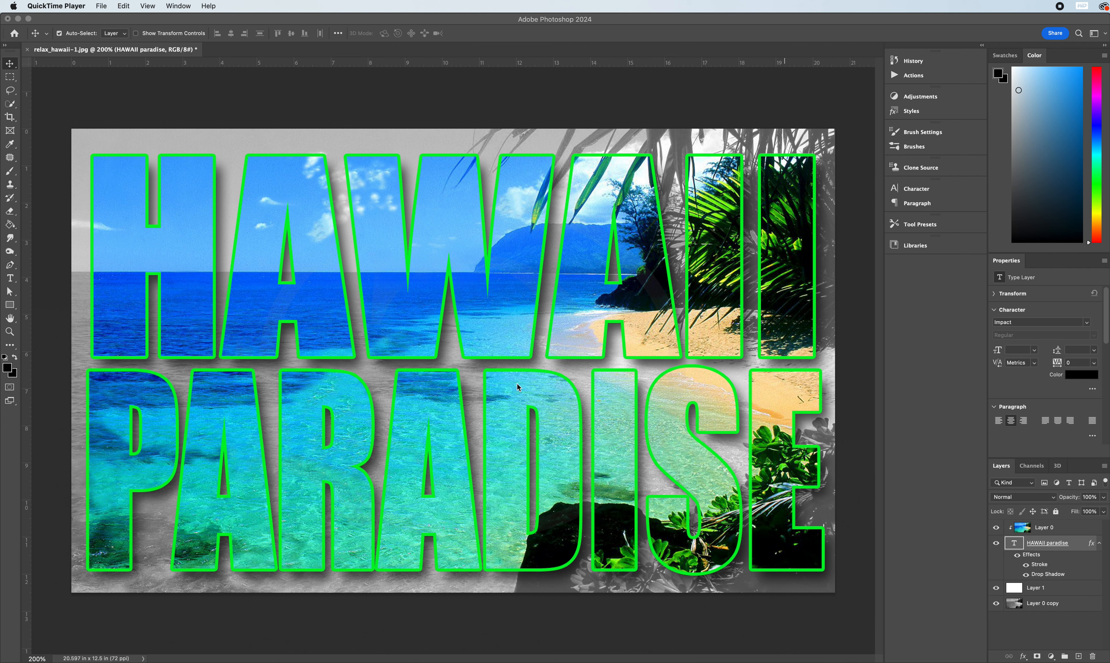
{"action": "mouse_move", "coordinate": [568, 452]}
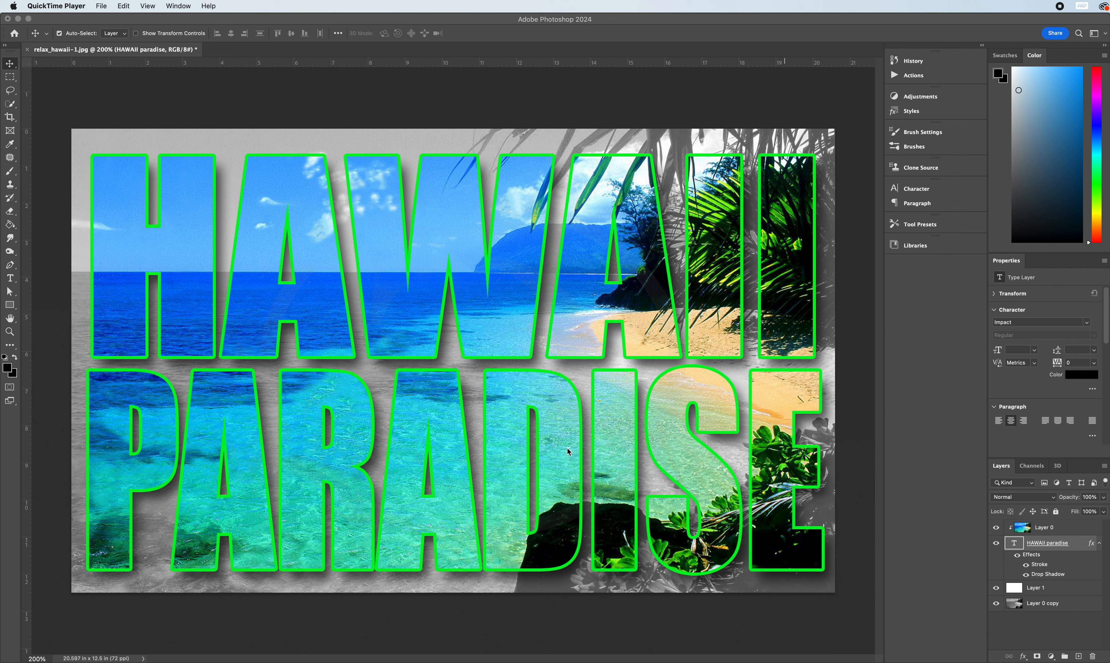
{"action": "mouse_move", "coordinate": [493, 319]}
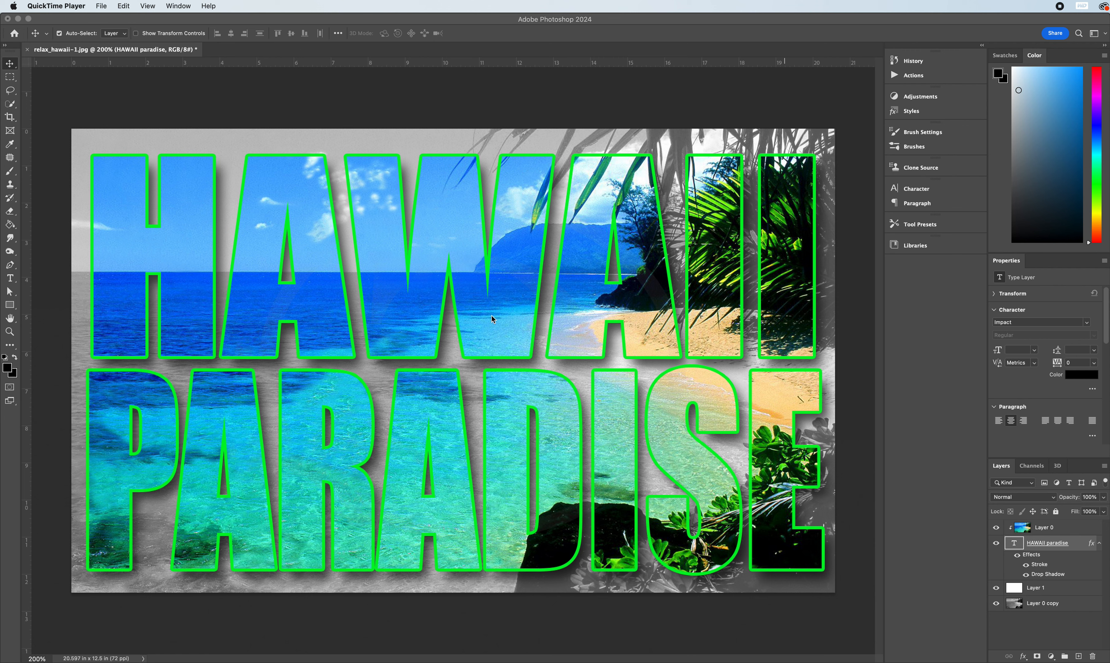
{"action": "mouse_move", "coordinate": [242, 133]}
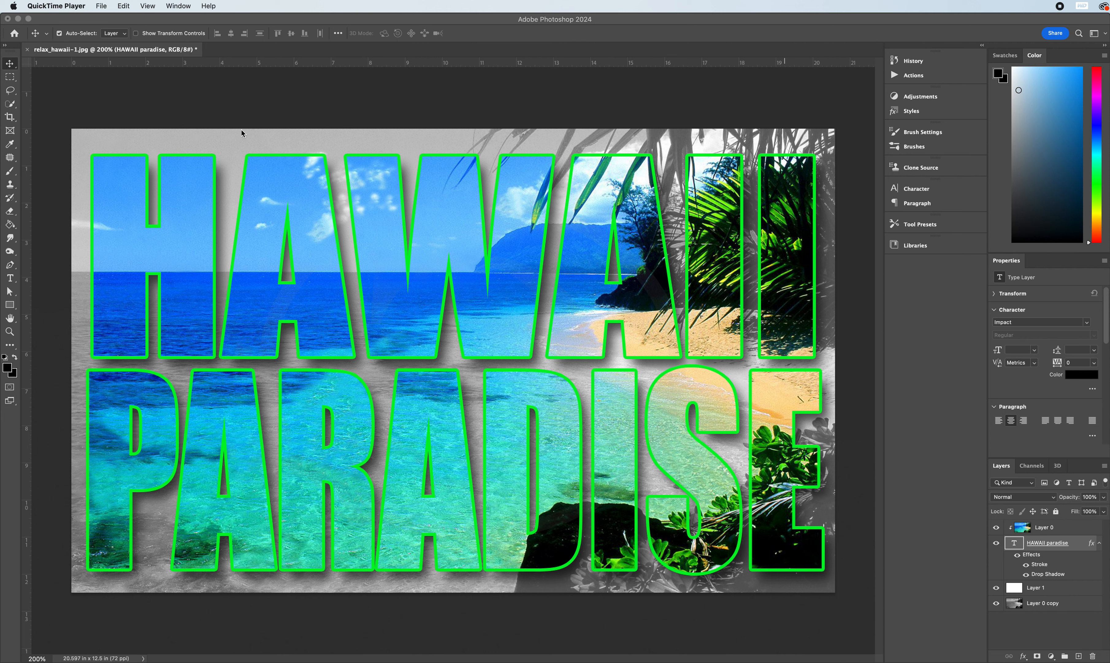
{"action": "mouse_move", "coordinate": [130, 64]}
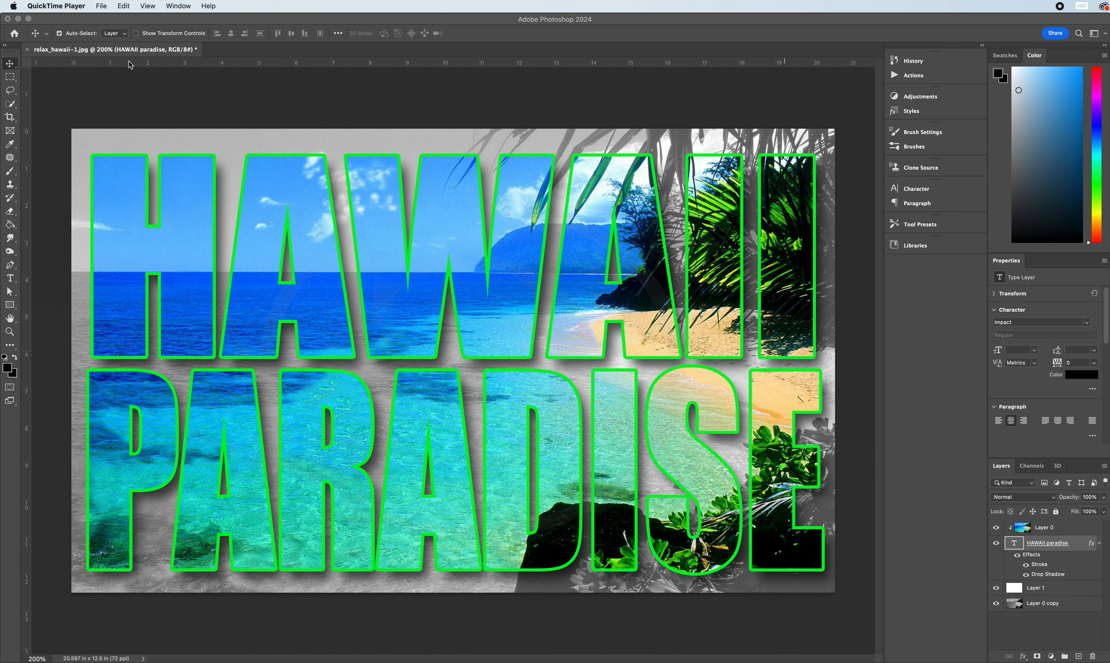
{"action": "mouse_move", "coordinate": [102, 18]}
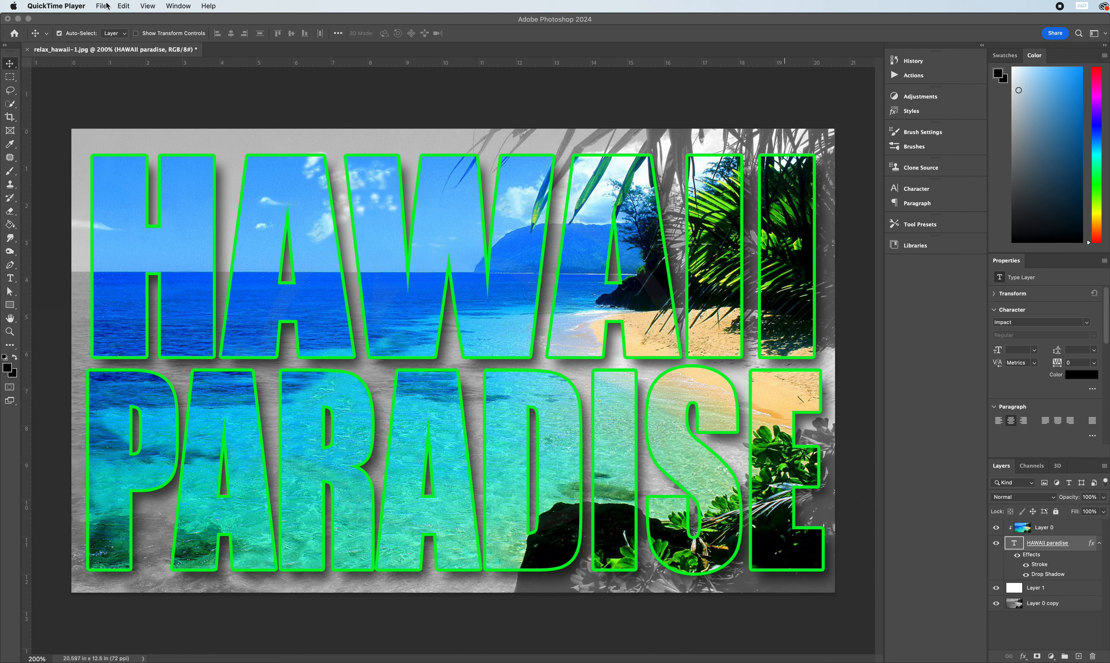
Open ALL YOU NEED IS LOVE TEMPLATE.psd from the File menu as a second document
{"action": "left_click", "coordinate": [101, 6]}
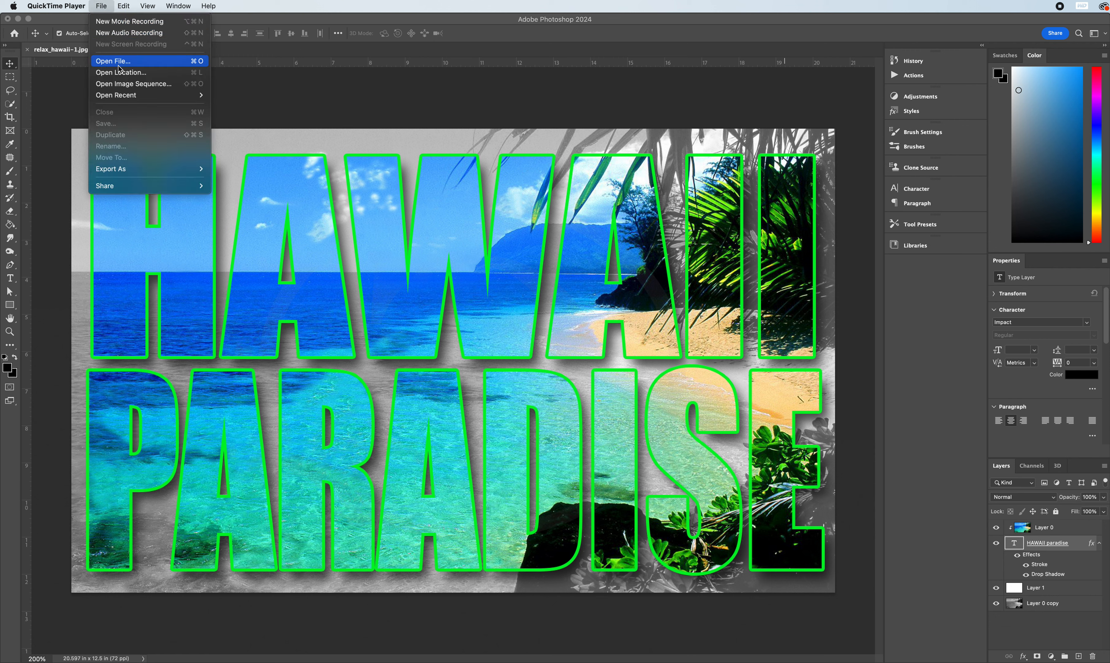
{"action": "left_click", "coordinate": [208, 6]}
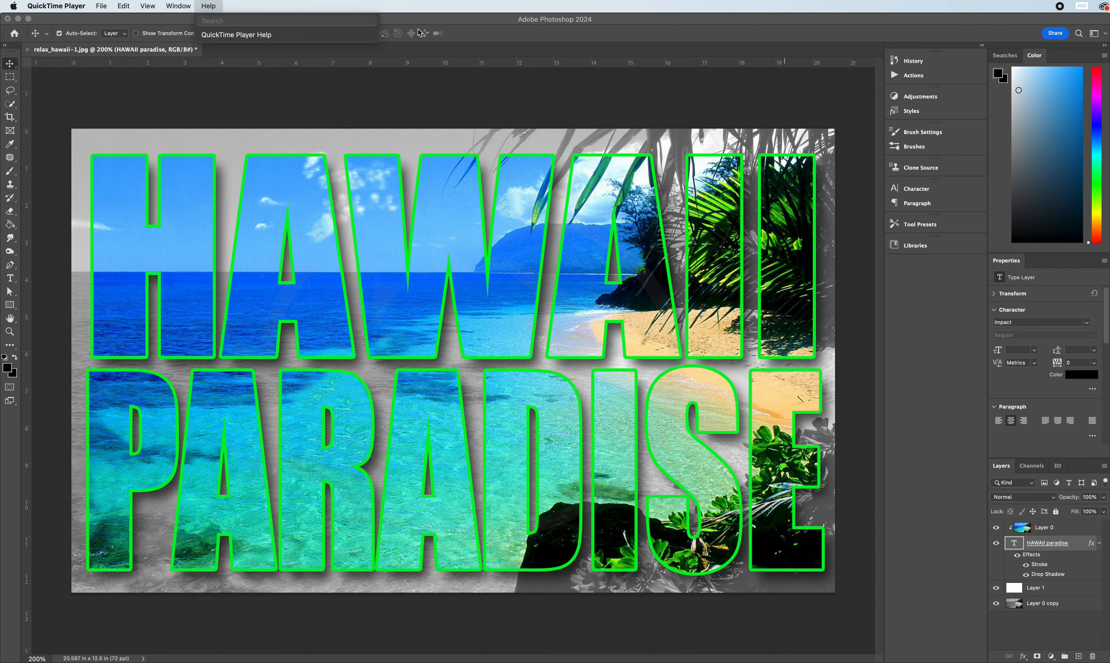
{"action": "left_click", "coordinate": [98, 5]}
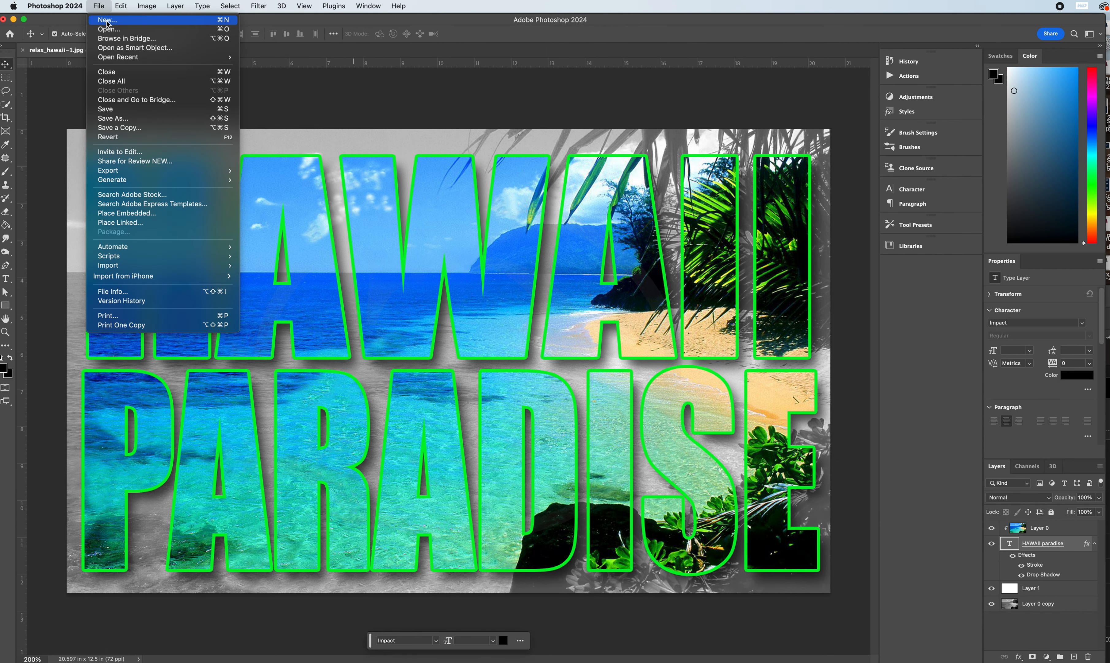
{"action": "left_click", "coordinate": [258, 5]}
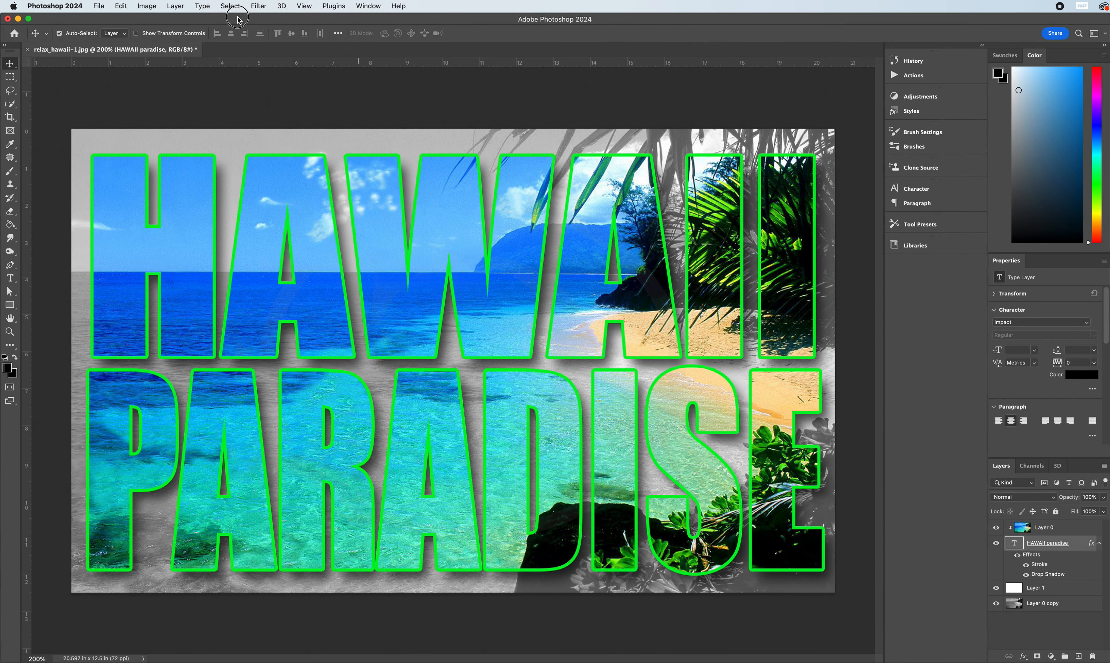
{"action": "left_click", "coordinate": [98, 5]}
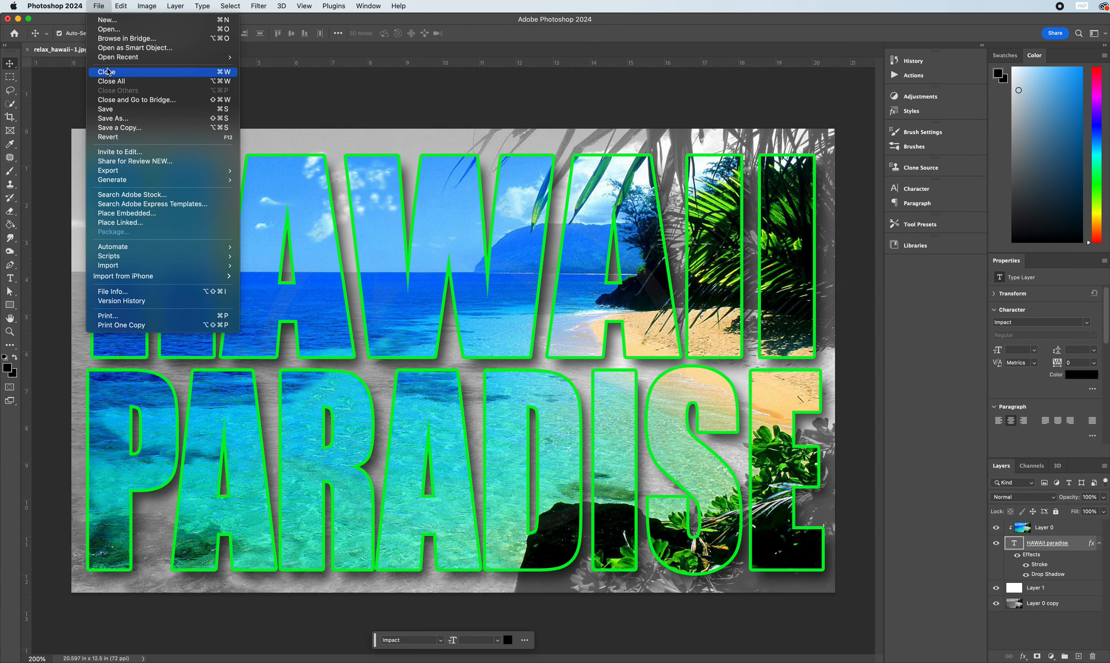
{"action": "mouse_move", "coordinate": [110, 28]}
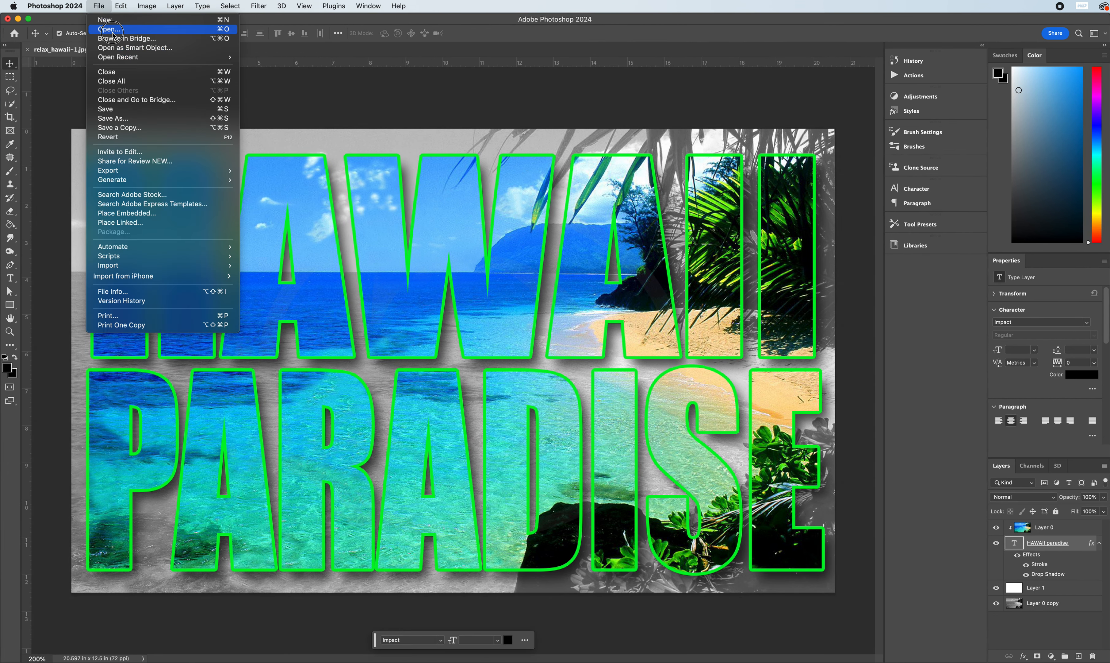
{"action": "left_click", "coordinate": [312, 49]}
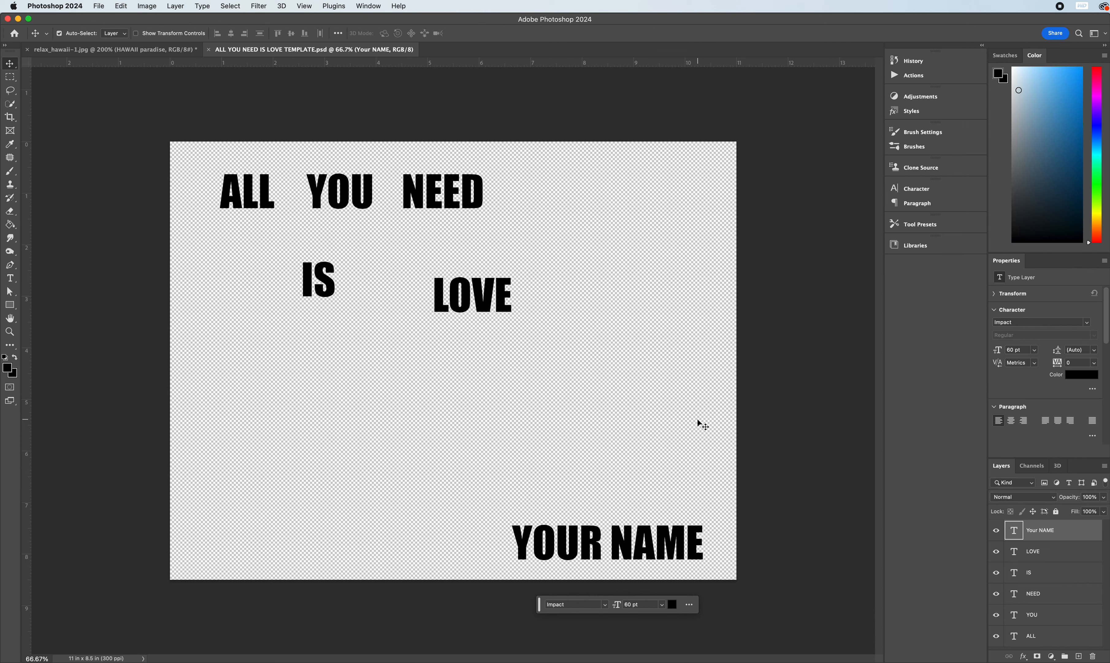
{"action": "mouse_move", "coordinate": [1060, 570]}
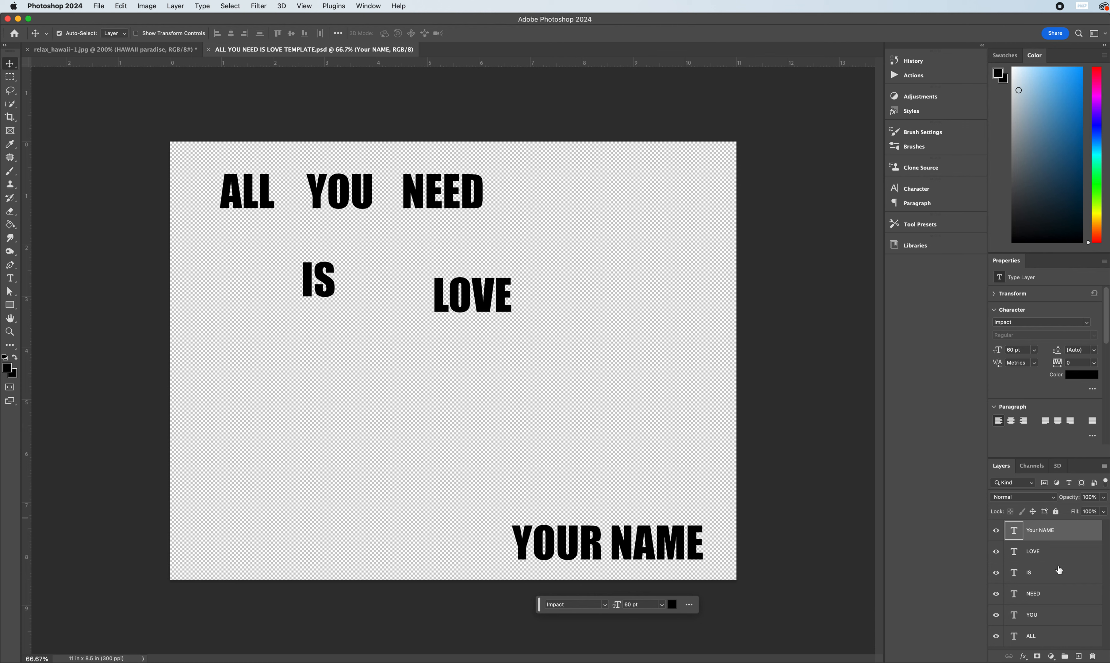
{"action": "mouse_move", "coordinate": [1064, 639]}
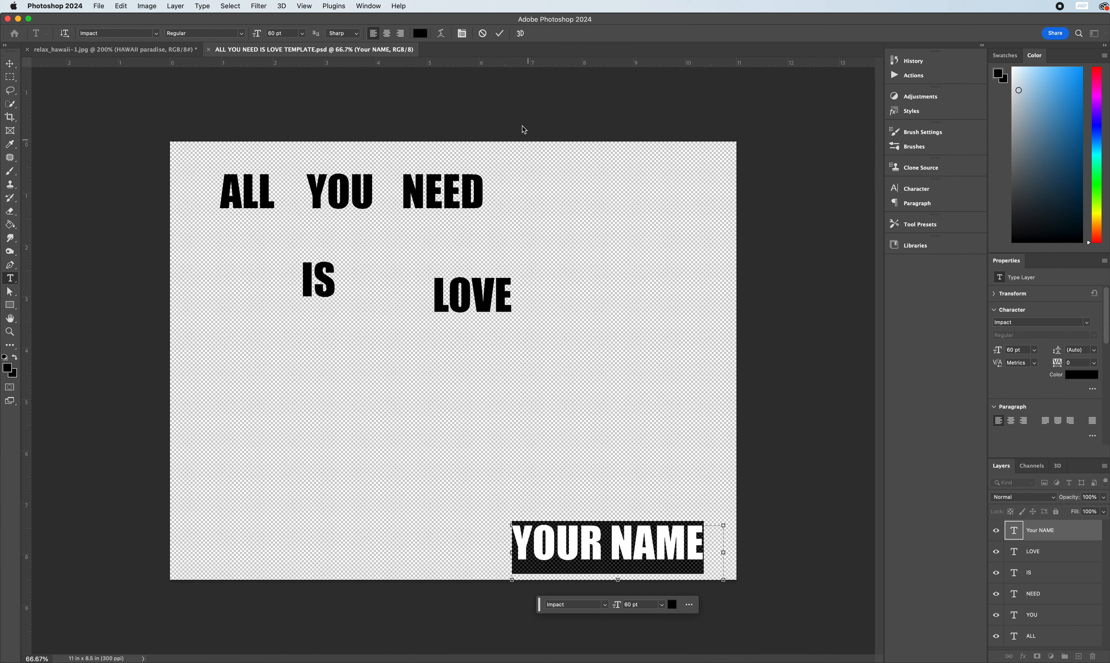
{"action": "mouse_move", "coordinate": [753, 523]}
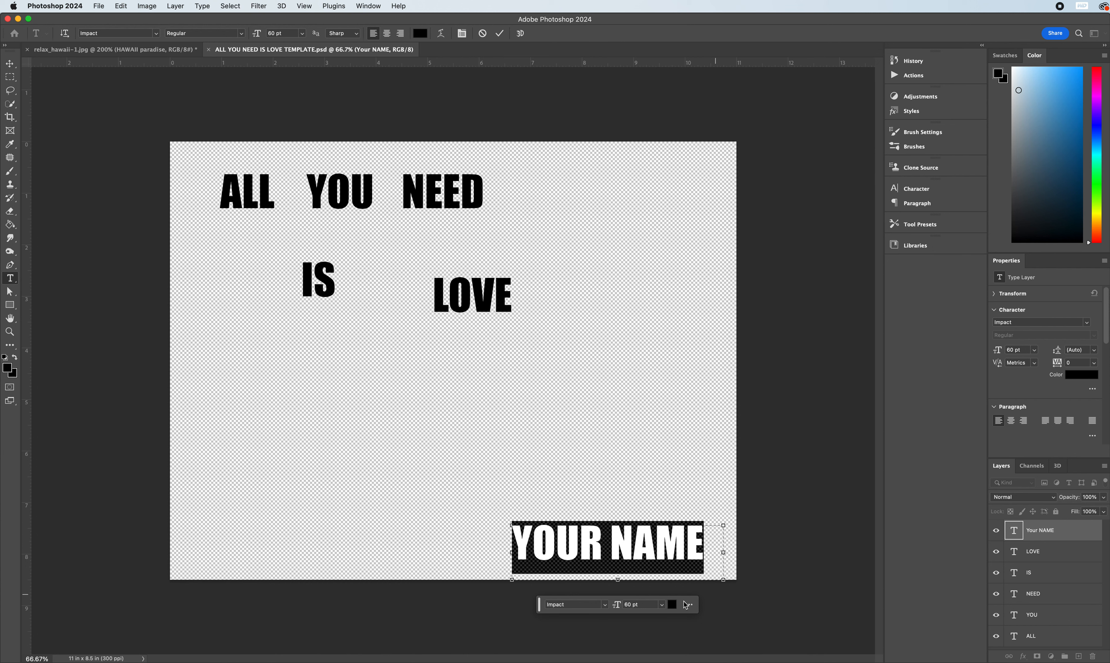
Set YOUR NAME to 36 pt and move it to the poster's bottom-right corner
{"action": "left_click", "coordinate": [662, 603]}
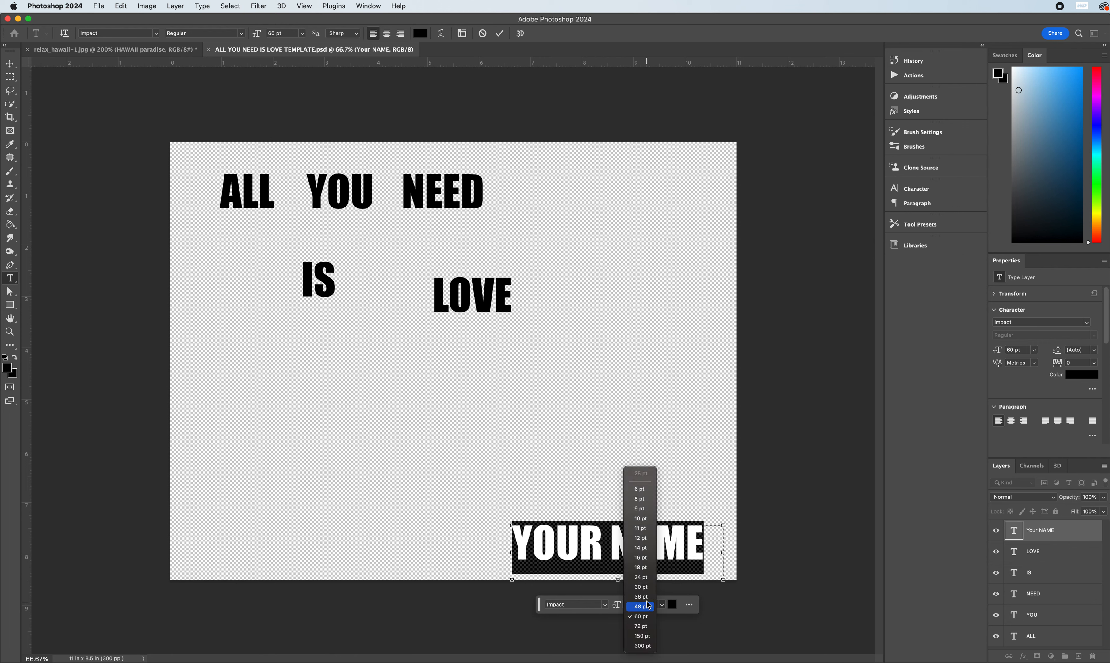
{"action": "left_click", "coordinate": [641, 597]}
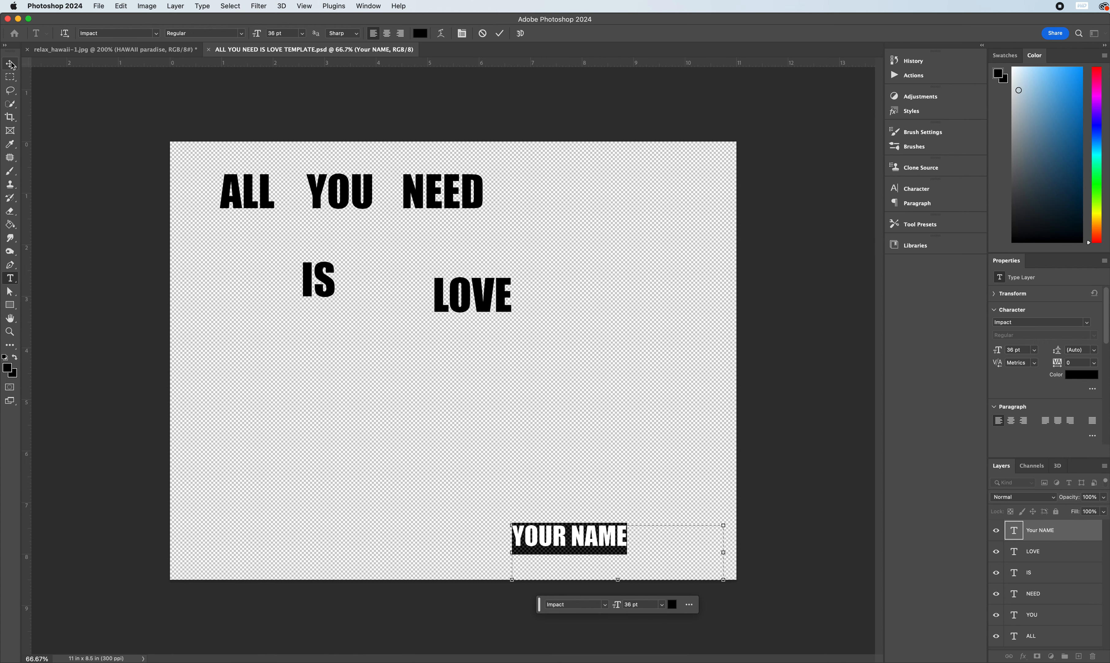
{"action": "left_click_drag", "start_coordinate": [569, 538], "coordinate": [675, 562]}
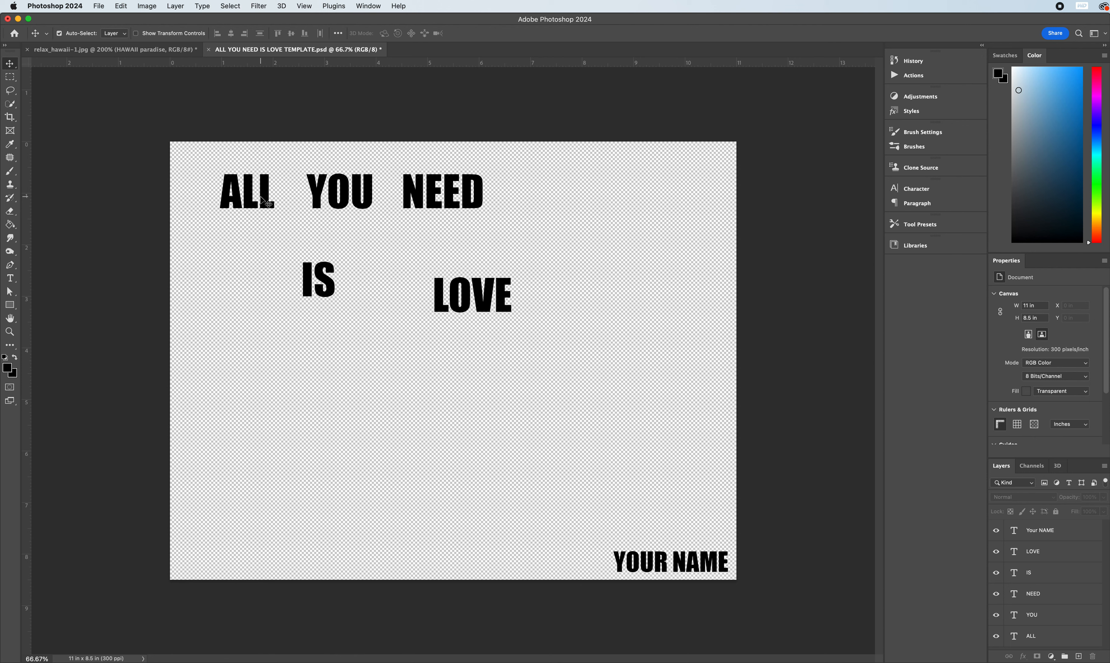
{"action": "mouse_move", "coordinate": [399, 222]}
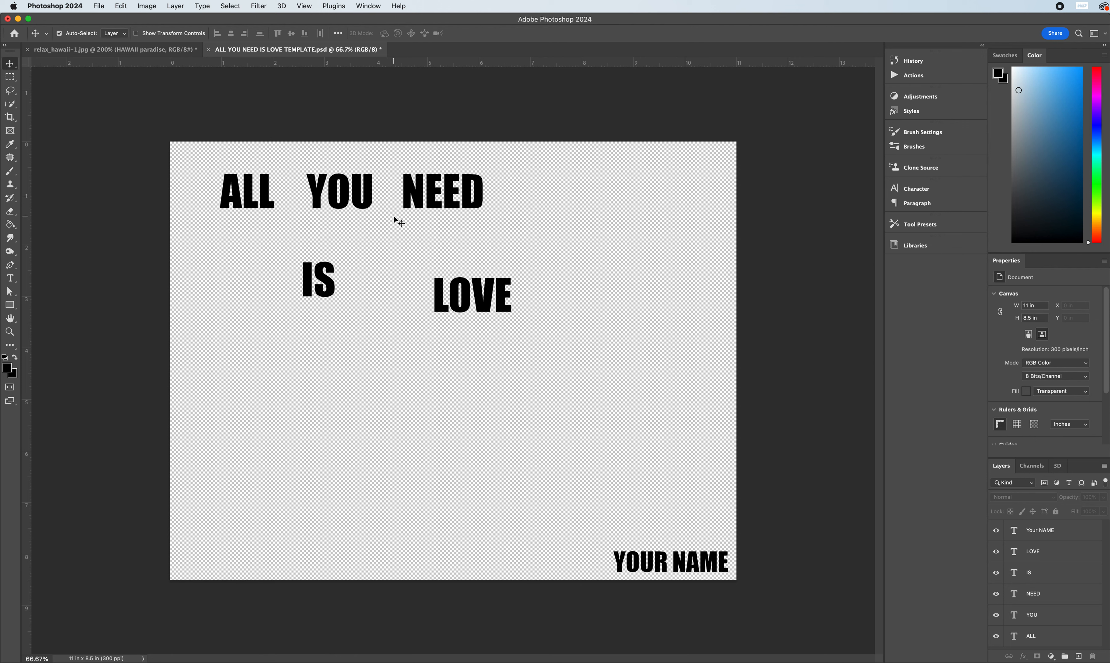
{"action": "mouse_move", "coordinate": [477, 245]}
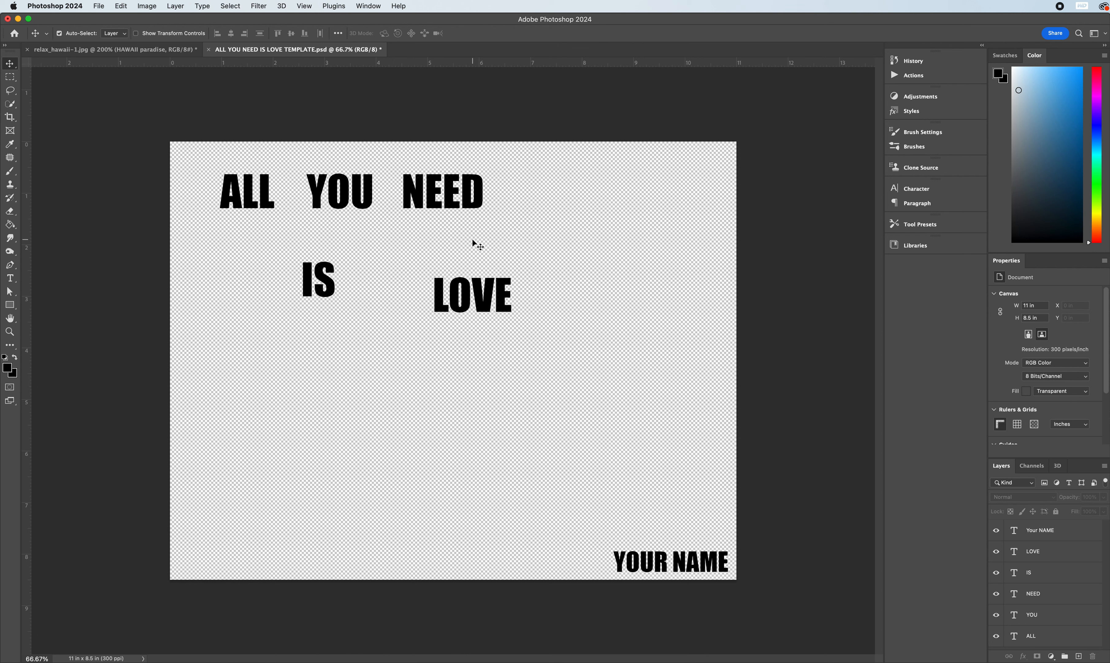
{"action": "mouse_move", "coordinate": [551, 274]}
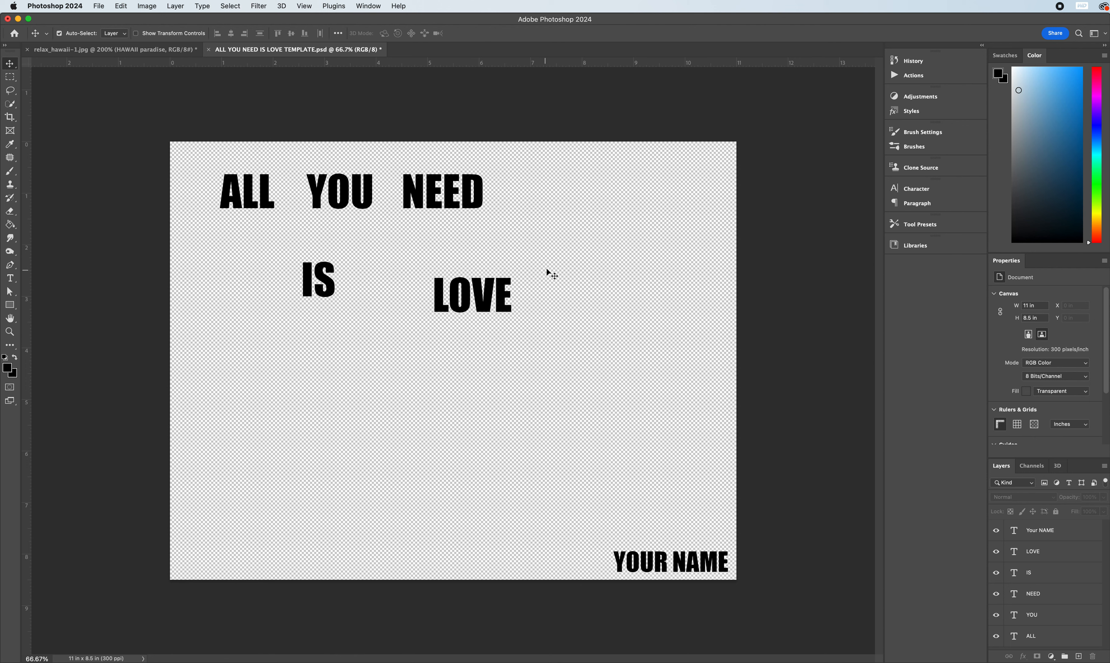
{"action": "mouse_move", "coordinate": [500, 309]}
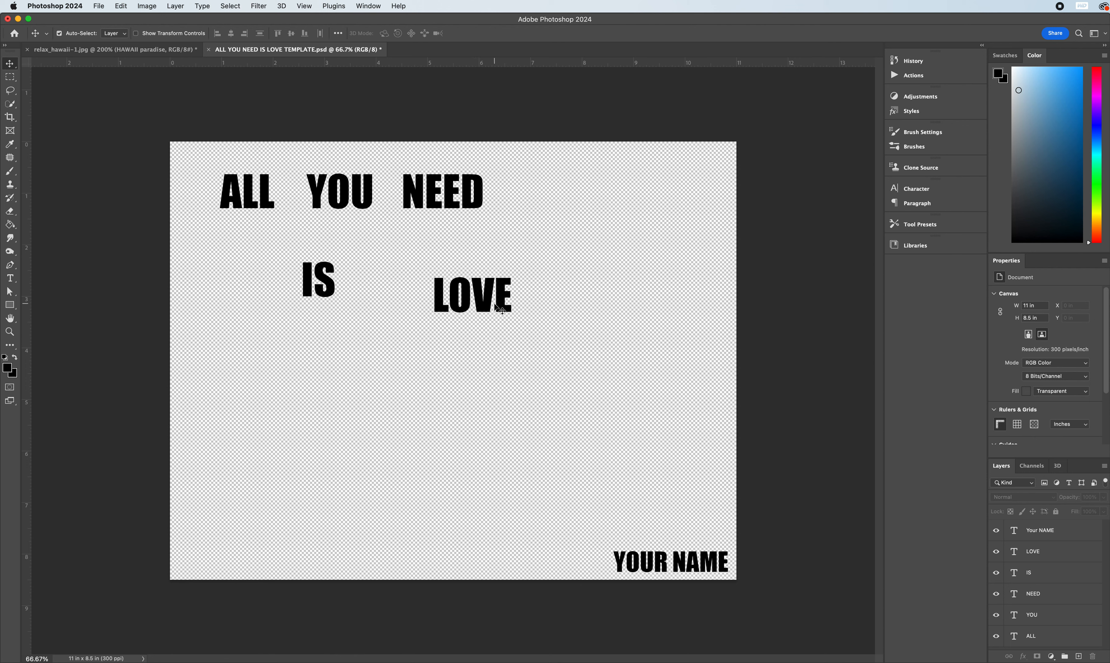
{"action": "mouse_move", "coordinate": [379, 195]}
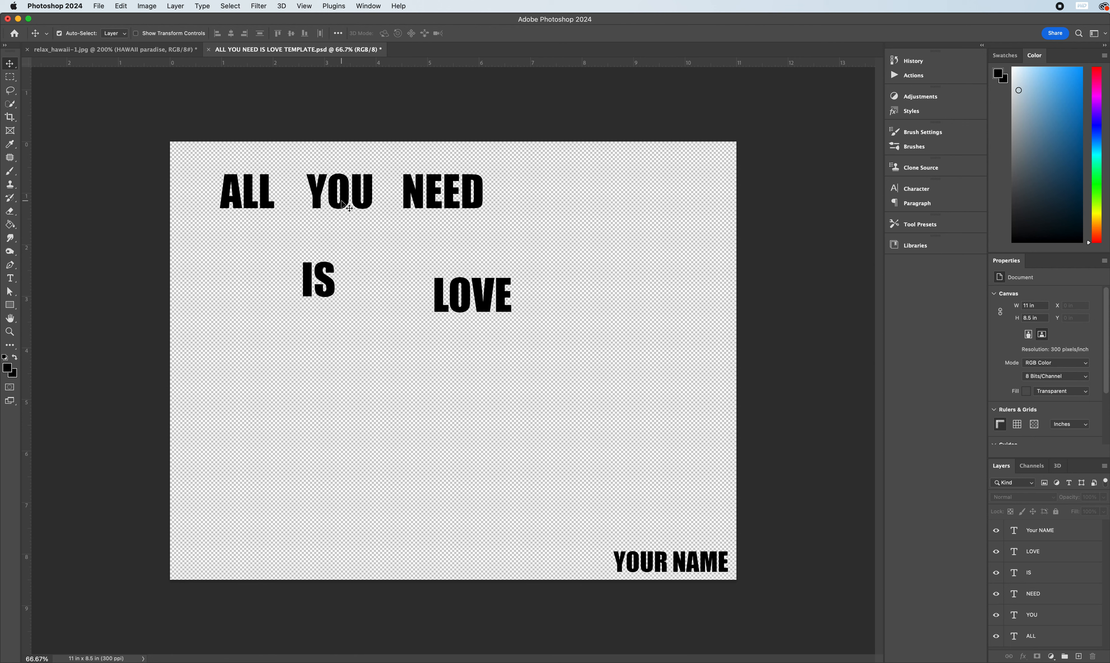
{"action": "mouse_move", "coordinate": [487, 202]}
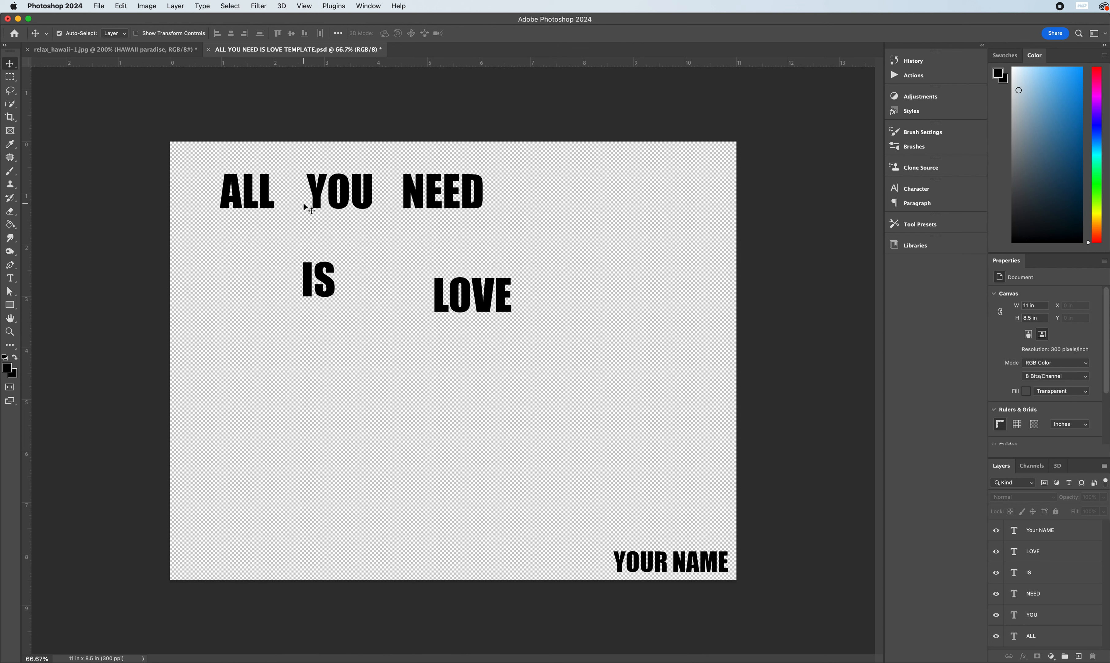
{"action": "mouse_move", "coordinate": [271, 206]}
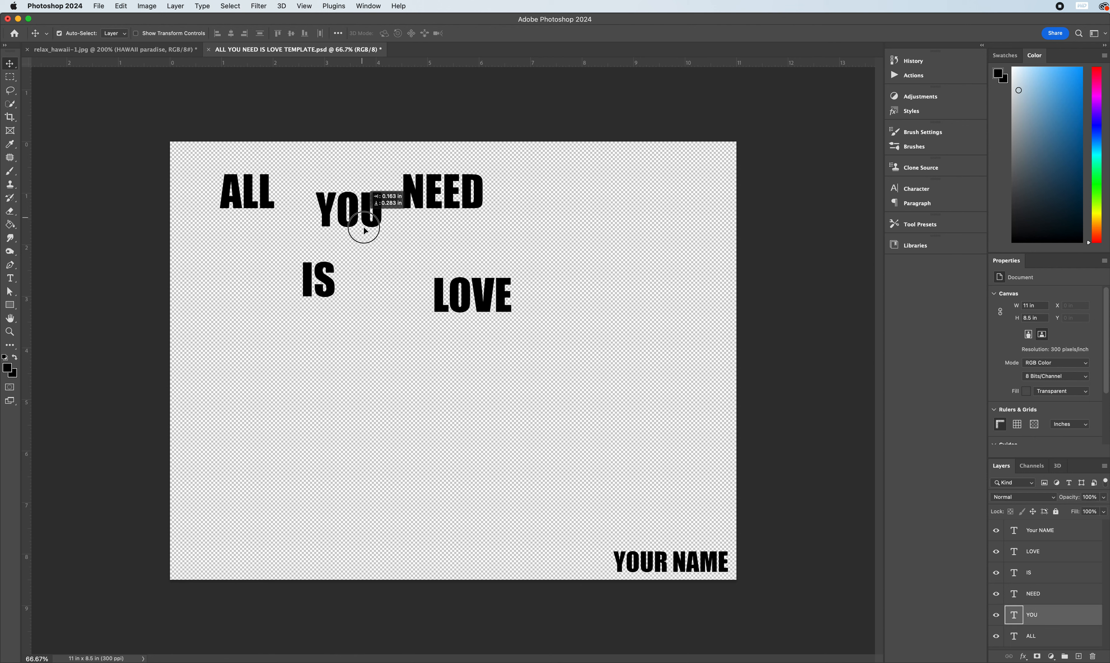
{"action": "left_click_drag", "start_coordinate": [365, 227], "coordinate": [524, 266]}
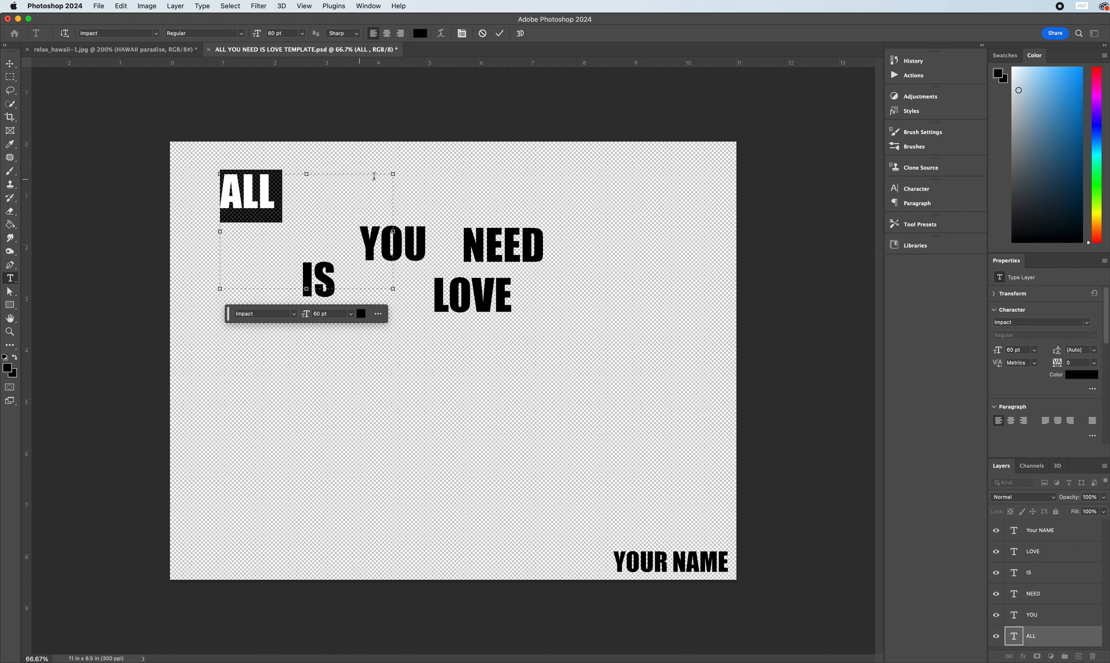
{"action": "mouse_move", "coordinate": [944, 235]}
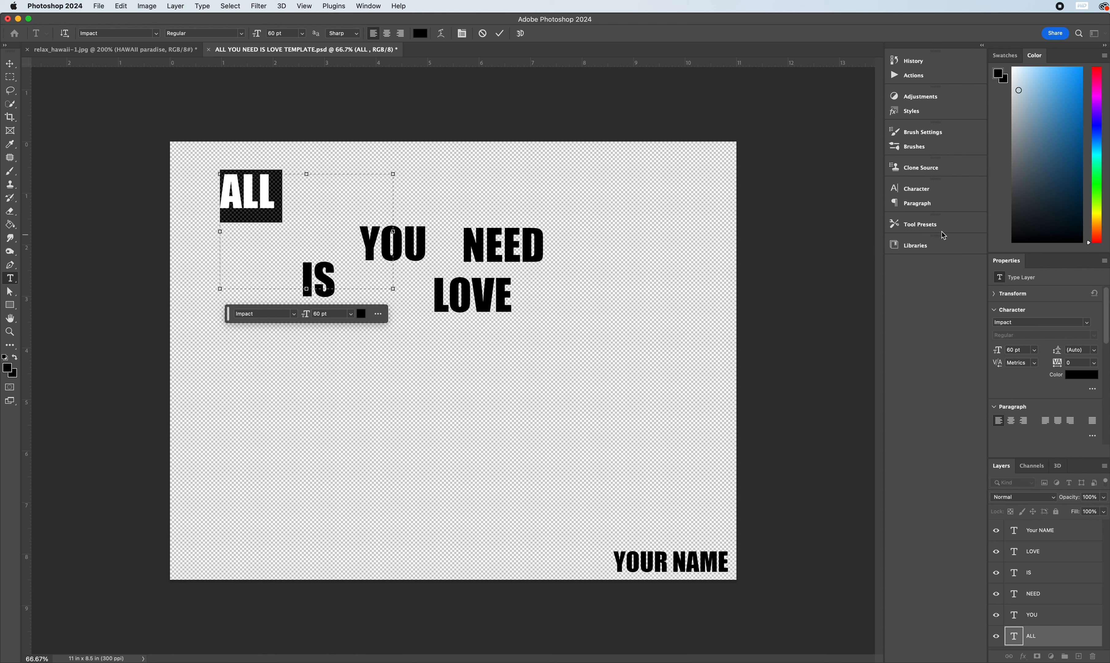
{"action": "mouse_move", "coordinate": [379, 6]}
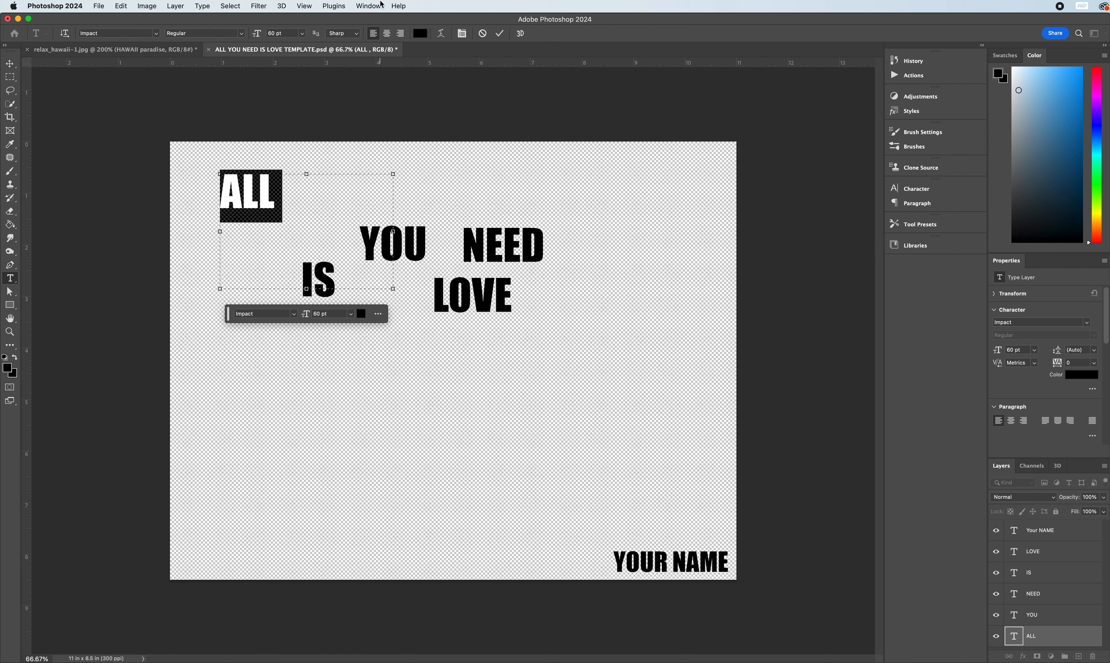
{"action": "mouse_move", "coordinate": [368, 6]}
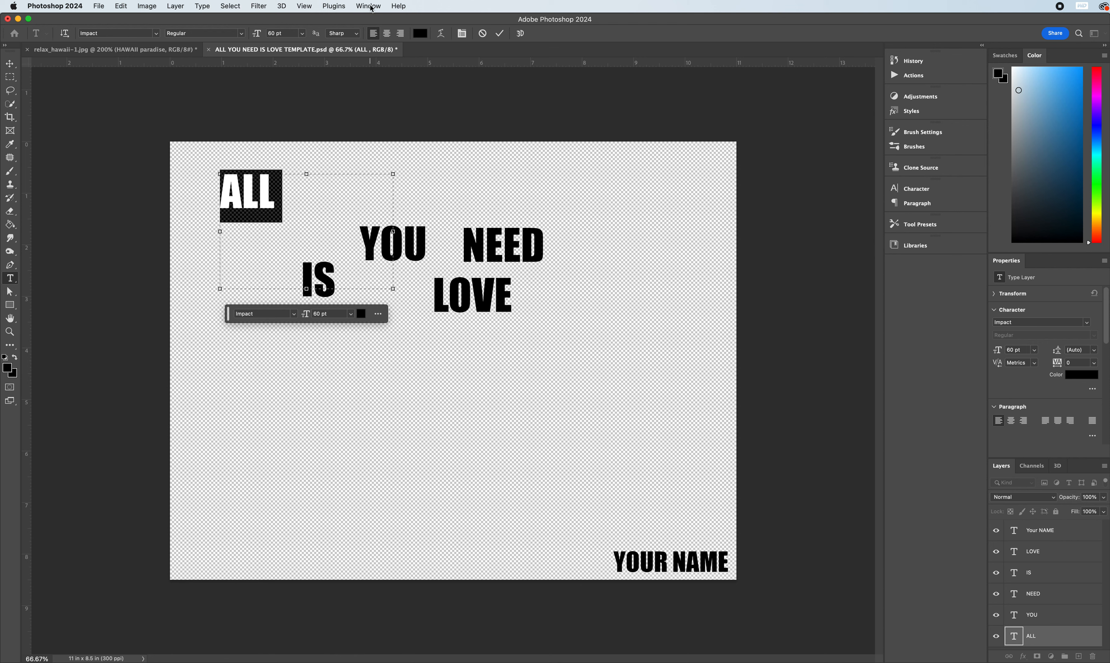
Show the Character panel, set ALL to 130 pt, commit it and place YOU beneath it
{"action": "left_click", "coordinate": [368, 5]}
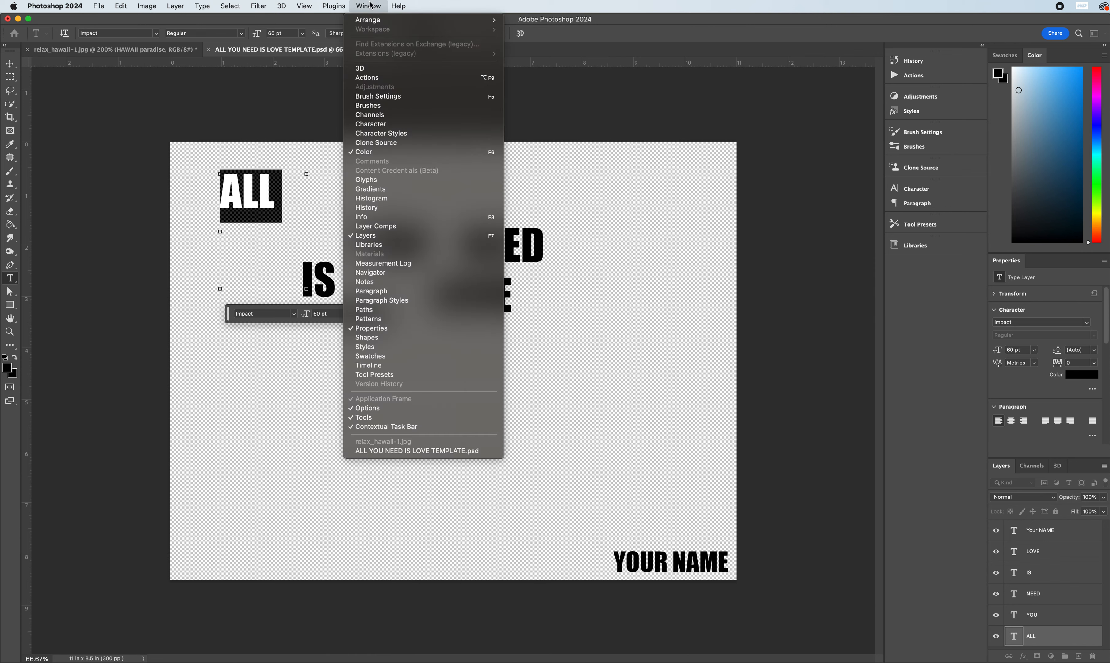
{"action": "mouse_move", "coordinate": [387, 70]}
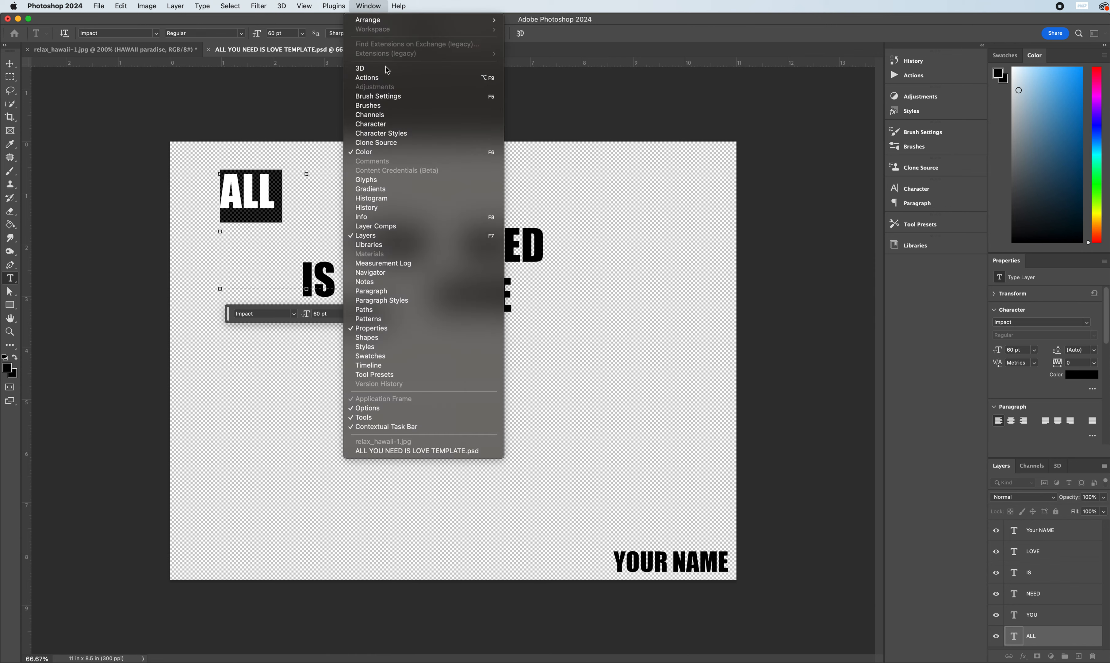
{"action": "mouse_move", "coordinate": [371, 124]}
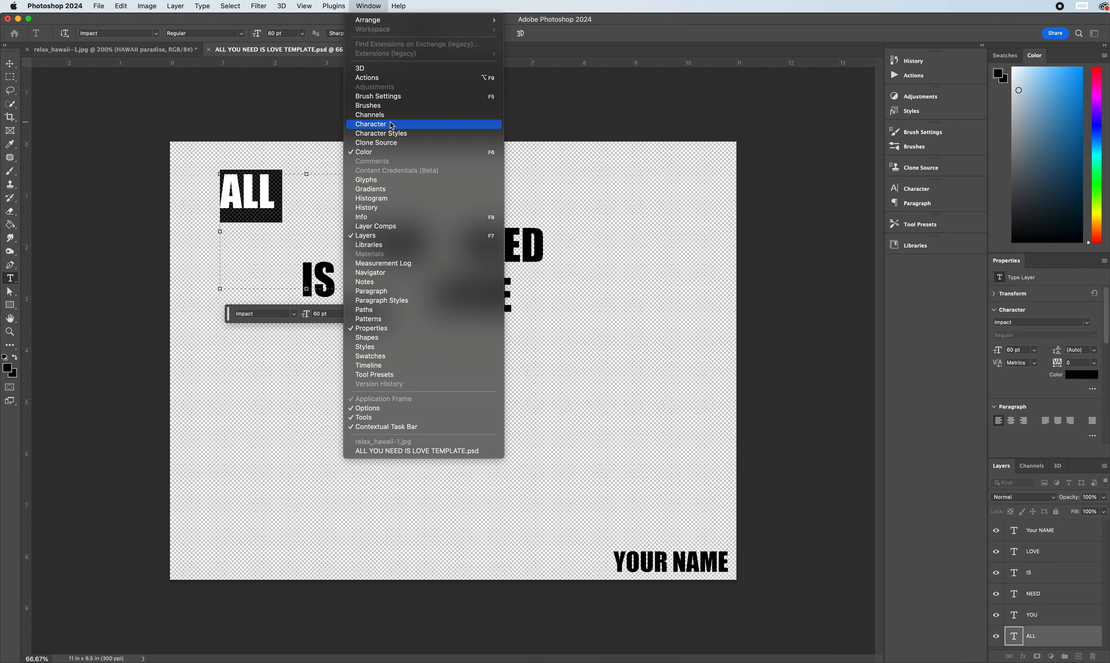
{"action": "mouse_move", "coordinate": [804, 25]}
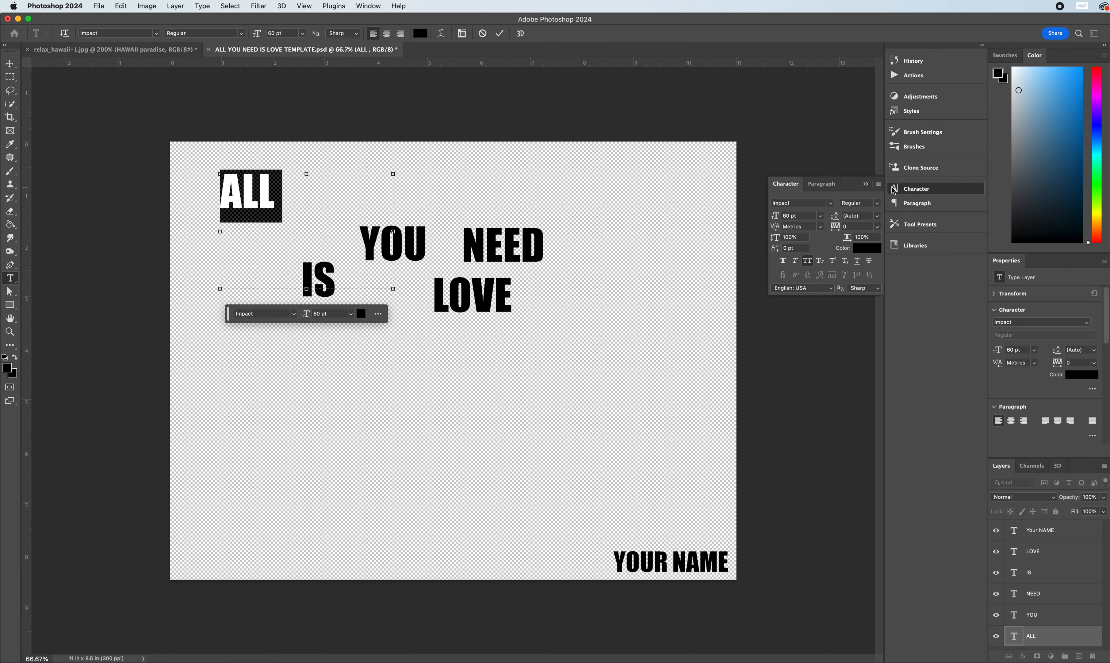
{"action": "mouse_move", "coordinate": [896, 193]}
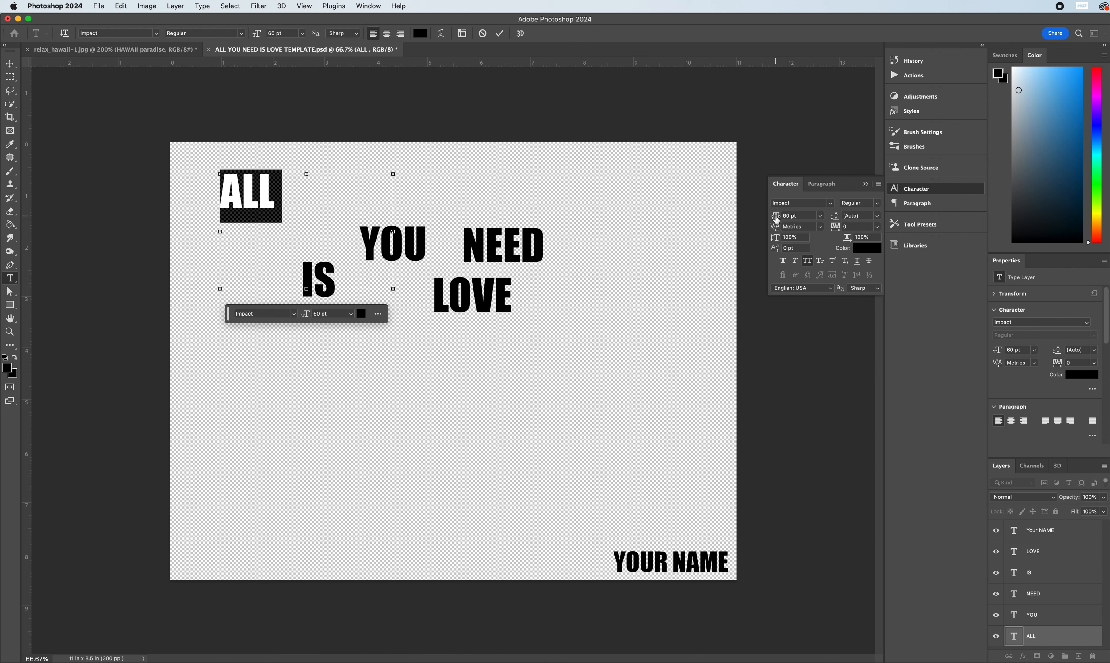
{"action": "mouse_move", "coordinate": [304, 318]}
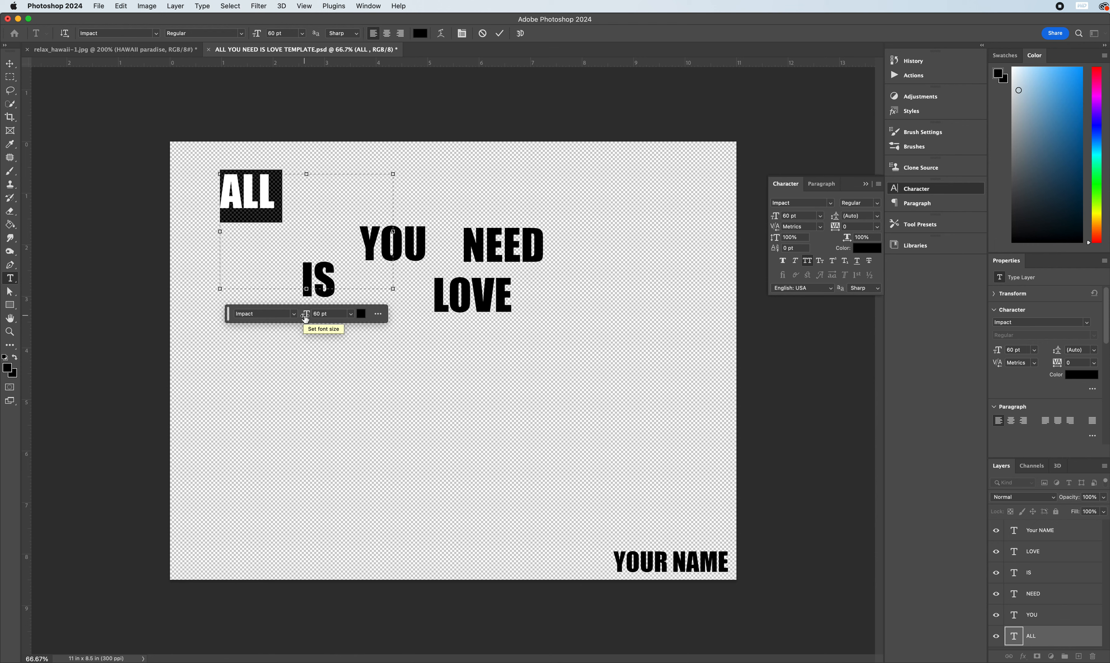
{"action": "mouse_move", "coordinate": [307, 321]}
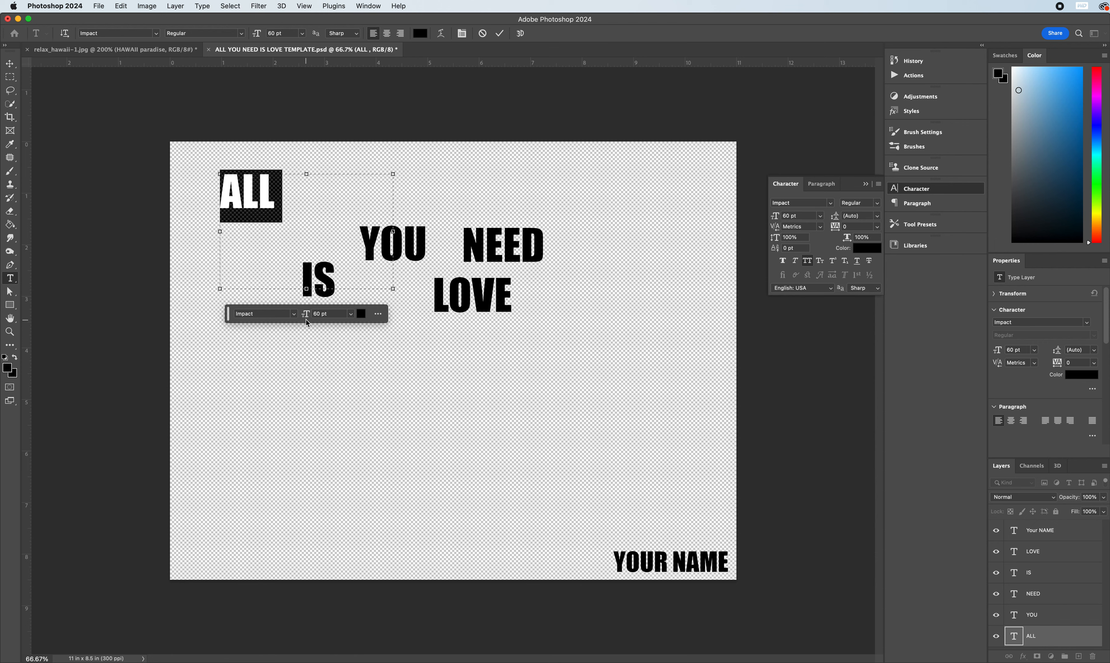
{"action": "left_click", "coordinate": [350, 314]}
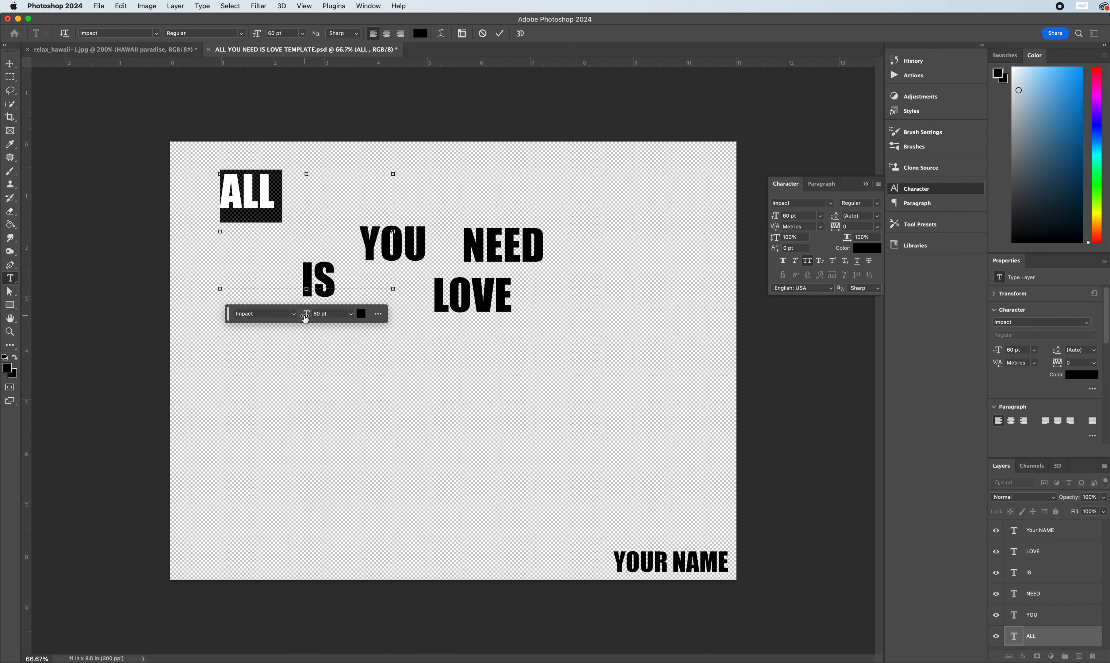
{"action": "mouse_move", "coordinate": [306, 313]}
{"action": "type", "text": "130"}
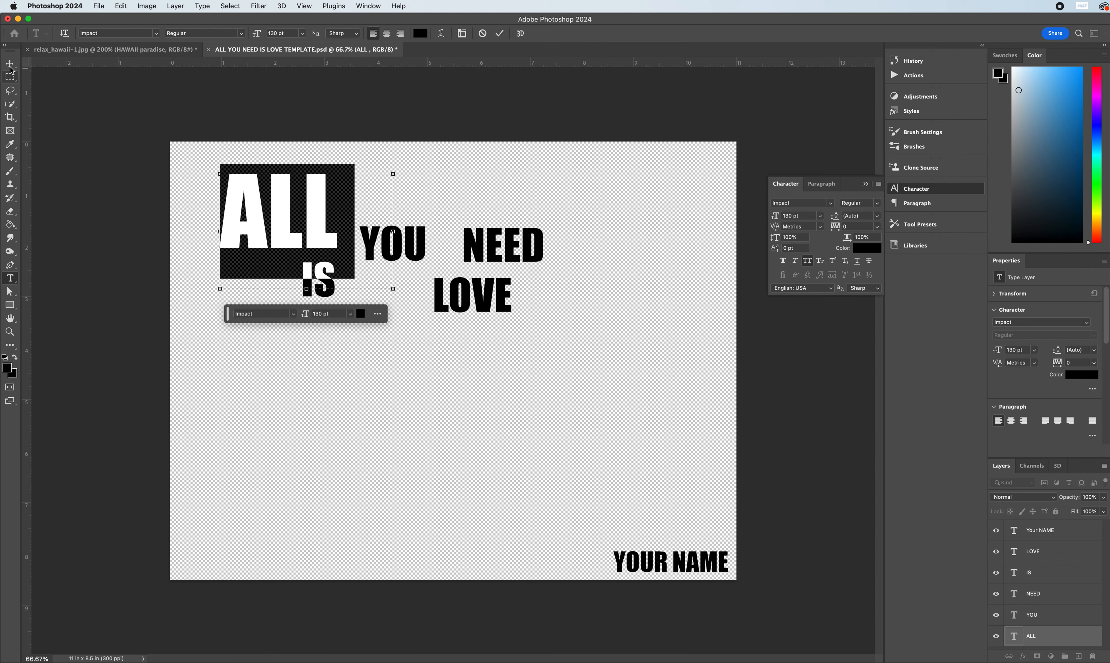
{"action": "left_click", "coordinate": [10, 65]}
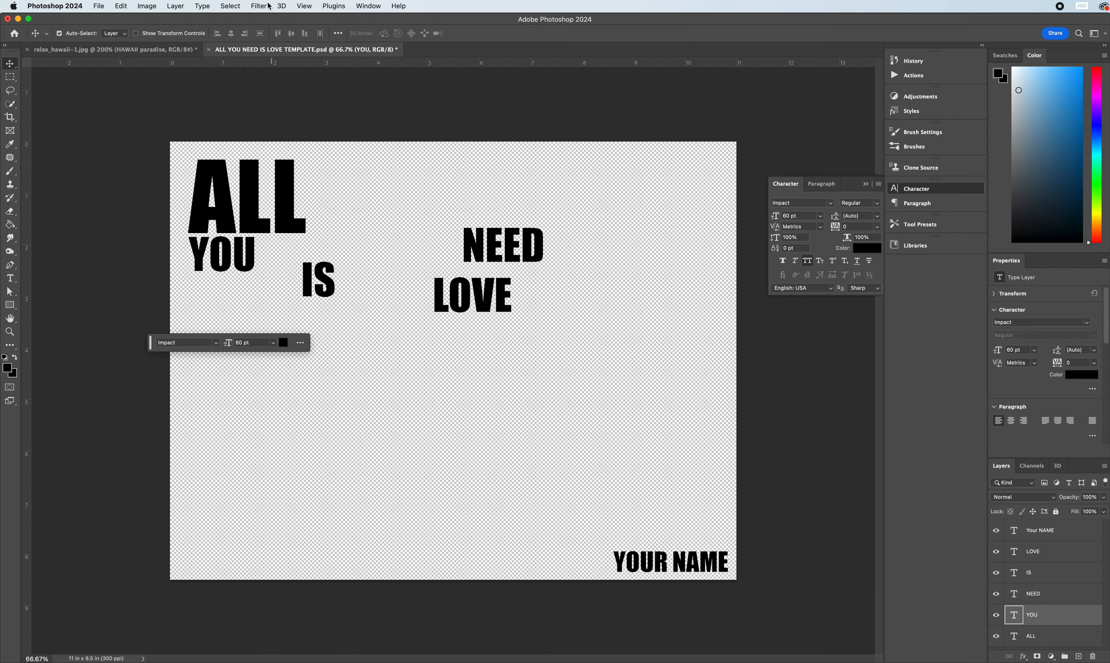
{"action": "left_click", "coordinate": [304, 5]}
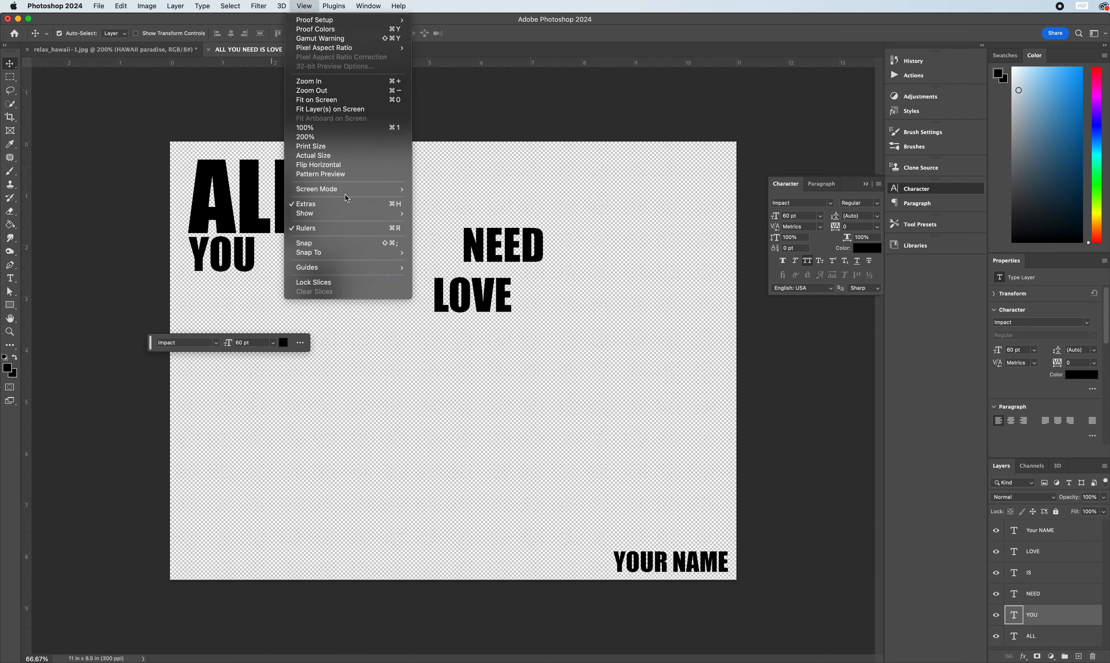
{"action": "mouse_move", "coordinate": [342, 243]}
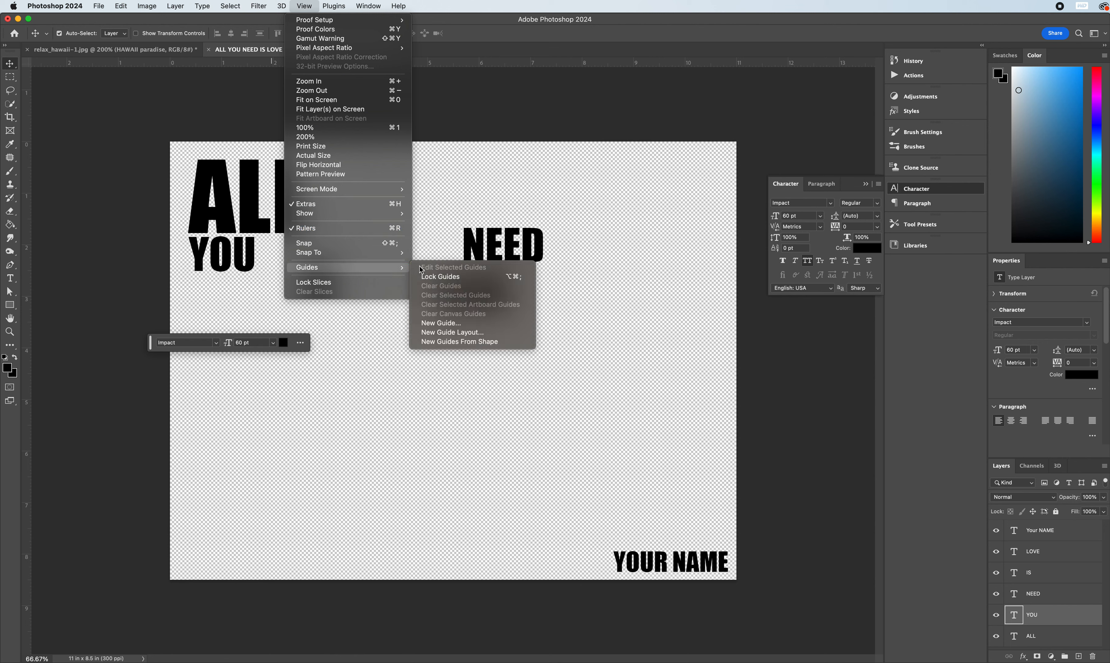
{"action": "mouse_move", "coordinate": [373, 252]}
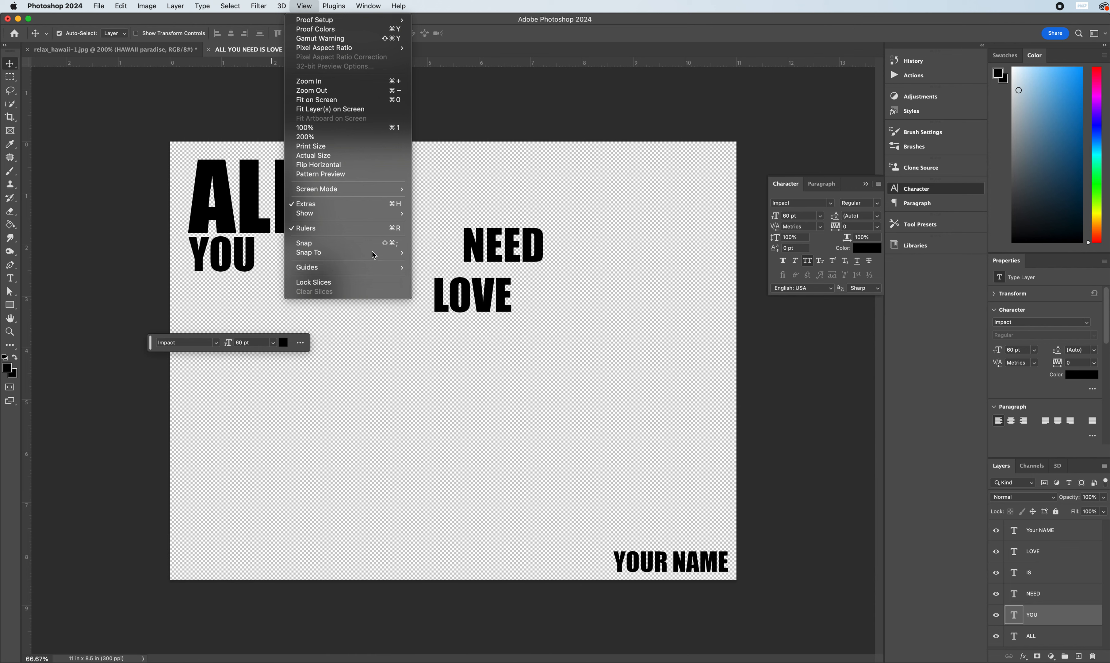
{"action": "left_click", "coordinate": [258, 6]}
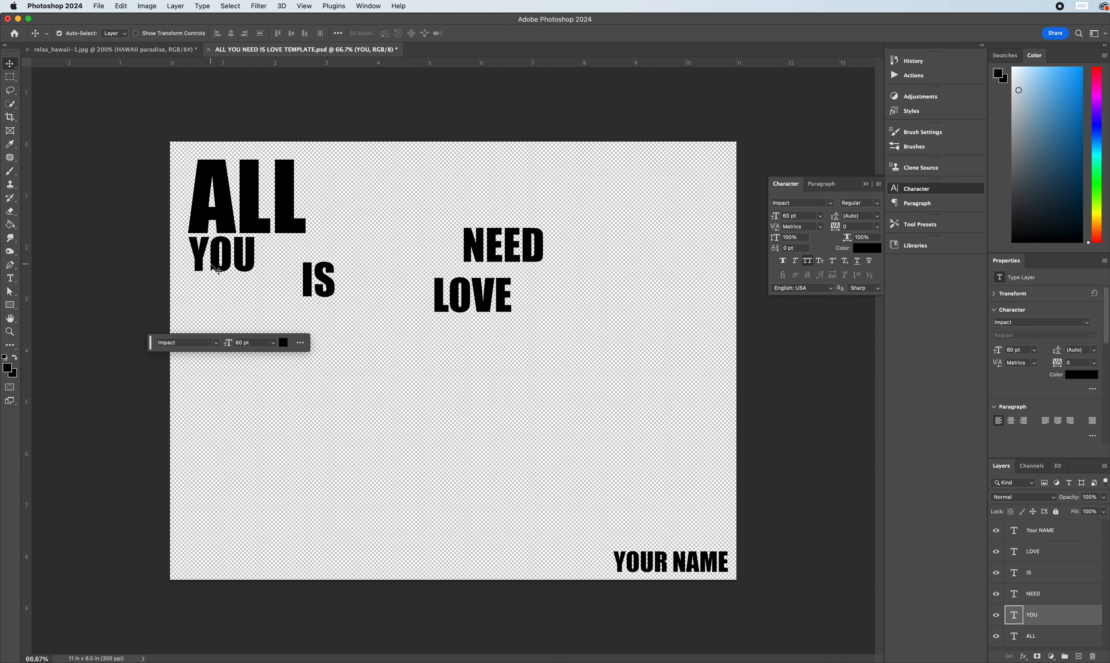
{"action": "mouse_move", "coordinate": [191, 235]}
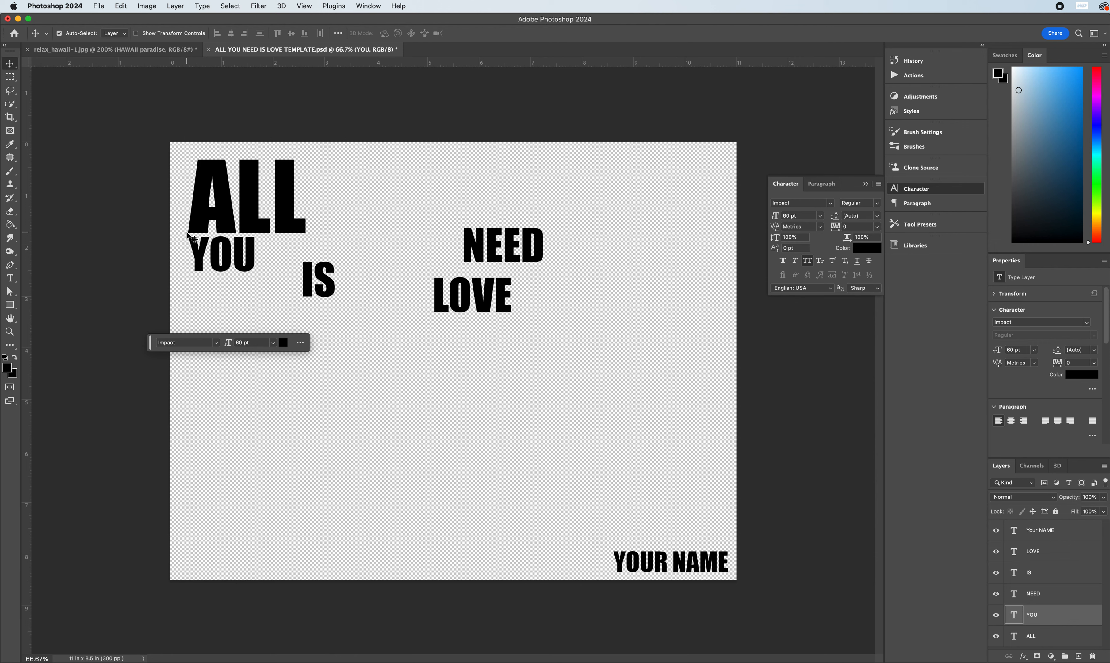
{"action": "mouse_move", "coordinate": [314, 240]}
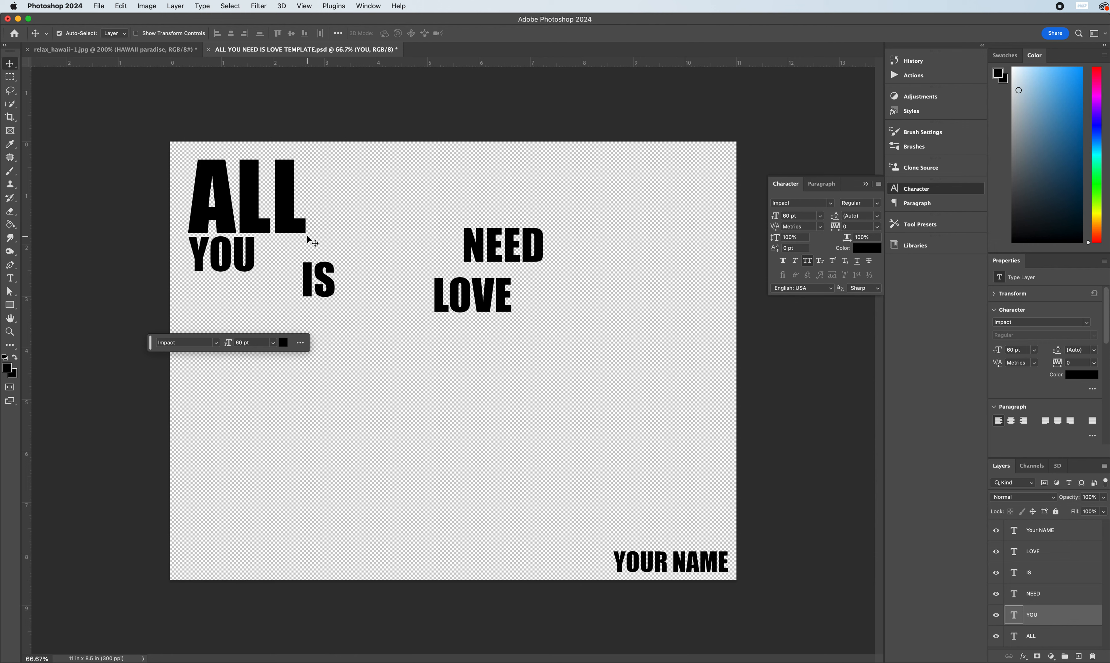
Nudge IS aside and scale YOU up to match the width of ALL
{"action": "left_click_drag", "start_coordinate": [318, 279], "coordinate": [327, 285]}
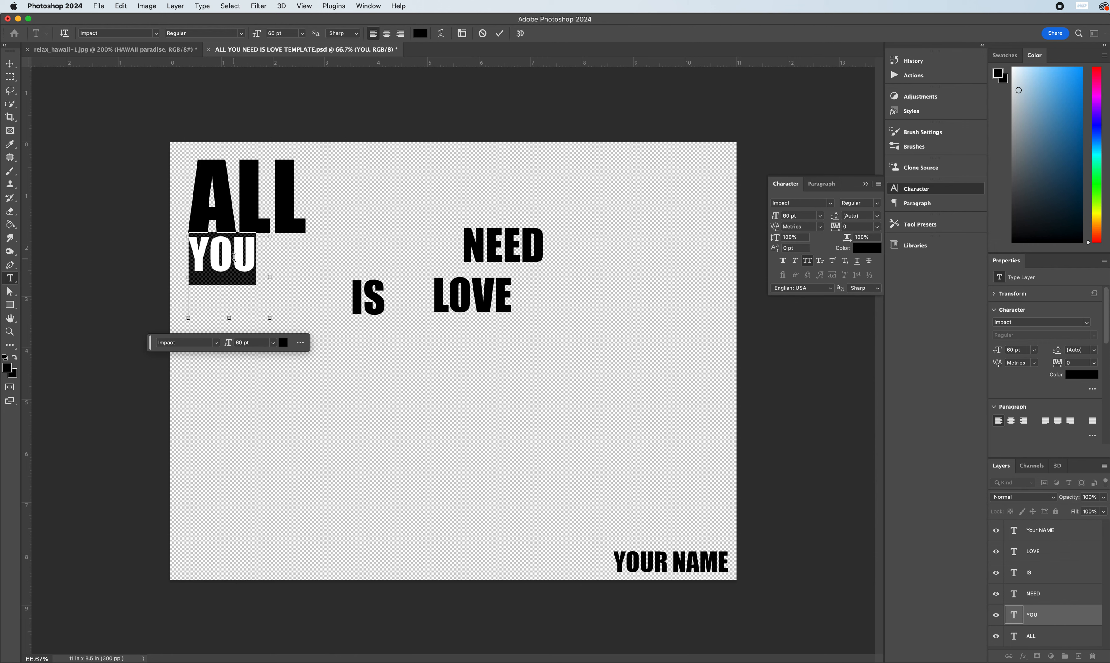
{"action": "left_click_drag", "start_coordinate": [271, 317], "coordinate": [298, 318]}
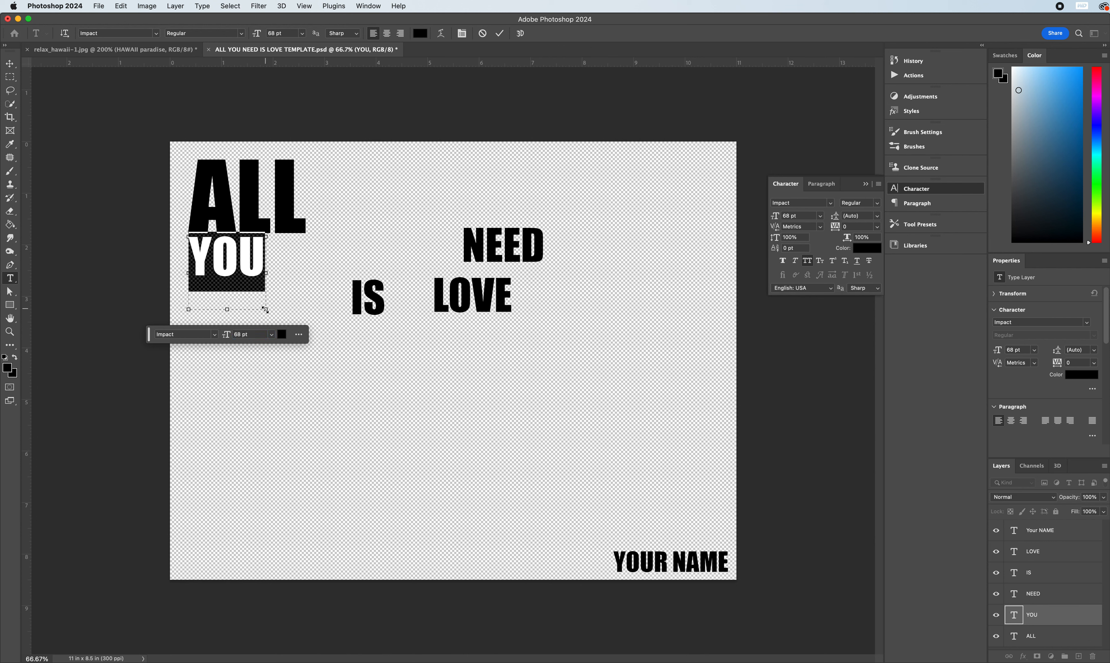
{"action": "left_click_drag", "start_coordinate": [265, 309], "coordinate": [313, 312]}
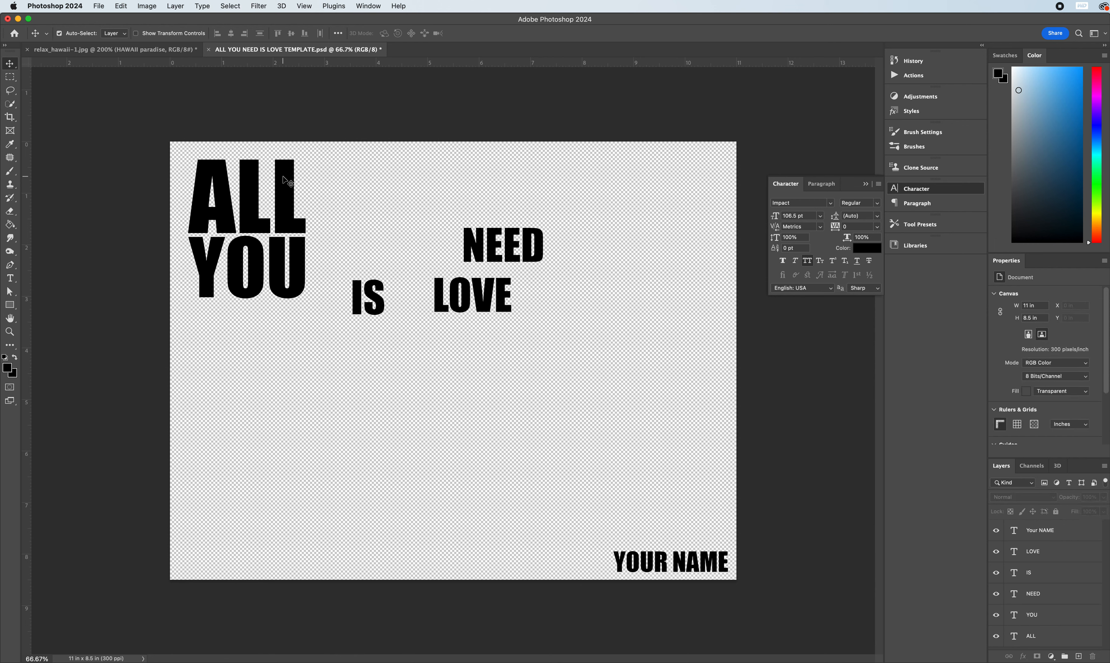
{"action": "mouse_move", "coordinate": [262, 209]}
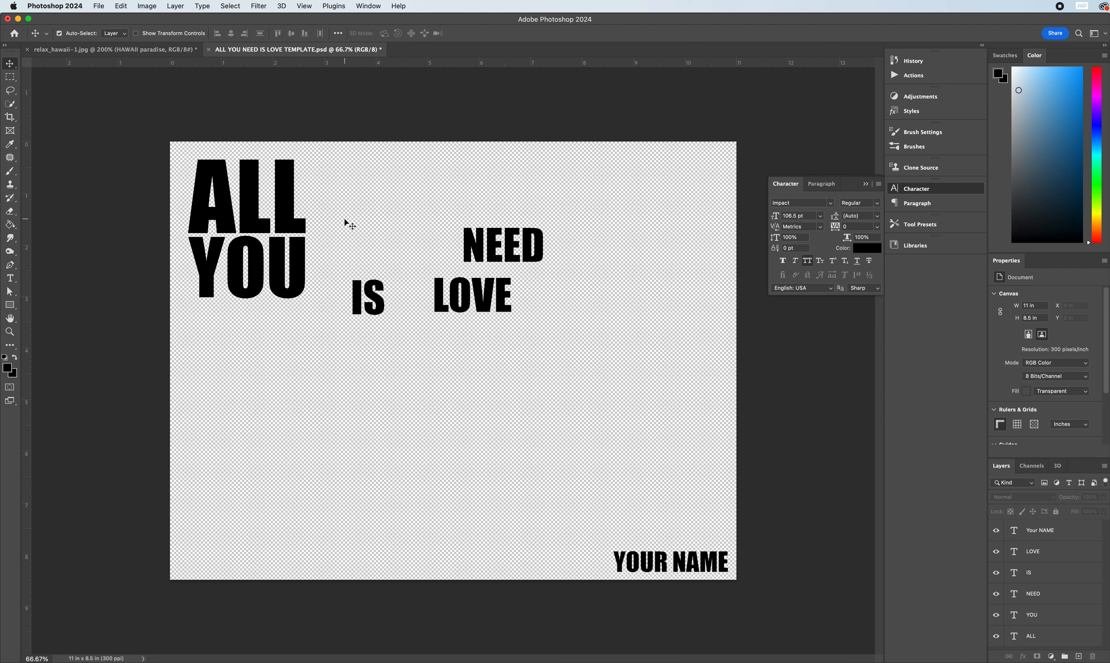
{"action": "mouse_move", "coordinate": [380, 305]}
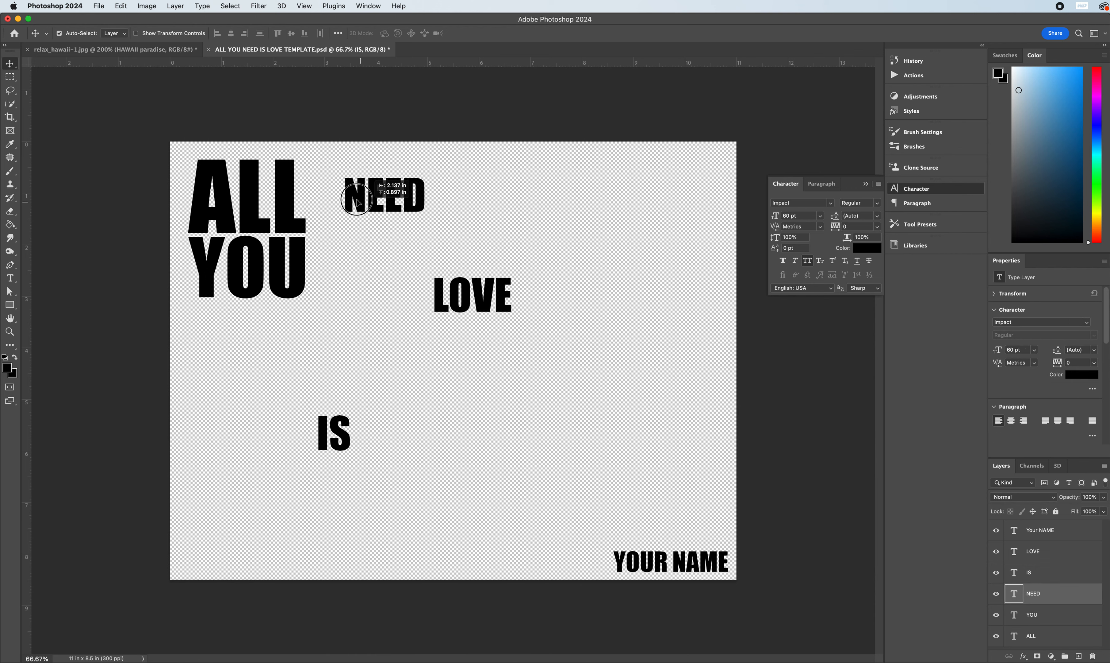
Move NEED beside the top of ALL and scale it to 247 pt spanning ALL and YOU
{"action": "left_click_drag", "start_coordinate": [358, 198], "coordinate": [330, 202]}
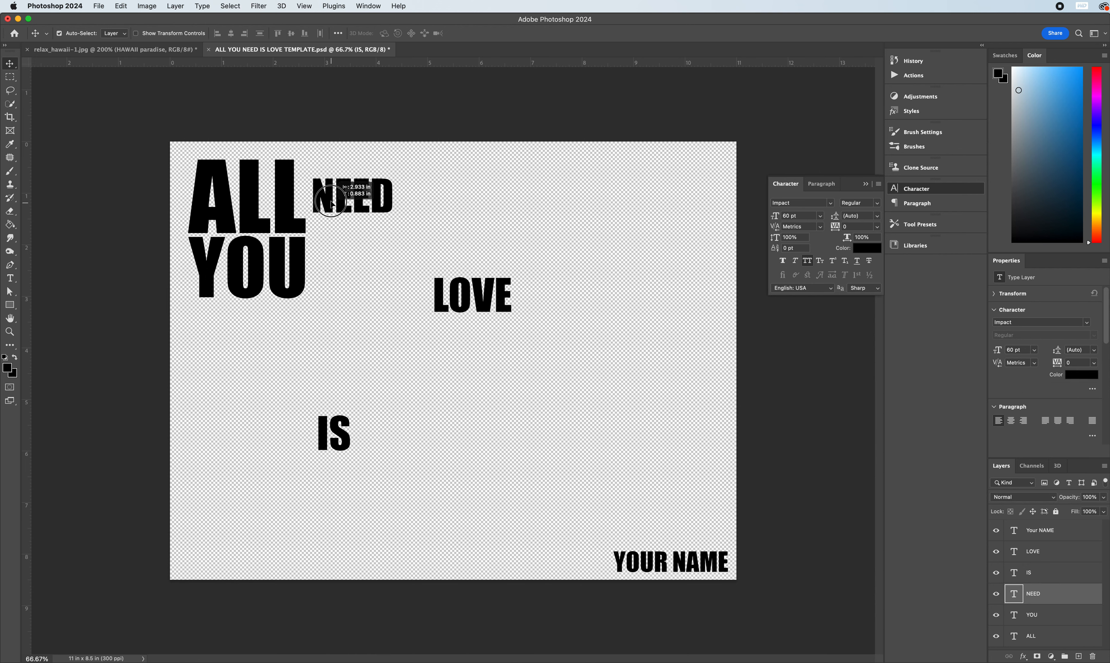
{"action": "left_click_drag", "start_coordinate": [352, 198], "coordinate": [352, 177]}
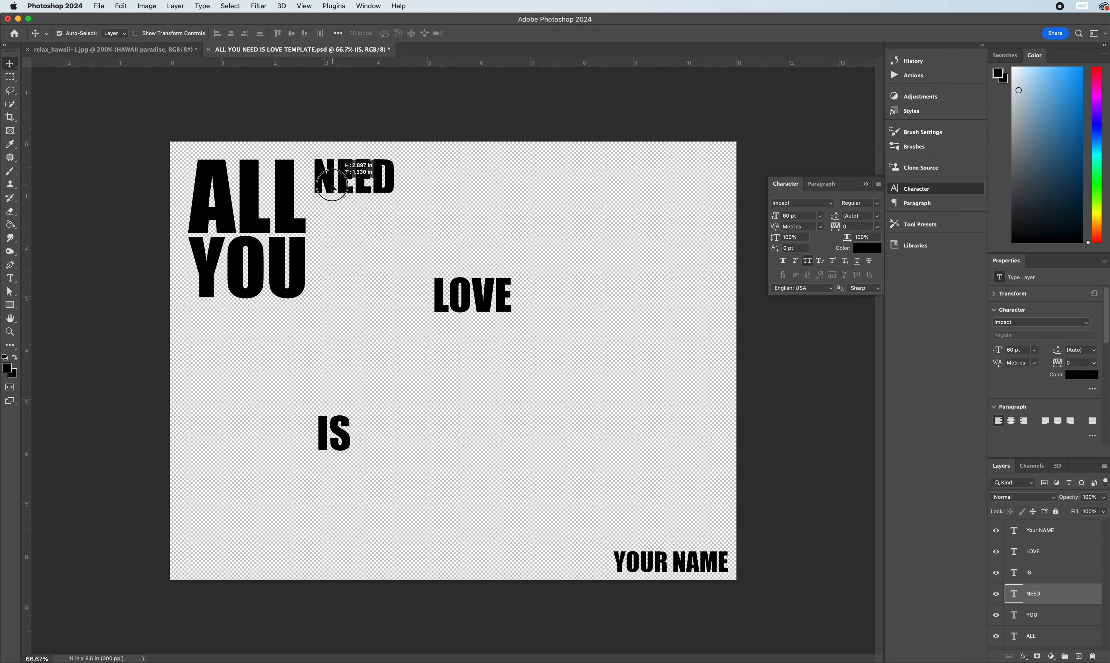
{"action": "left_click_drag", "start_coordinate": [354, 176], "coordinate": [353, 175]}
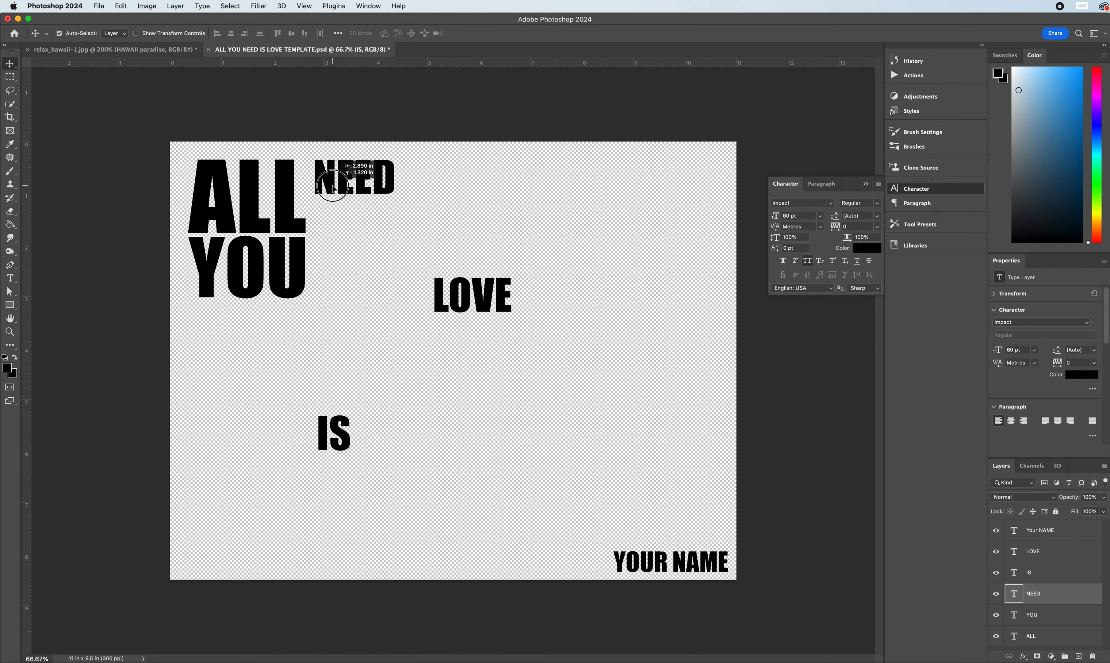
{"action": "left_click_drag", "start_coordinate": [472, 296], "coordinate": [484, 397]}
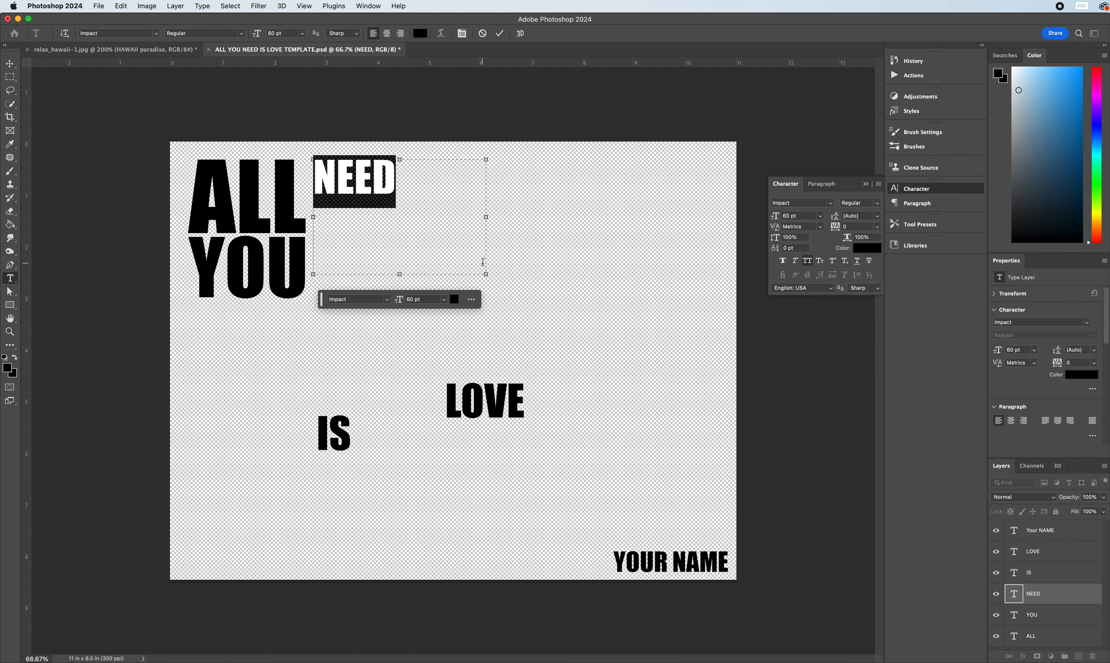
{"action": "left_click_drag", "start_coordinate": [485, 273], "coordinate": [664, 329]}
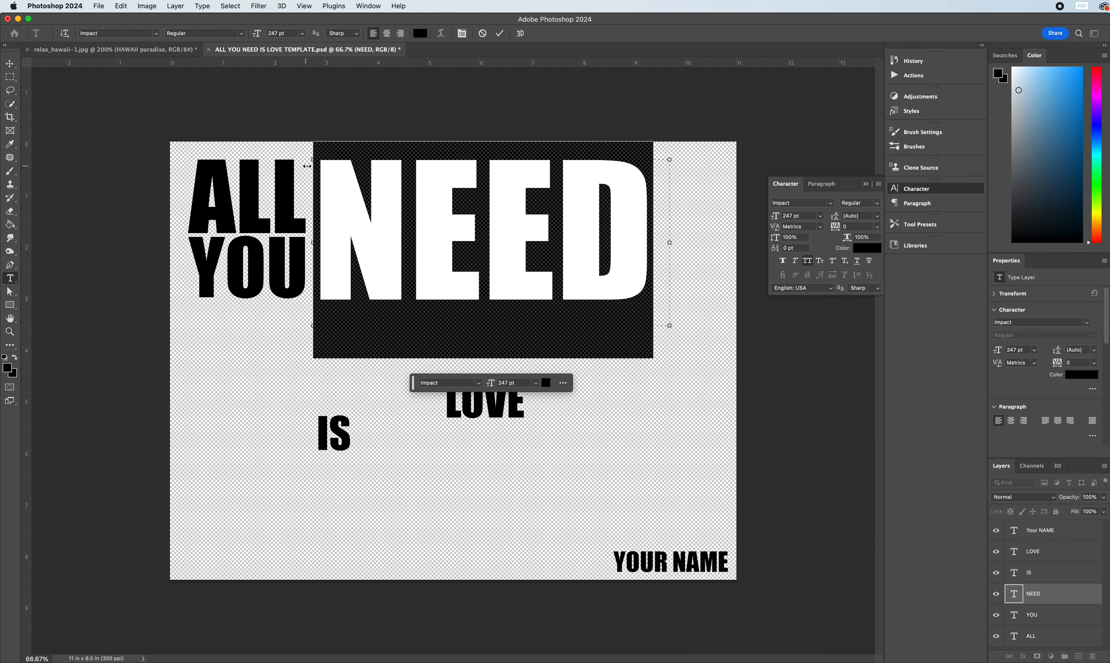
{"action": "mouse_move", "coordinate": [270, 184]}
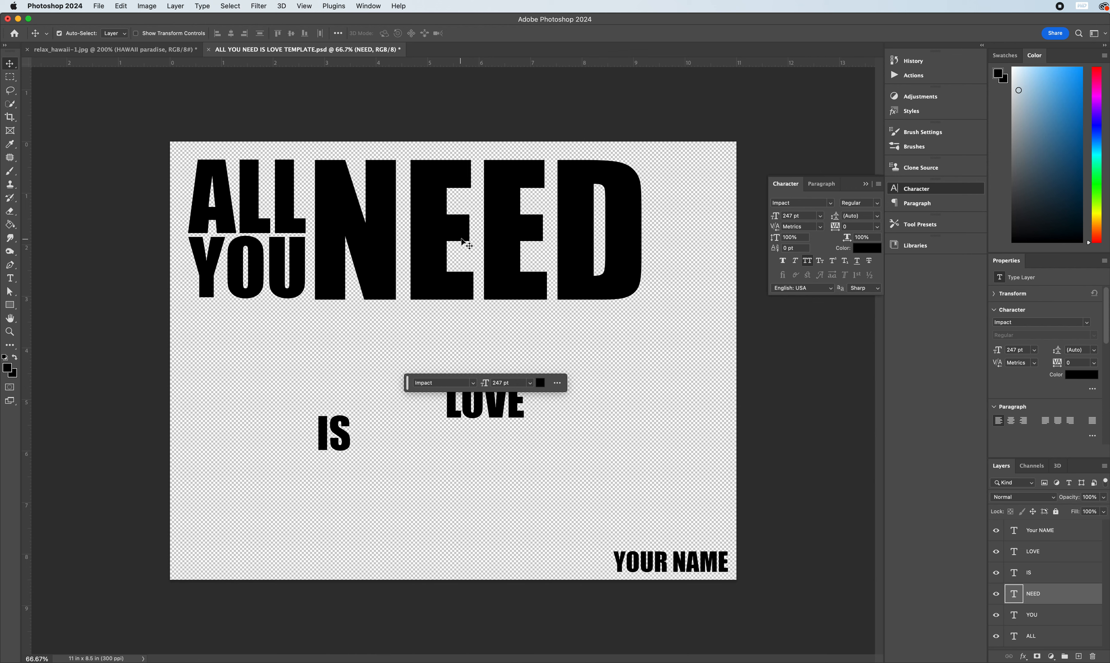
Select the word NEED and apply Faux Italic to slant it
{"action": "double_click", "coordinate": [460, 226]}
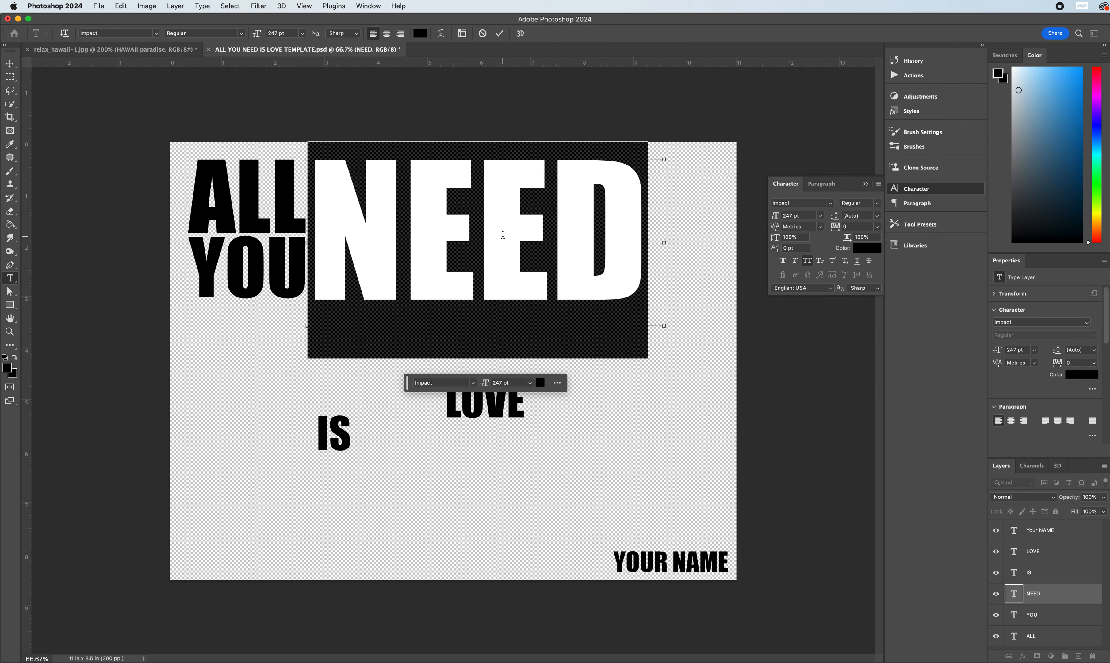
{"action": "mouse_move", "coordinate": [151, 254]}
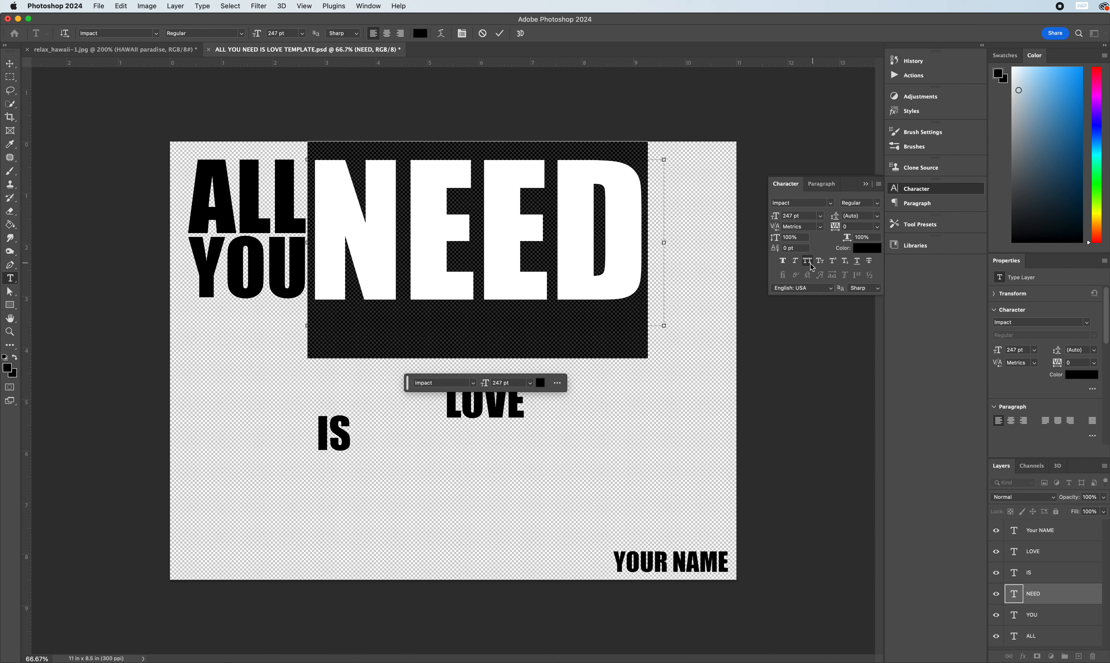
{"action": "mouse_move", "coordinate": [854, 198]}
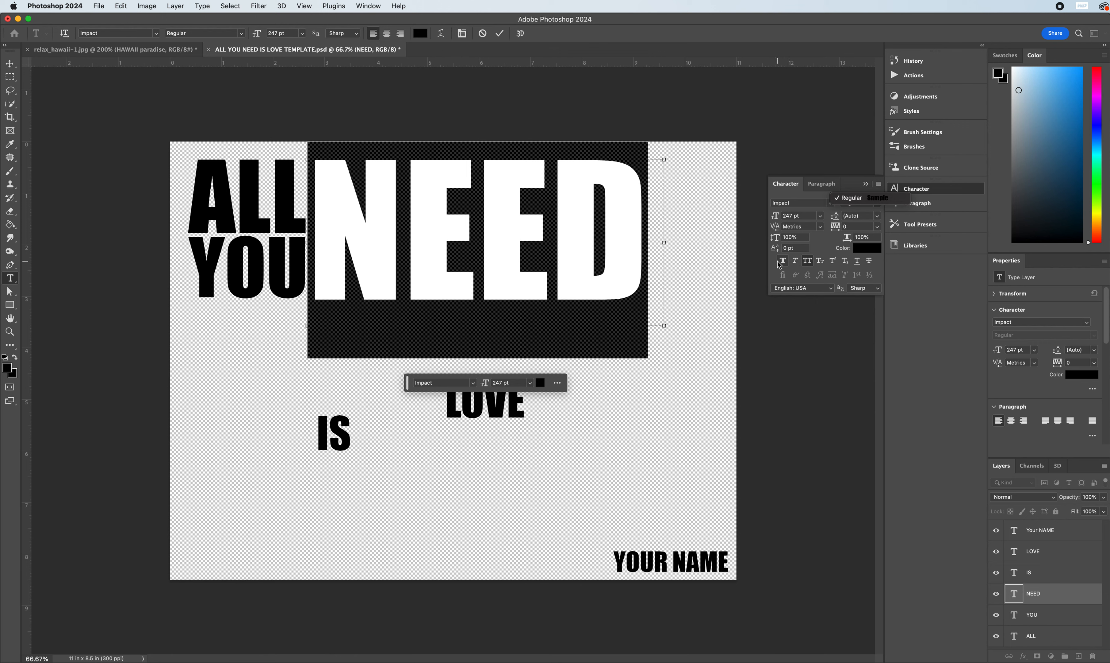
{"action": "mouse_move", "coordinate": [817, 266]}
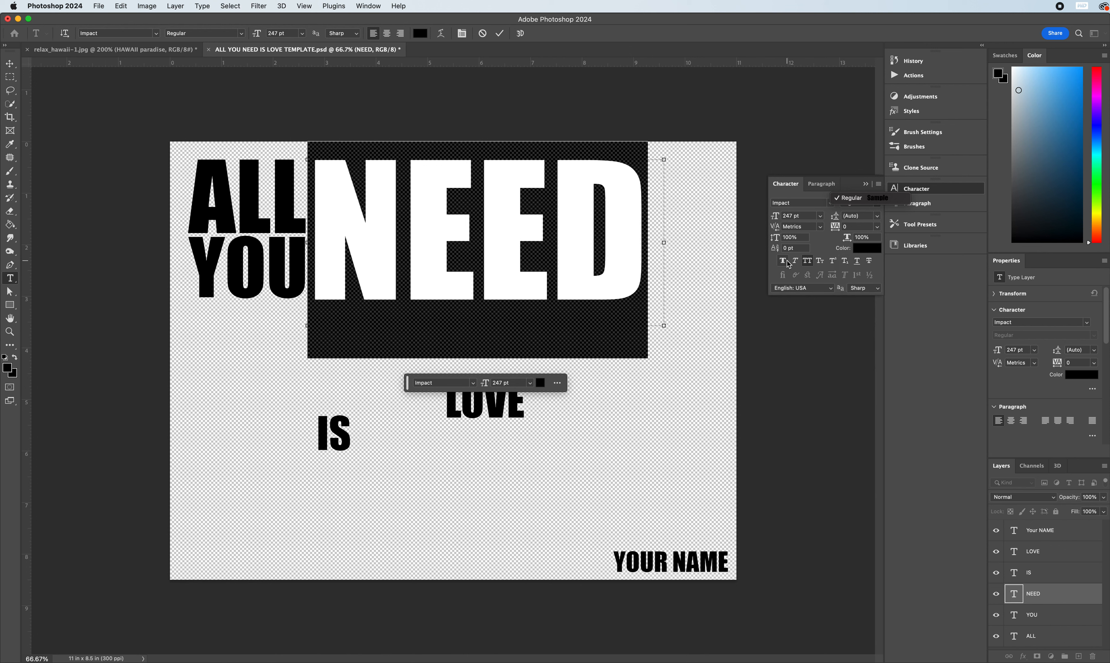
{"action": "mouse_move", "coordinate": [783, 260]}
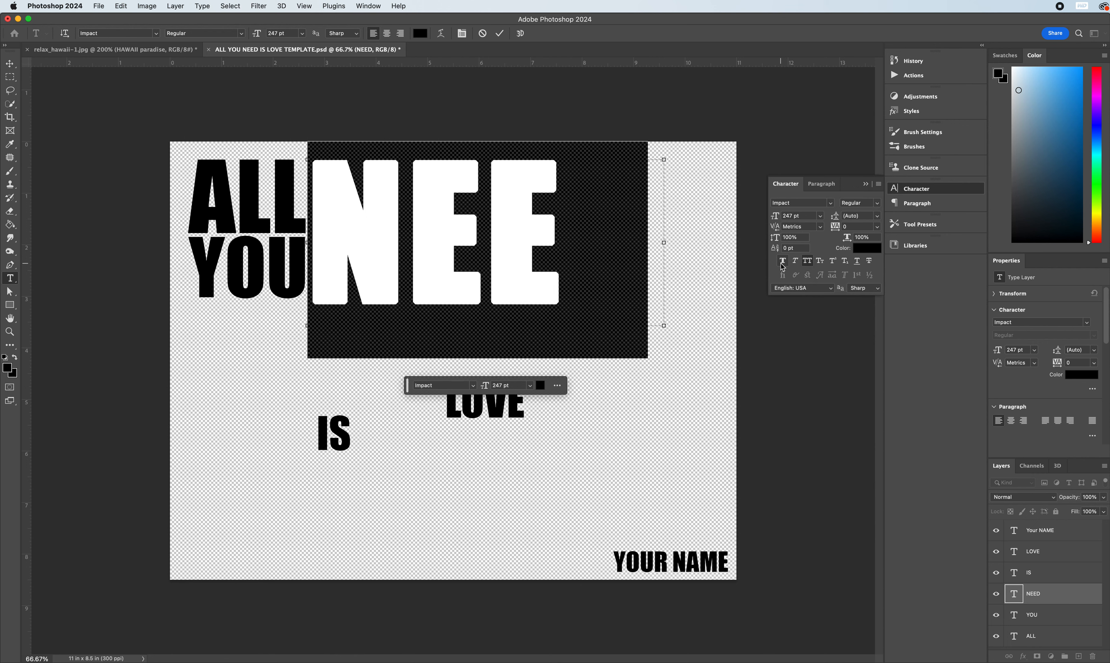
{"action": "type", "text": "D"}
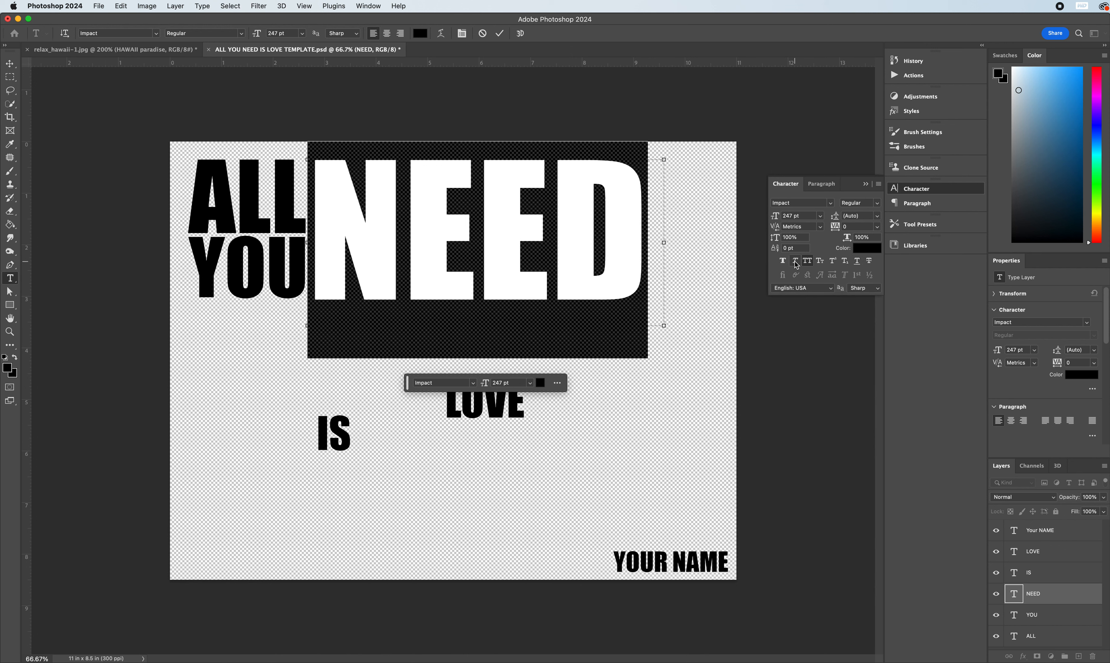
{"action": "mouse_move", "coordinate": [795, 260]}
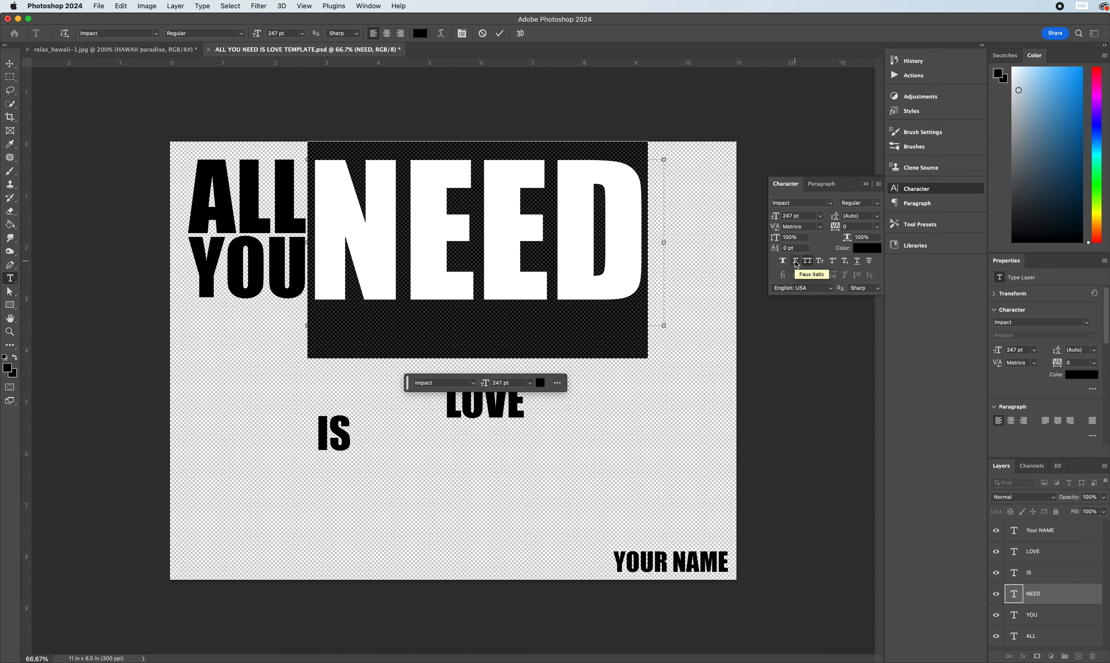
{"action": "left_click", "coordinate": [795, 261]}
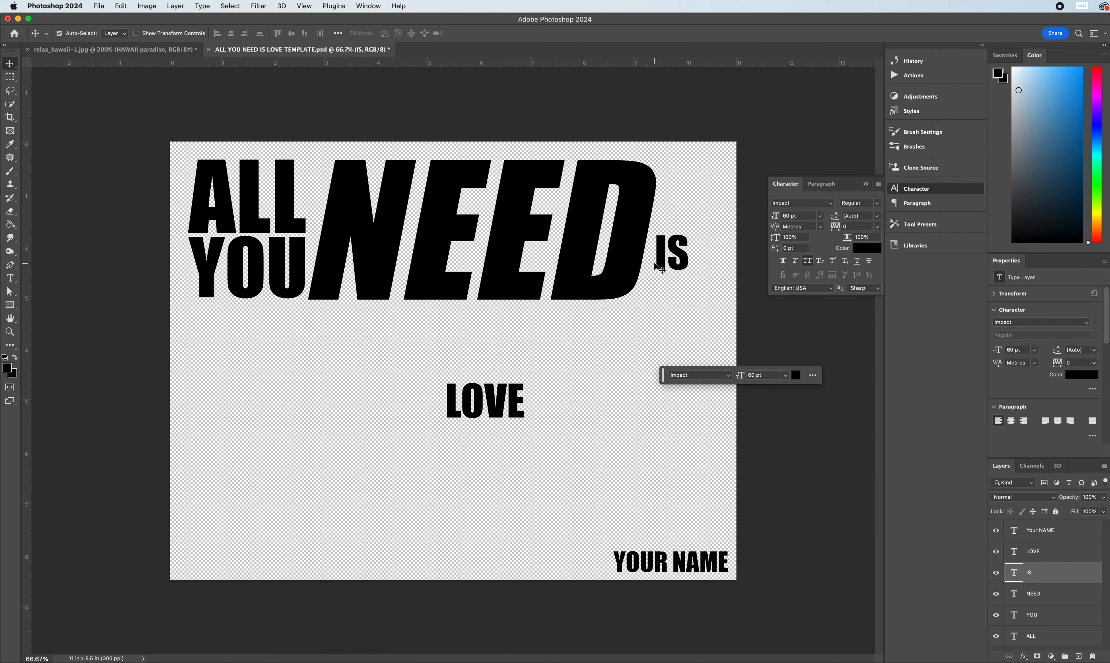
Select IS and enlarge its font size to 97 pt next to NEED
{"action": "left_click", "coordinate": [671, 256]}
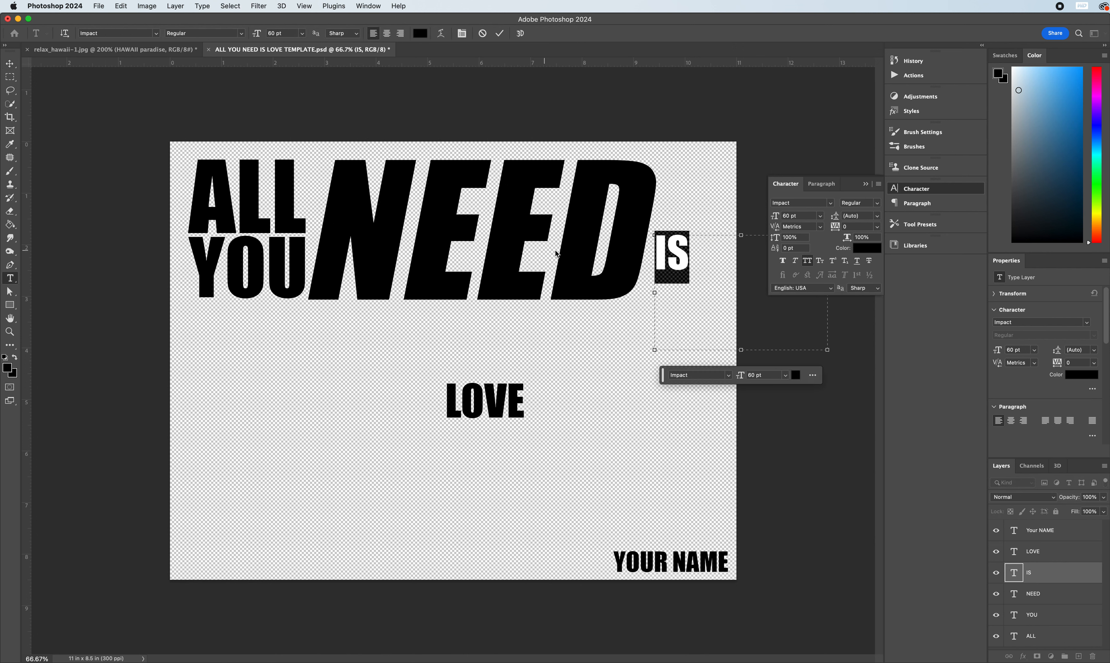
{"action": "type", "text": "75"}
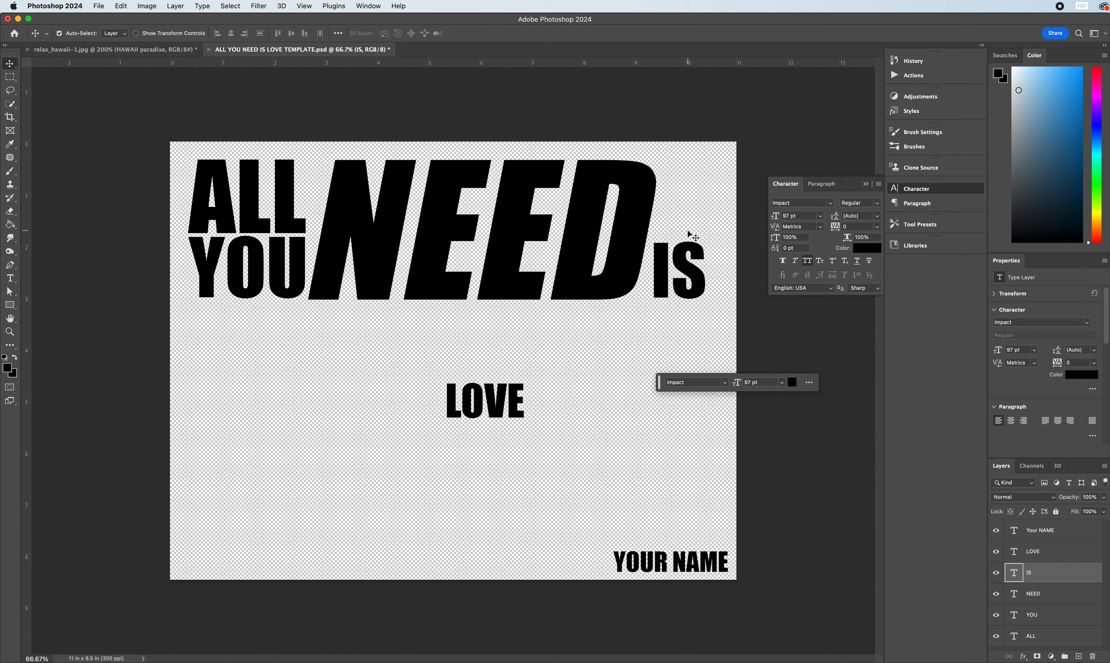
{"action": "mouse_move", "coordinate": [704, 276]}
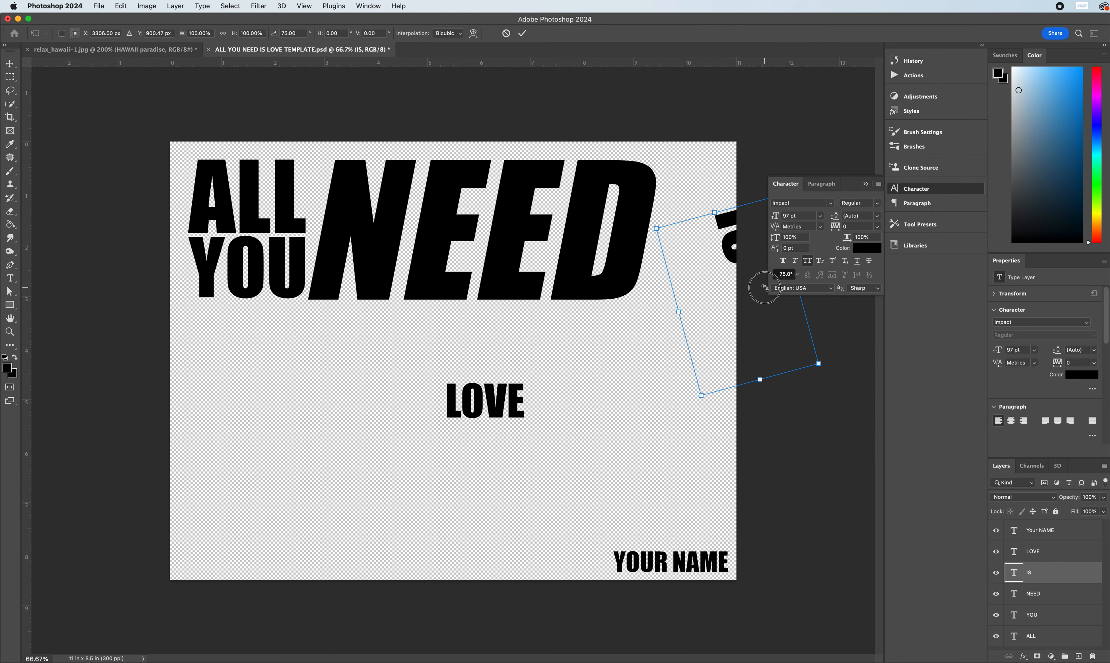
Rotate IS a quarter turn so it reads vertically at the end of NEED
{"action": "left_click_drag", "start_coordinate": [764, 287], "coordinate": [733, 280]}
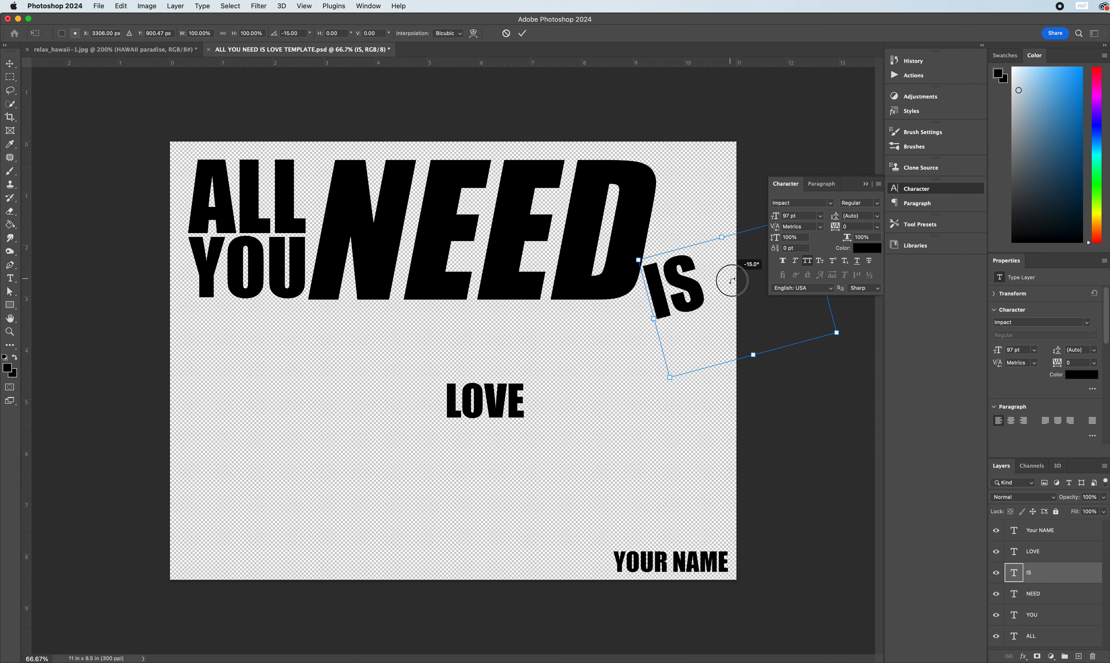
{"action": "left_click_drag", "start_coordinate": [733, 280], "coordinate": [739, 296]}
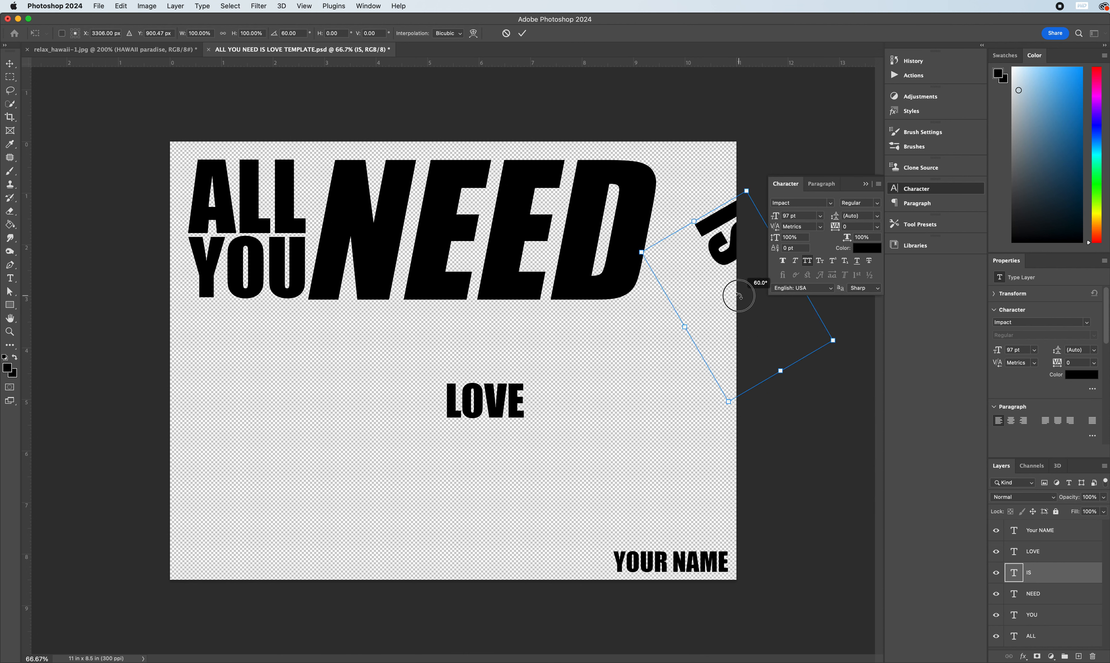
{"action": "left_click_drag", "start_coordinate": [740, 295], "coordinate": [741, 296]}
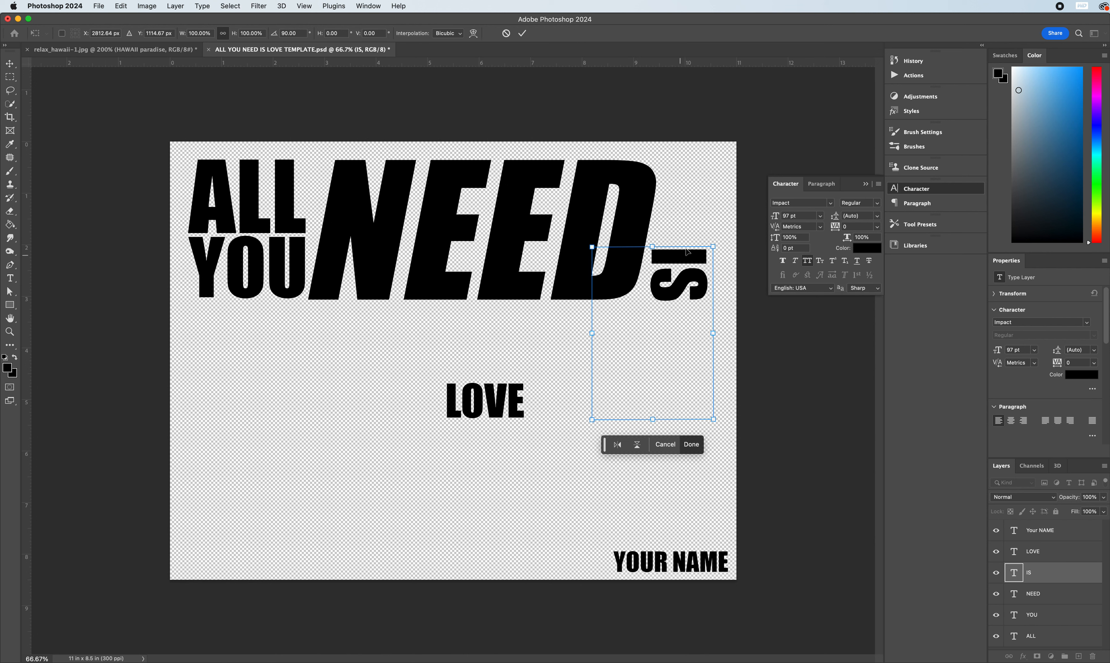
{"action": "mouse_move", "coordinate": [666, 293]}
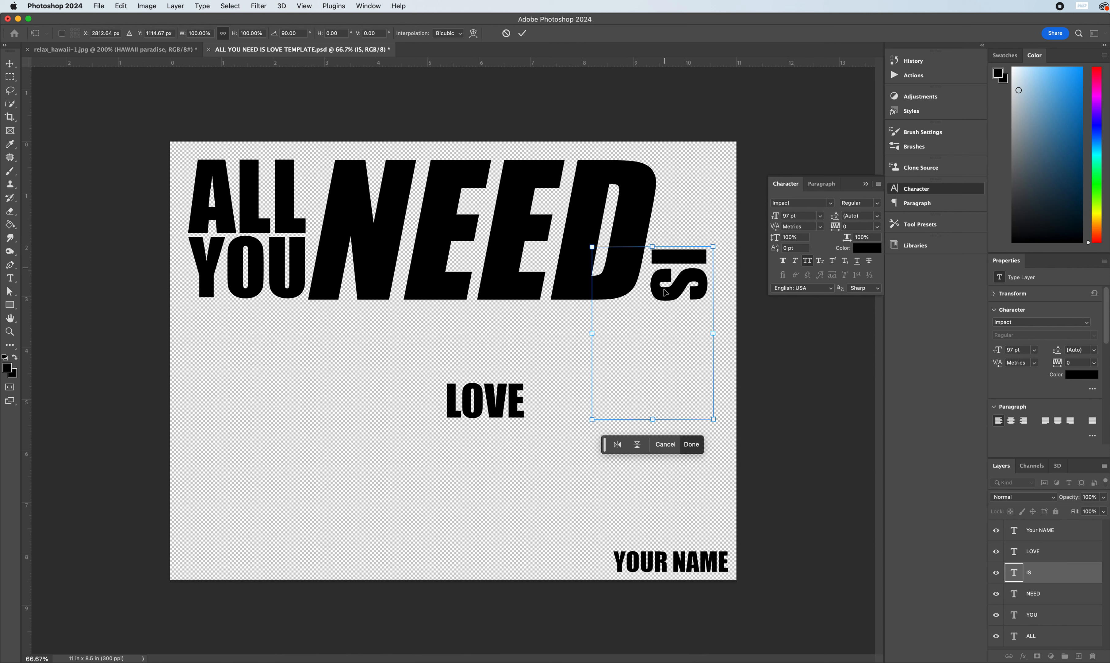
{"action": "mouse_move", "coordinate": [565, 341]}
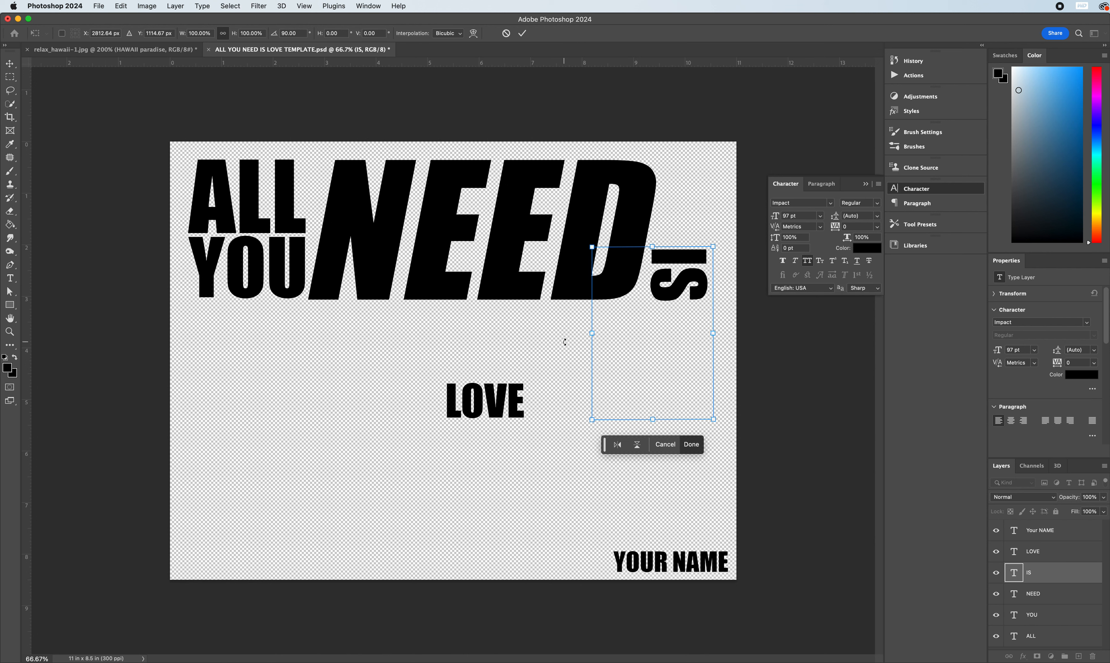
{"action": "mouse_move", "coordinate": [606, 298]}
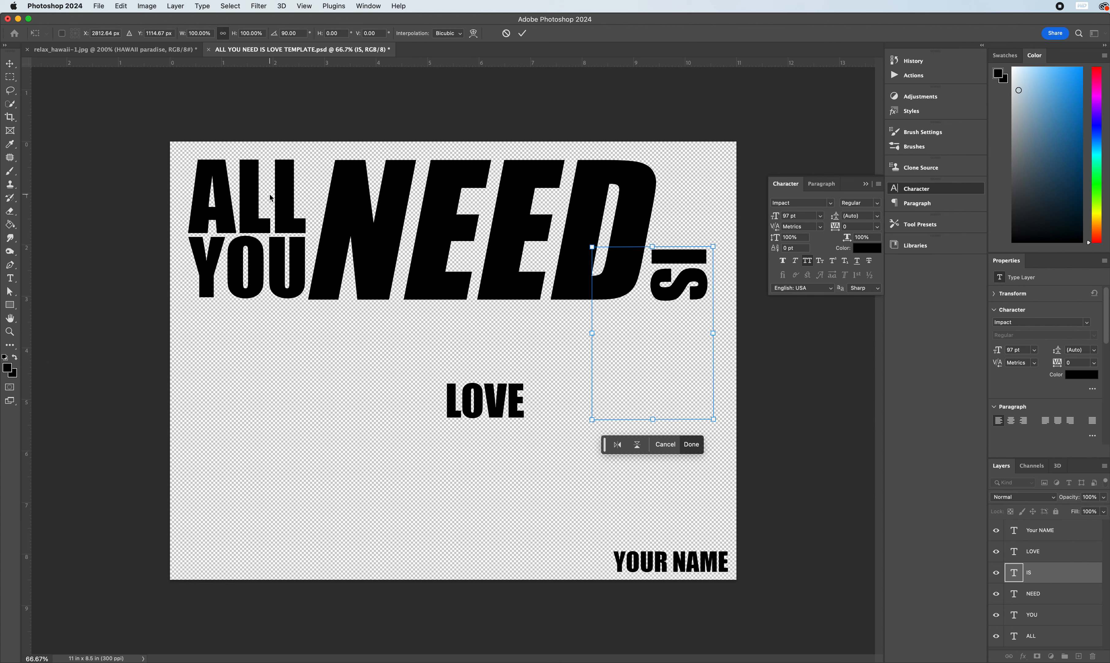
{"action": "mouse_move", "coordinate": [669, 303]}
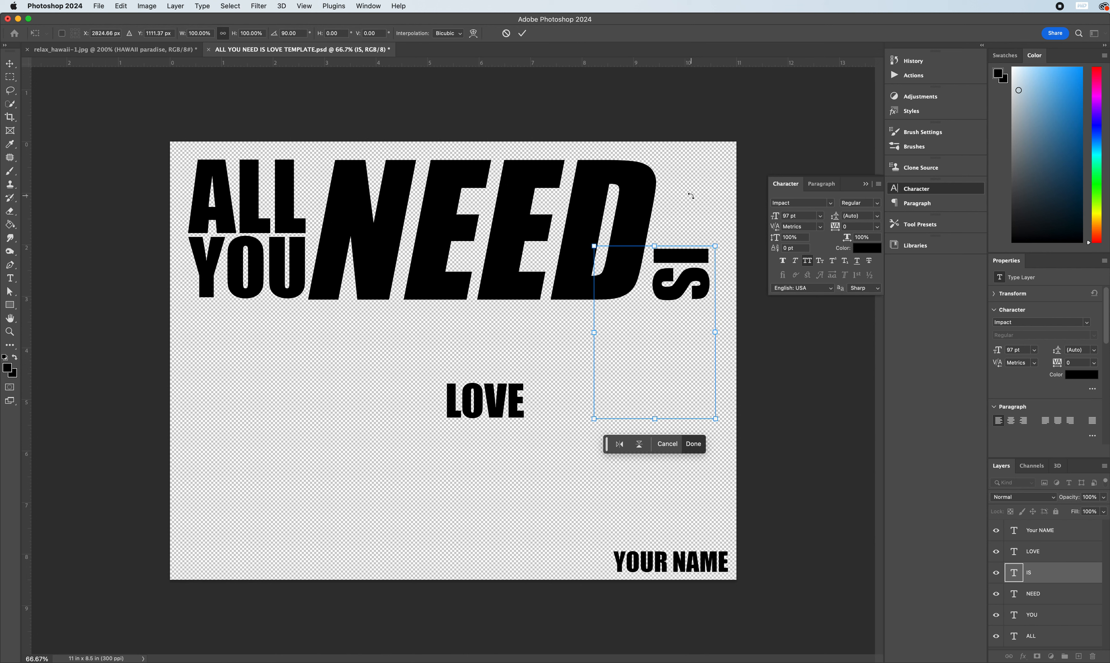
{"action": "mouse_move", "coordinate": [442, 147]}
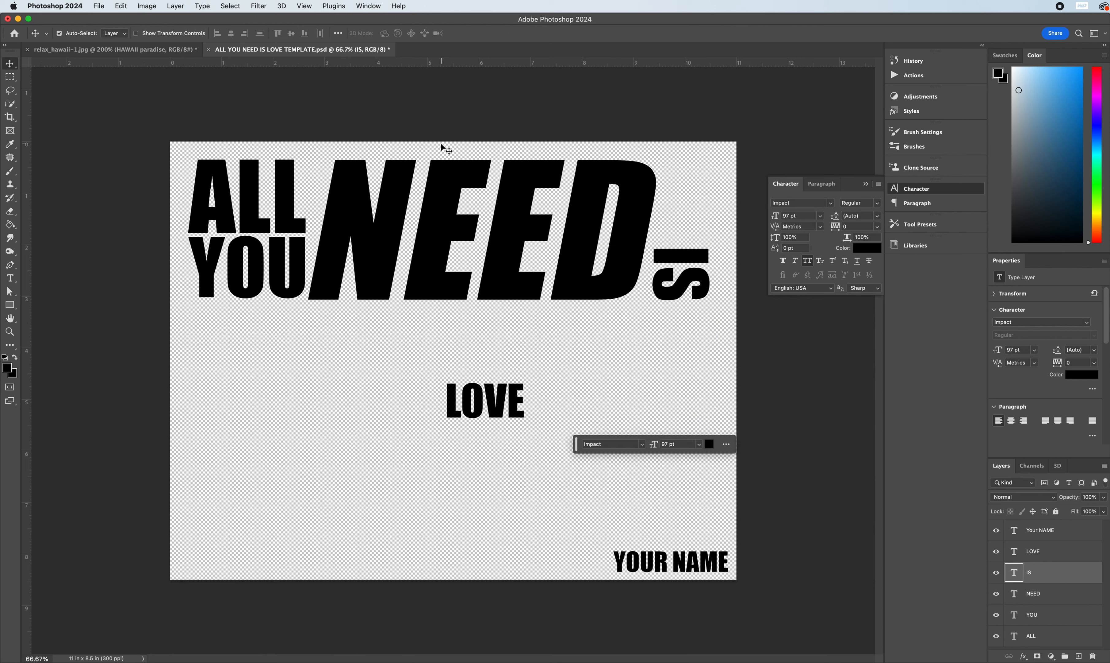
{"action": "mouse_move", "coordinate": [537, 348]}
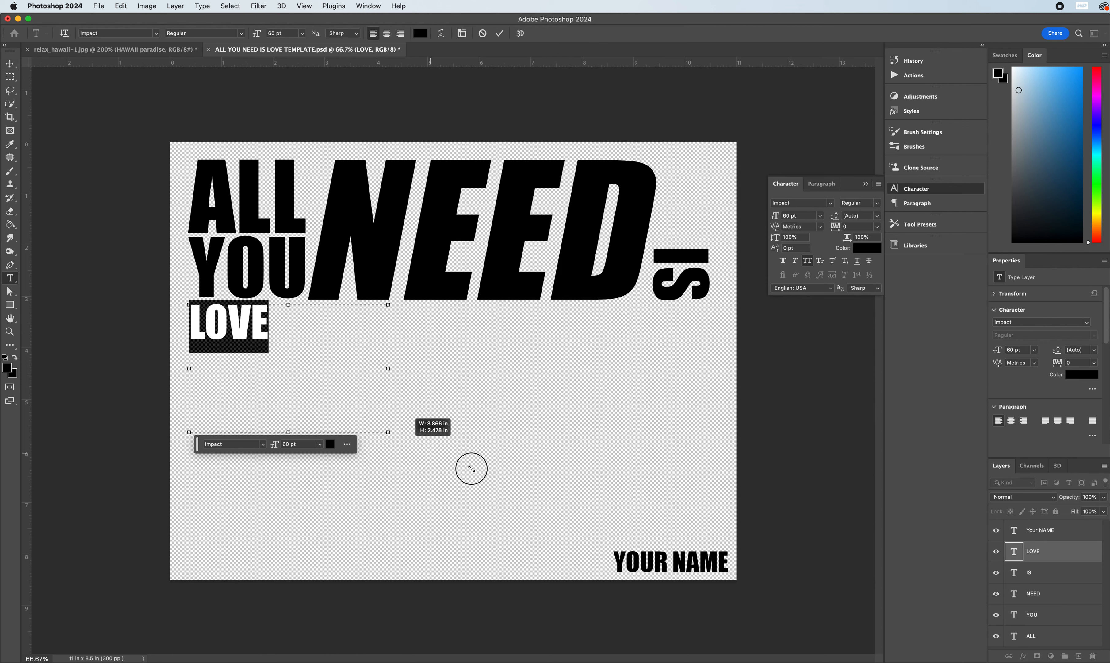
Stretch LOVE's text area across the lower poster, set it to 399 pt and place it under YOU
{"action": "left_click_drag", "start_coordinate": [387, 431], "coordinate": [721, 544]}
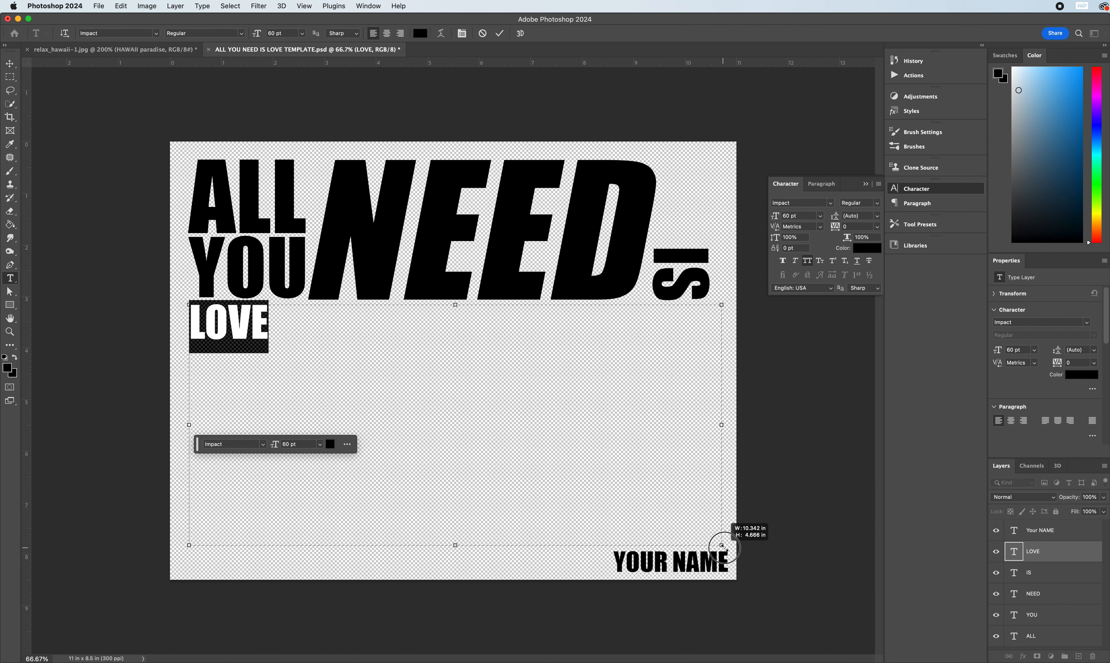
{"action": "left_click_drag", "start_coordinate": [720, 544], "coordinate": [726, 547]}
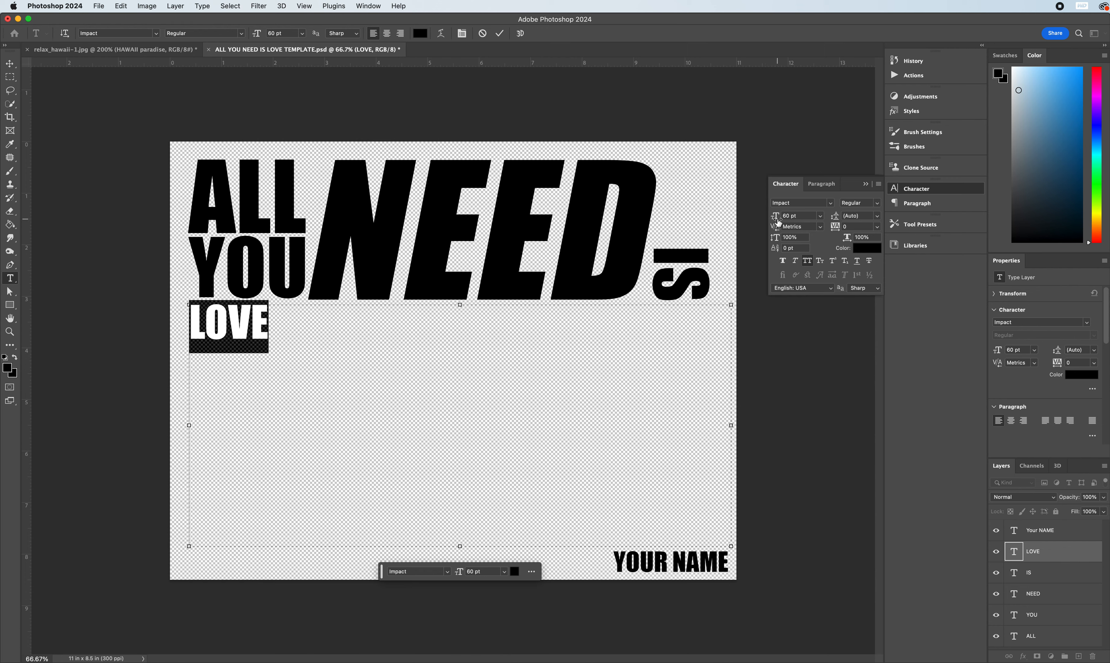
{"action": "type", "text": "391"}
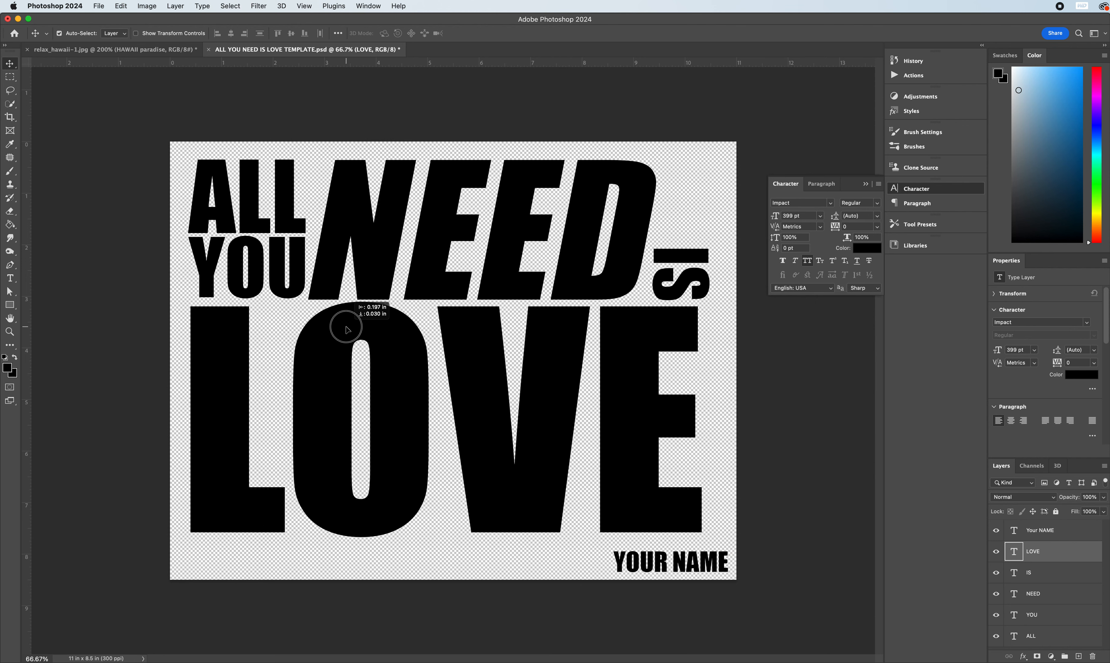
{"action": "left_click_drag", "start_coordinate": [347, 330], "coordinate": [347, 332]}
{"action": "type", "text": "60"}
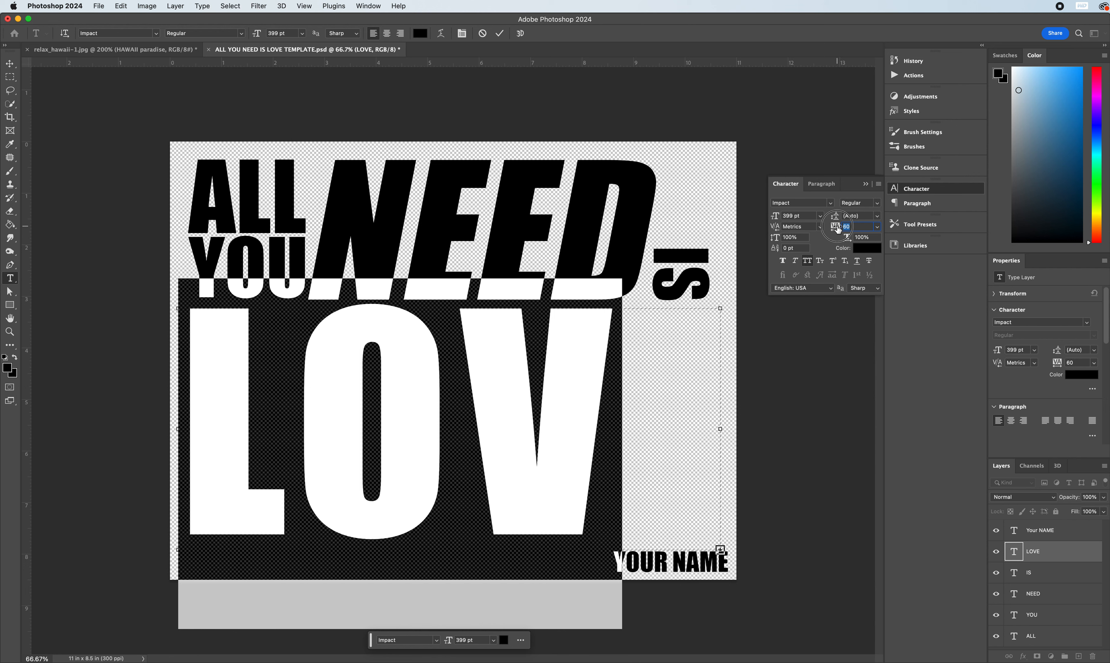
Adjust LOVE's tracking, settling on a value of 20
{"action": "type", "text": "20"}
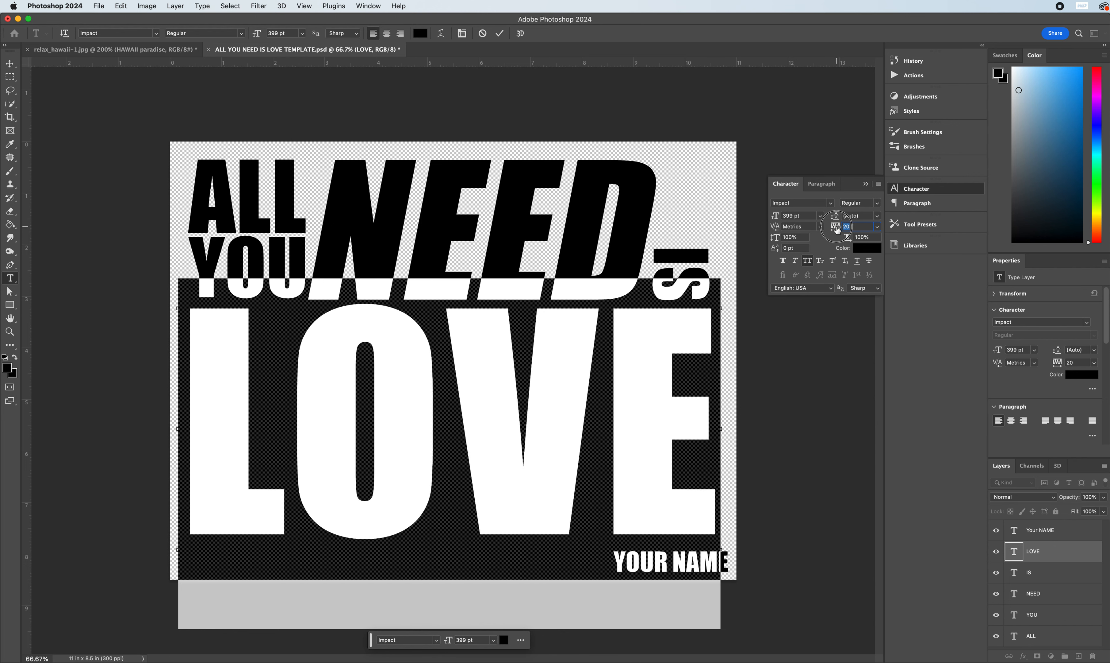
{"action": "type", "text": "0"}
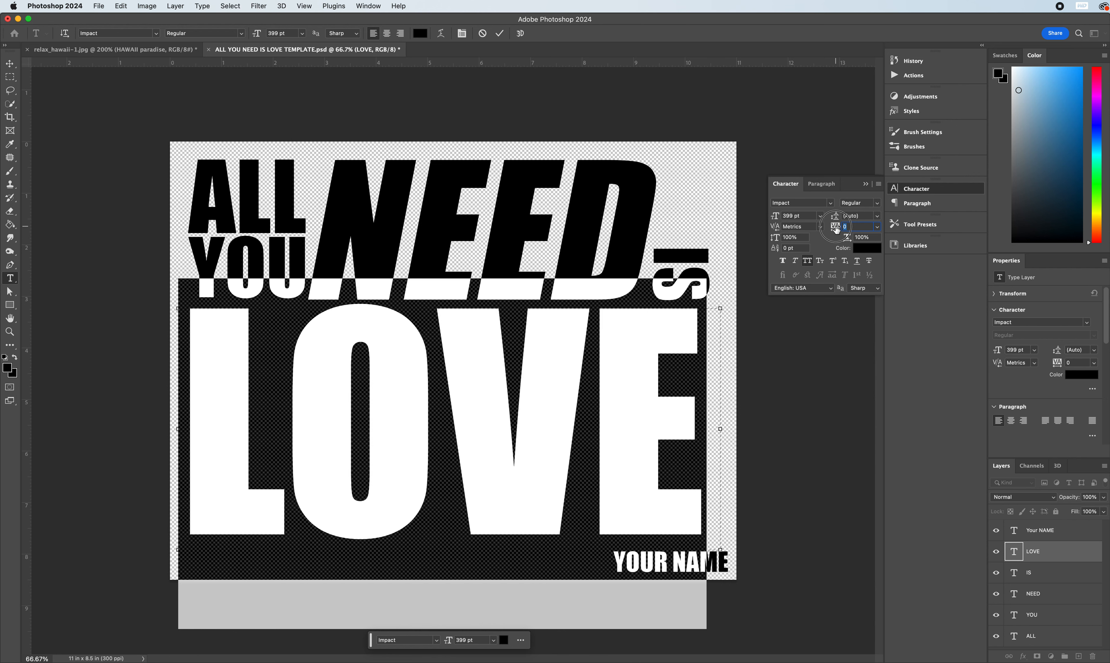
{"action": "type", "text": "20"}
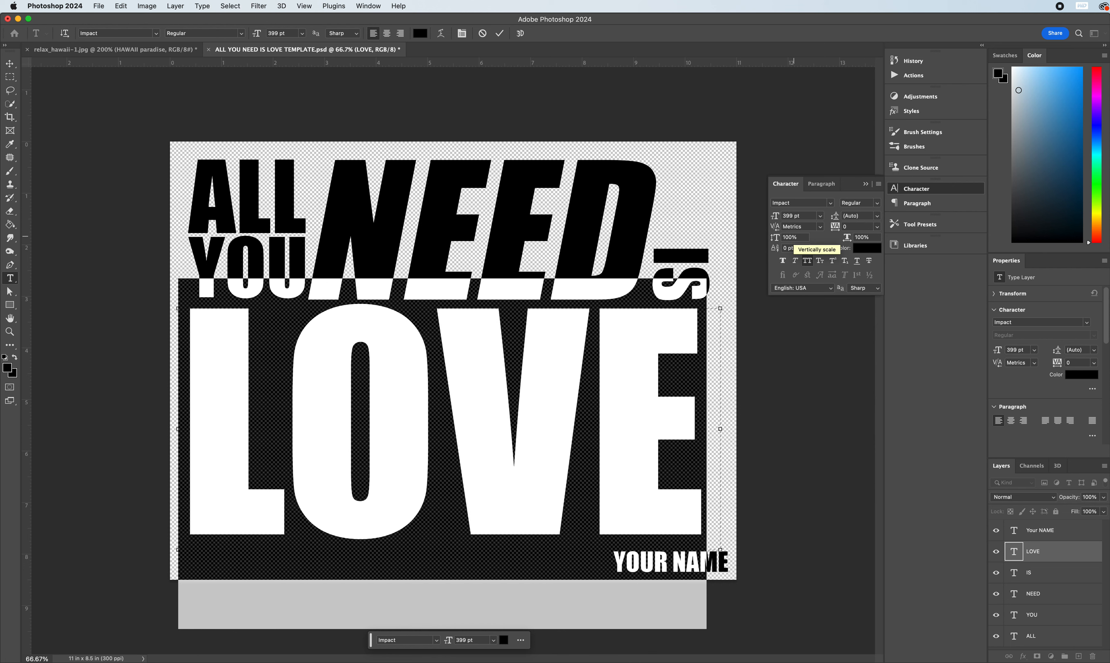
{"action": "mouse_move", "coordinate": [846, 240]}
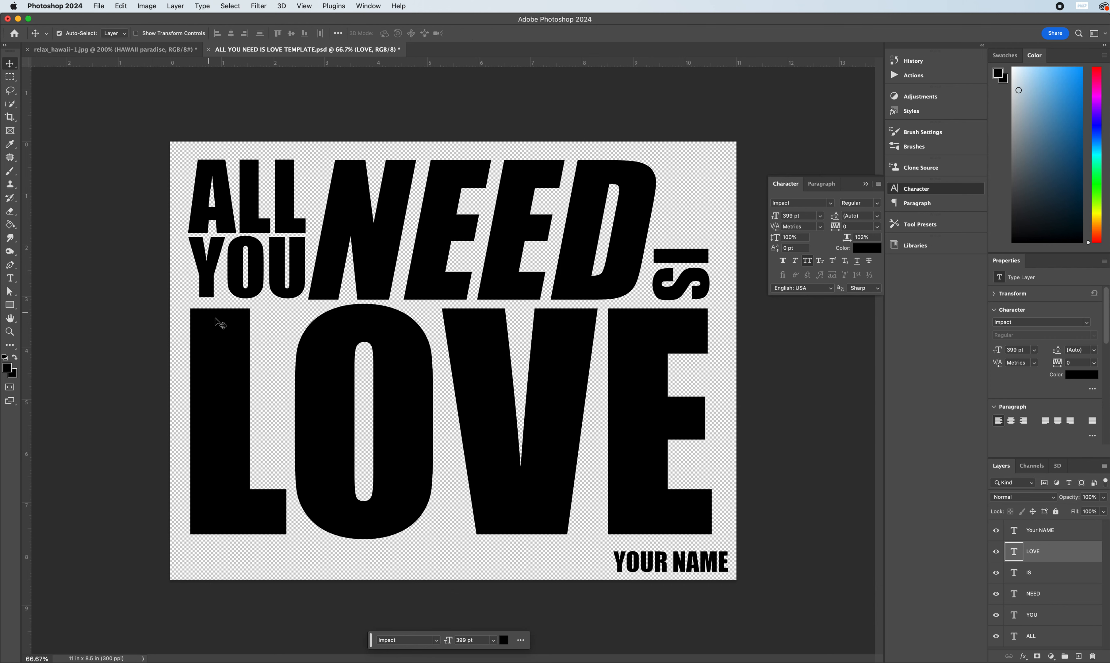
{"action": "mouse_move", "coordinate": [195, 196]}
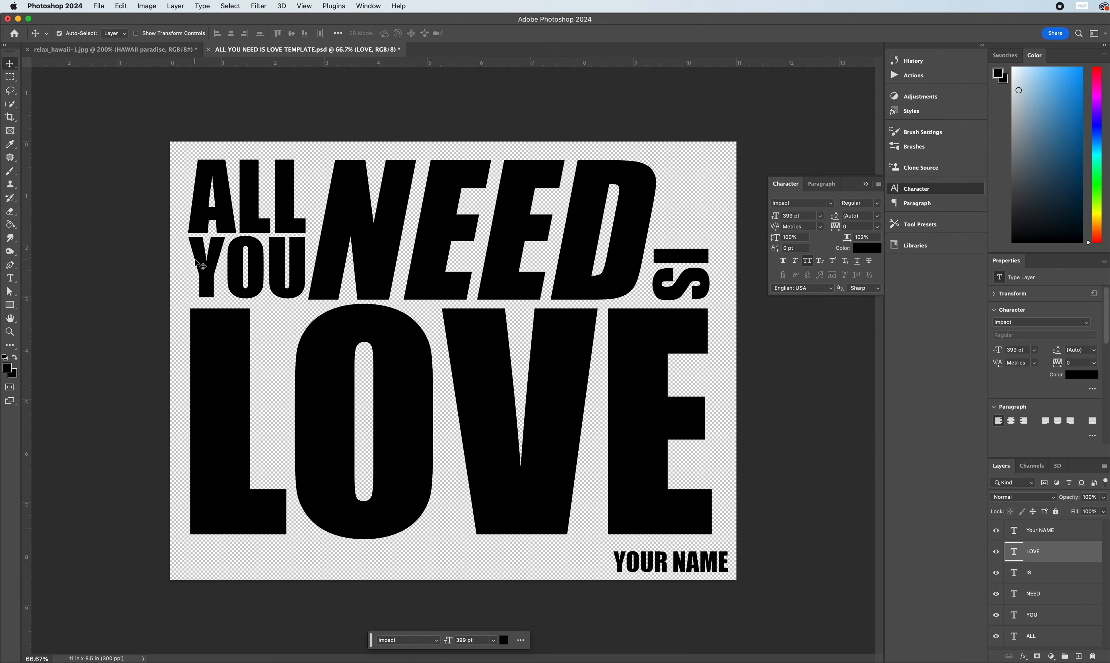
{"action": "mouse_move", "coordinate": [693, 359]}
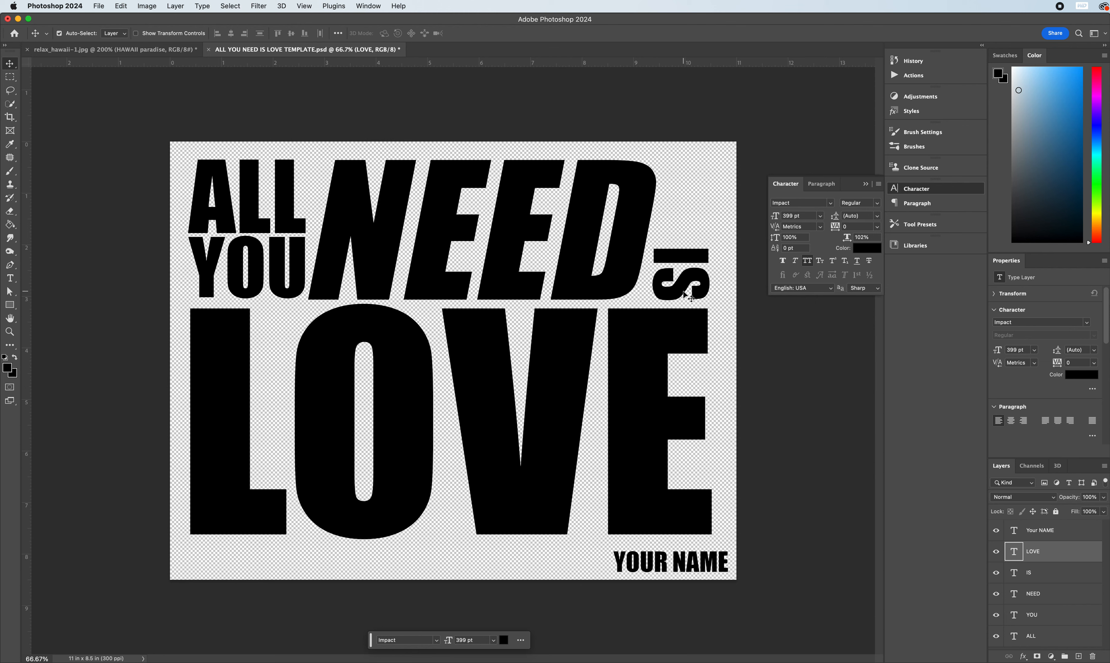
{"action": "mouse_move", "coordinate": [549, 179]}
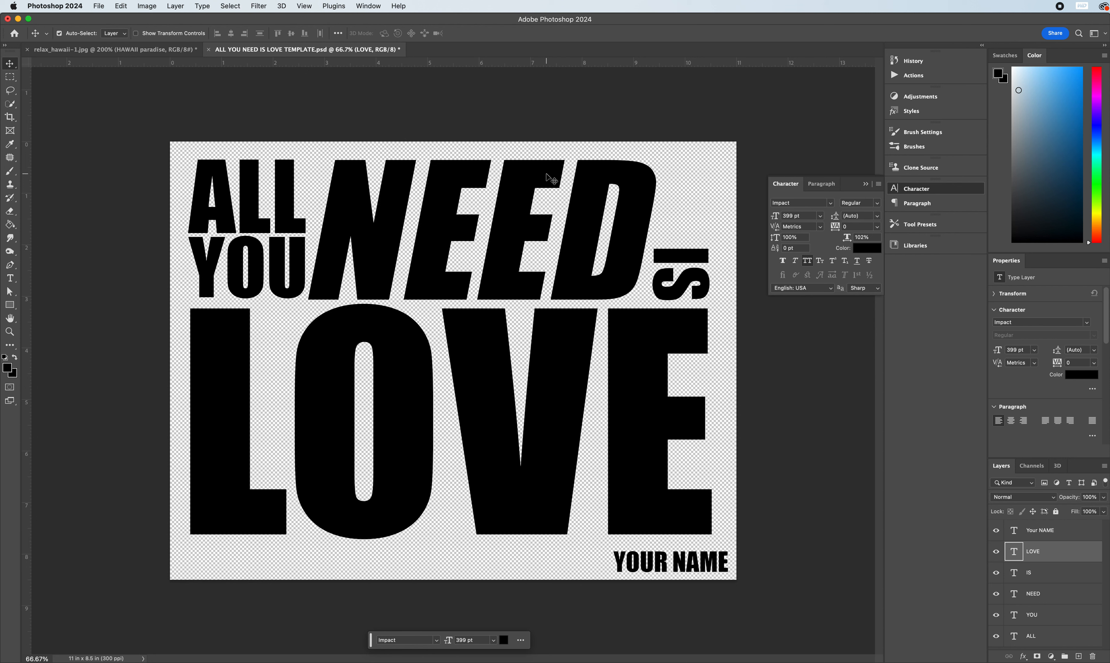
{"action": "mouse_move", "coordinate": [517, 222]}
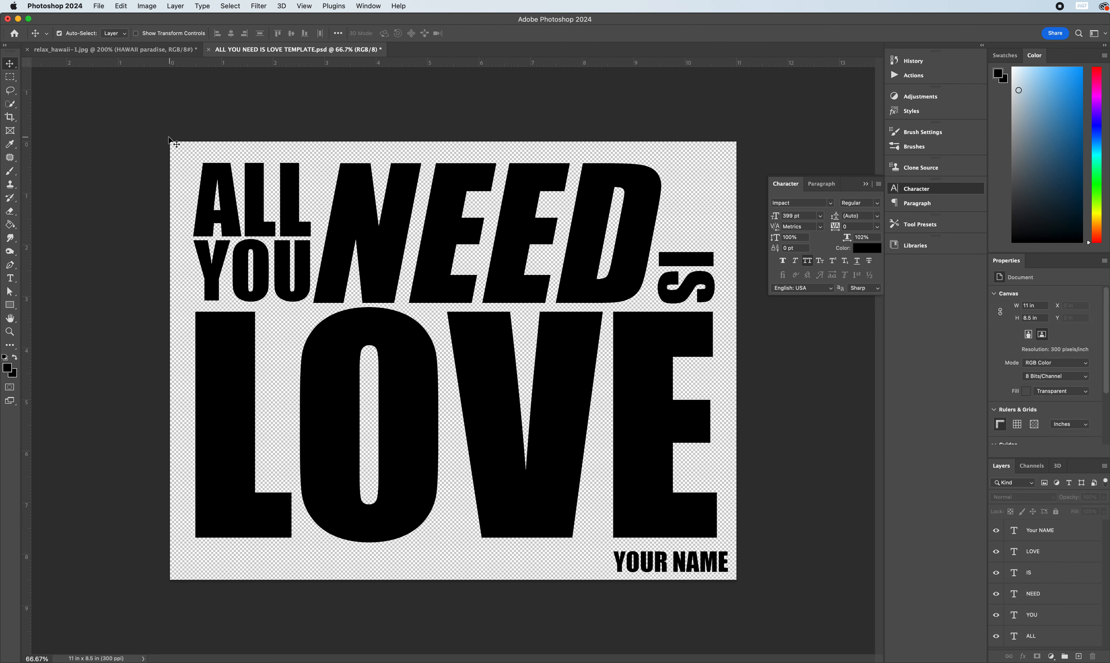
{"action": "left_click_drag", "start_coordinate": [173, 141], "coordinate": [740, 528]}
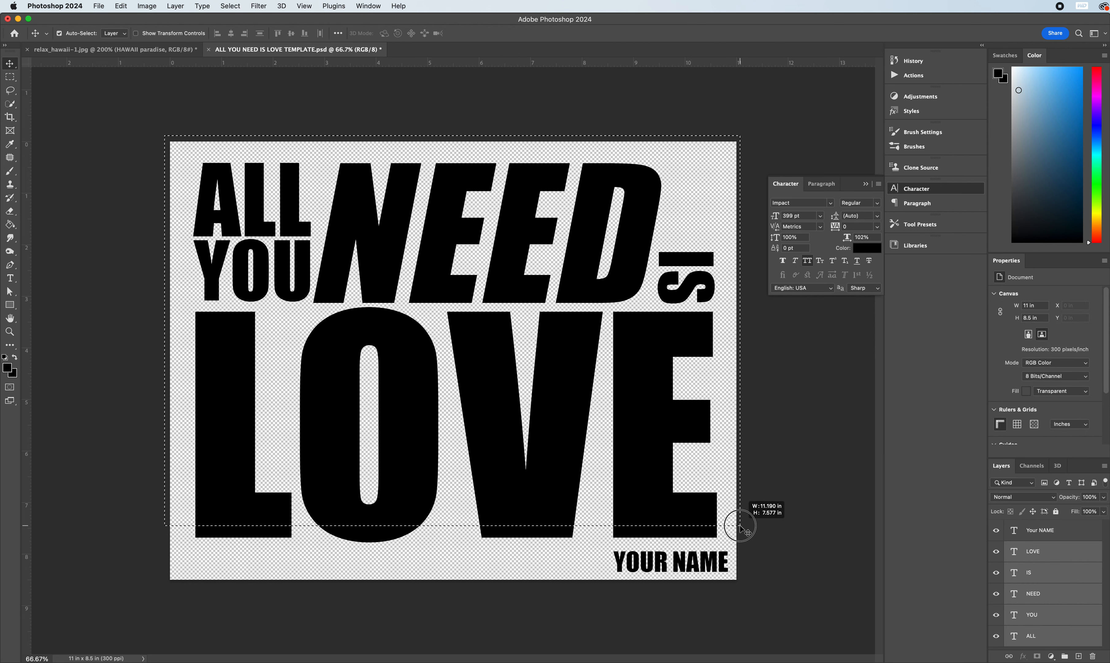
{"action": "left_click_drag", "start_coordinate": [740, 528], "coordinate": [741, 542]}
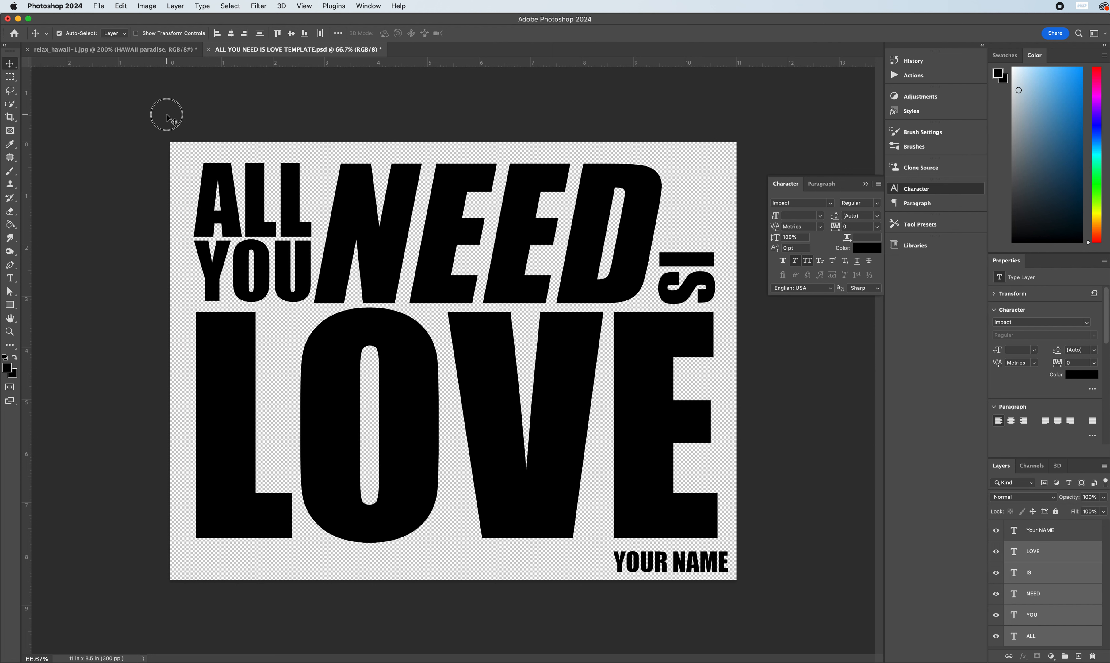
{"action": "left_click", "coordinate": [97, 6]}
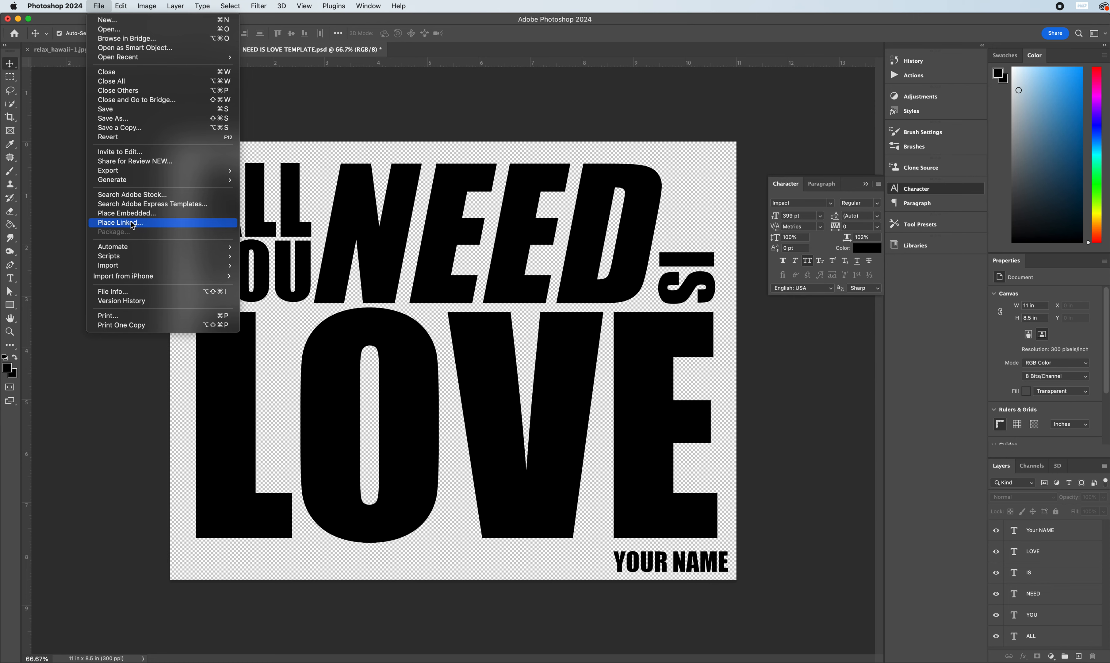
Place the sunset photo as an embedded layer and scale it to cover the whole canvas
{"action": "left_click", "coordinate": [119, 221]}
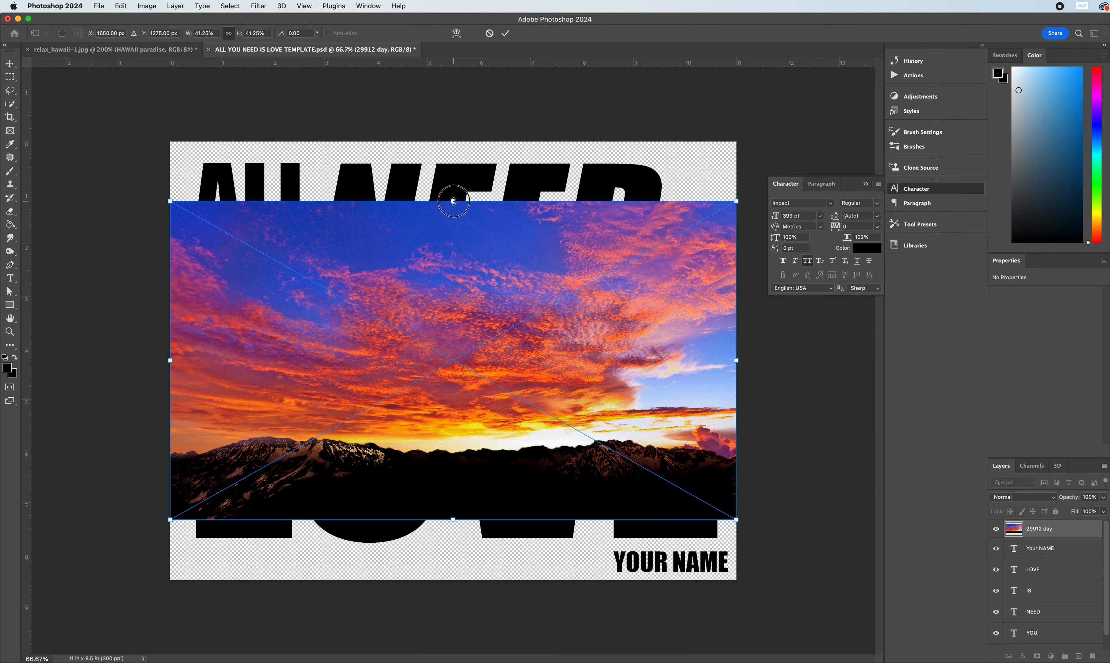
{"action": "left_click_drag", "start_coordinate": [452, 202], "coordinate": [451, 143]}
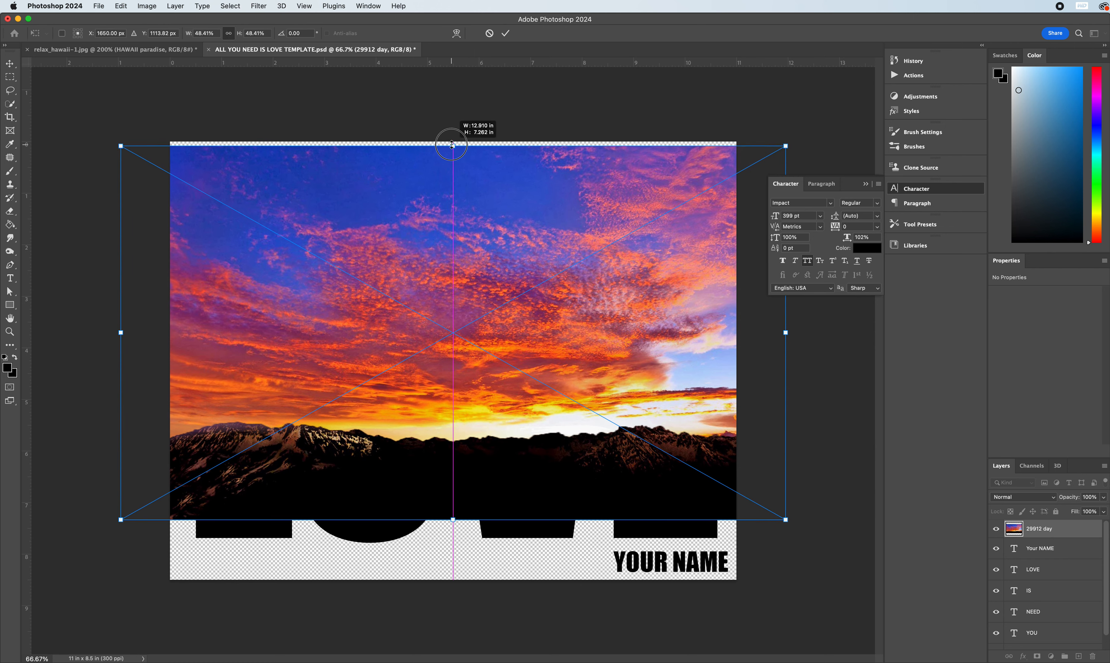
{"action": "left_click_drag", "start_coordinate": [451, 145], "coordinate": [451, 142]}
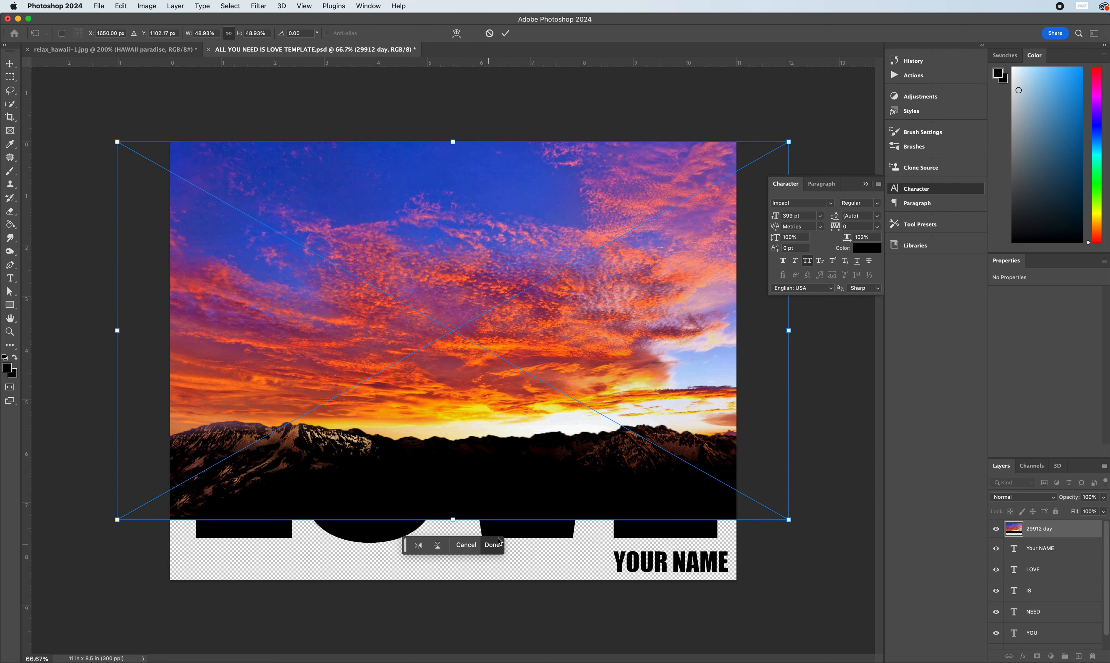
{"action": "left_click_drag", "start_coordinate": [454, 517], "coordinate": [453, 576]}
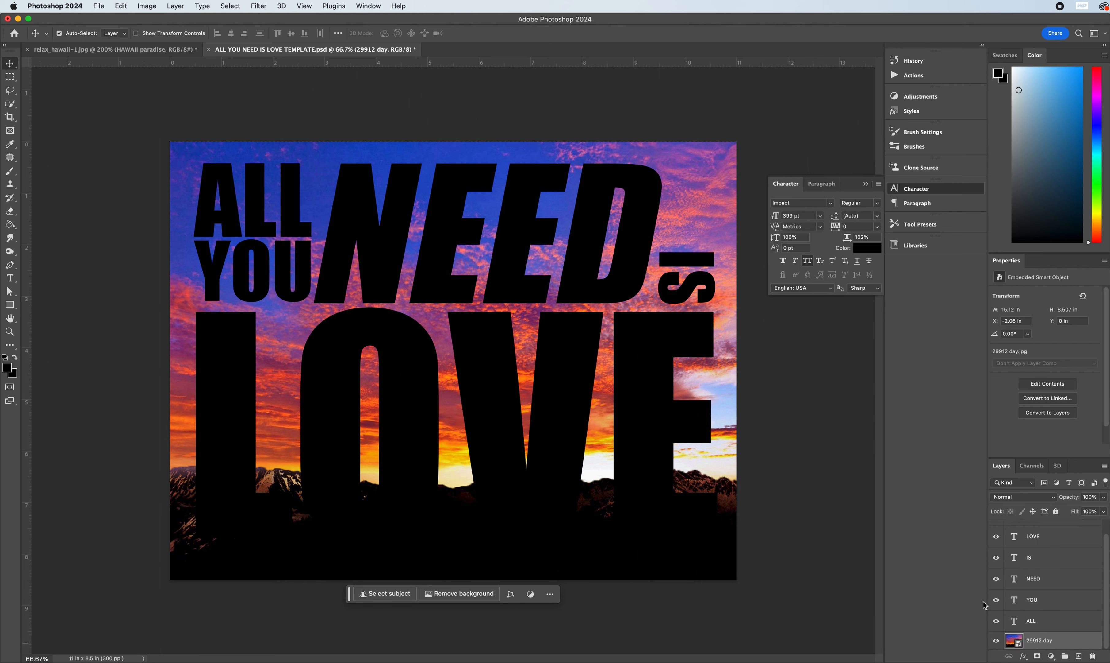
{"action": "mouse_move", "coordinate": [699, 342]}
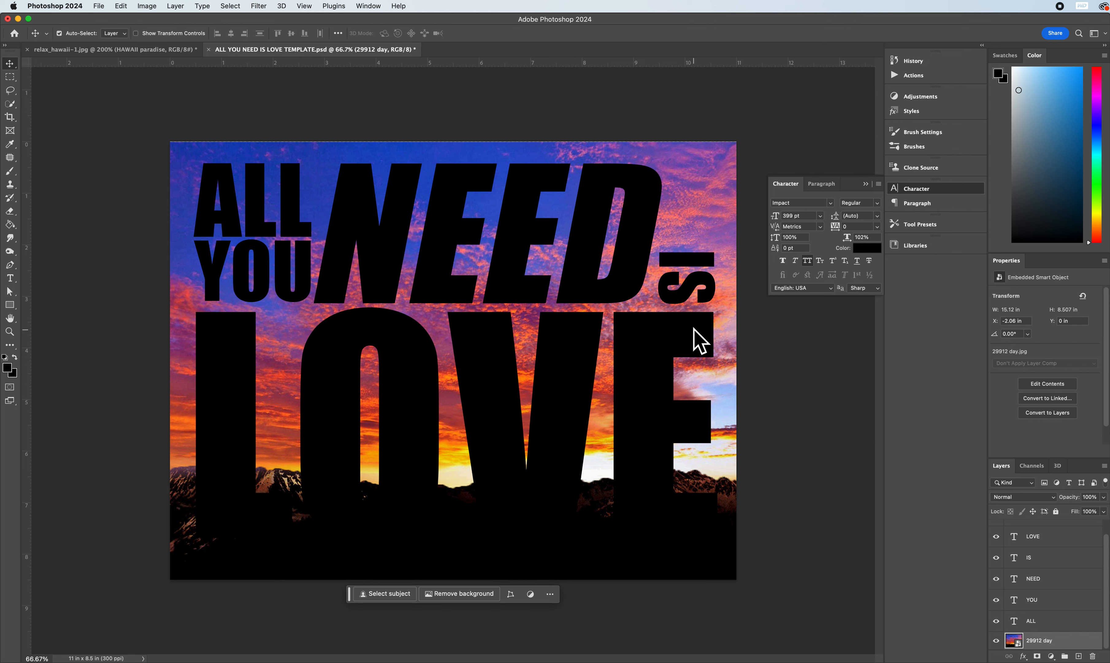
{"action": "mouse_move", "coordinate": [247, 525]}
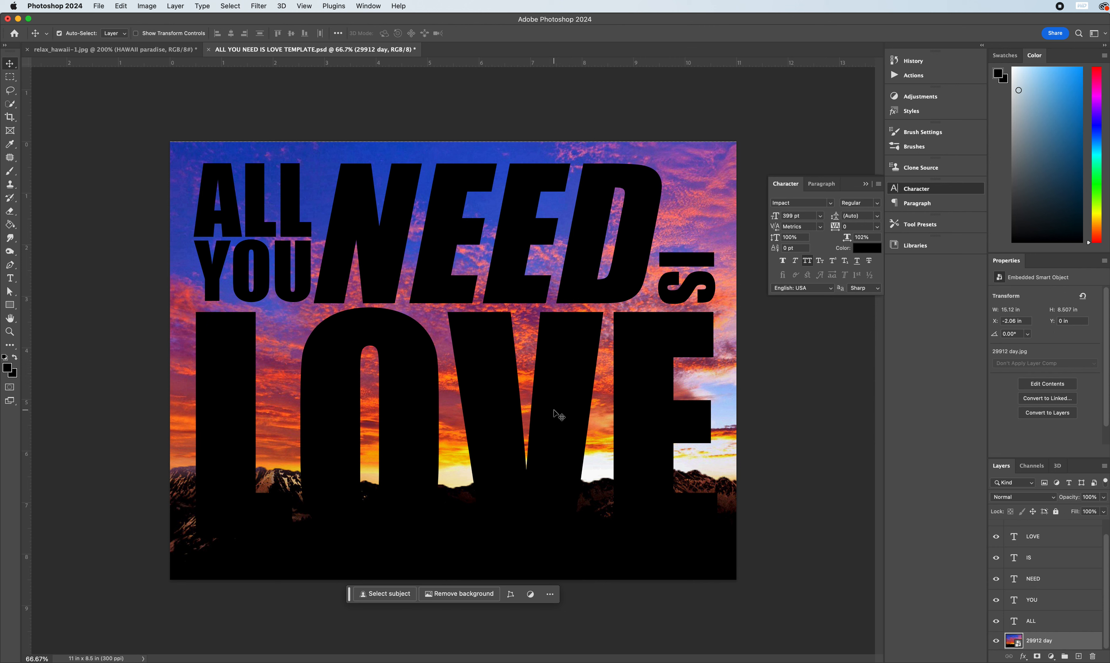
{"action": "mouse_move", "coordinate": [659, 283]}
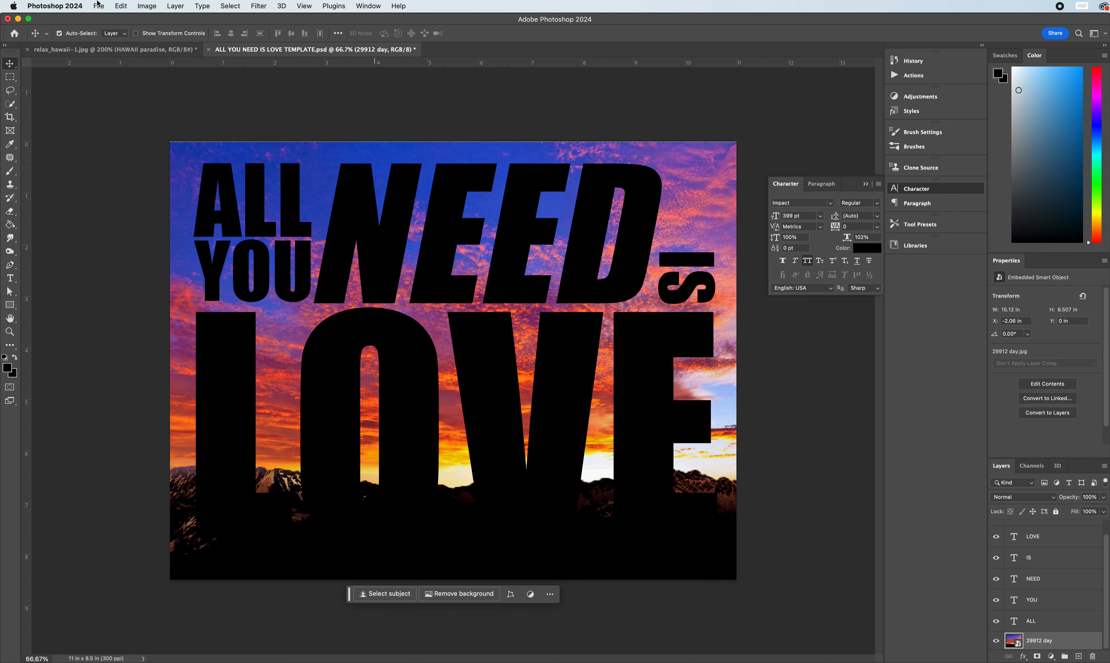
Place the starry sky image 29912 (1).jpg as an embedded layer in the poster
{"action": "left_click", "coordinate": [98, 6]}
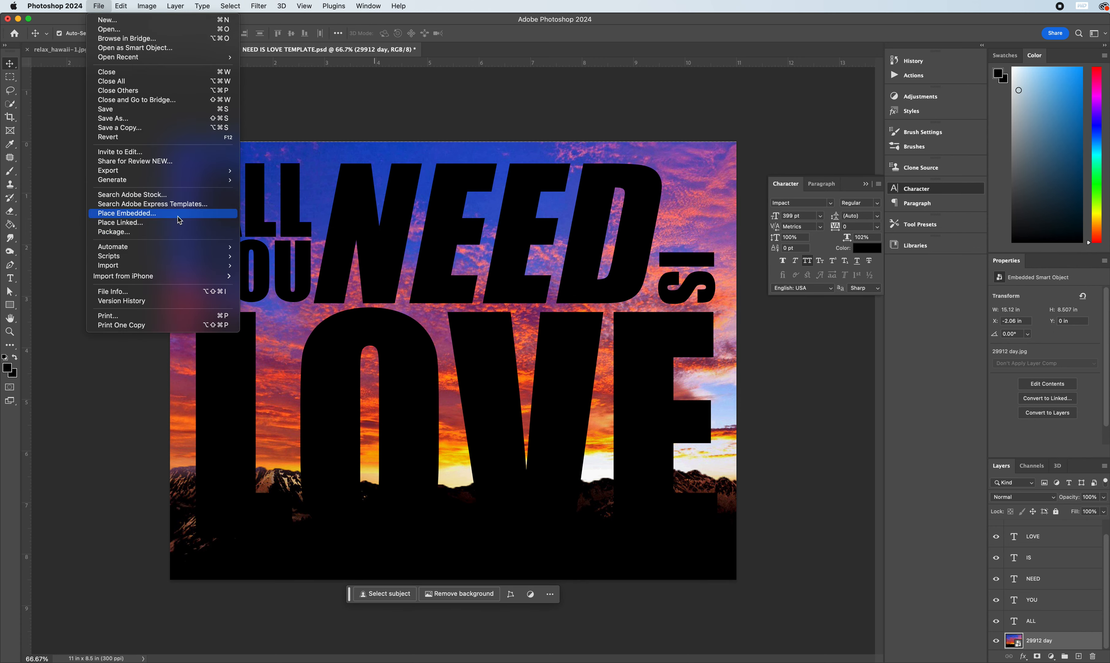
{"action": "left_click", "coordinate": [126, 213]}
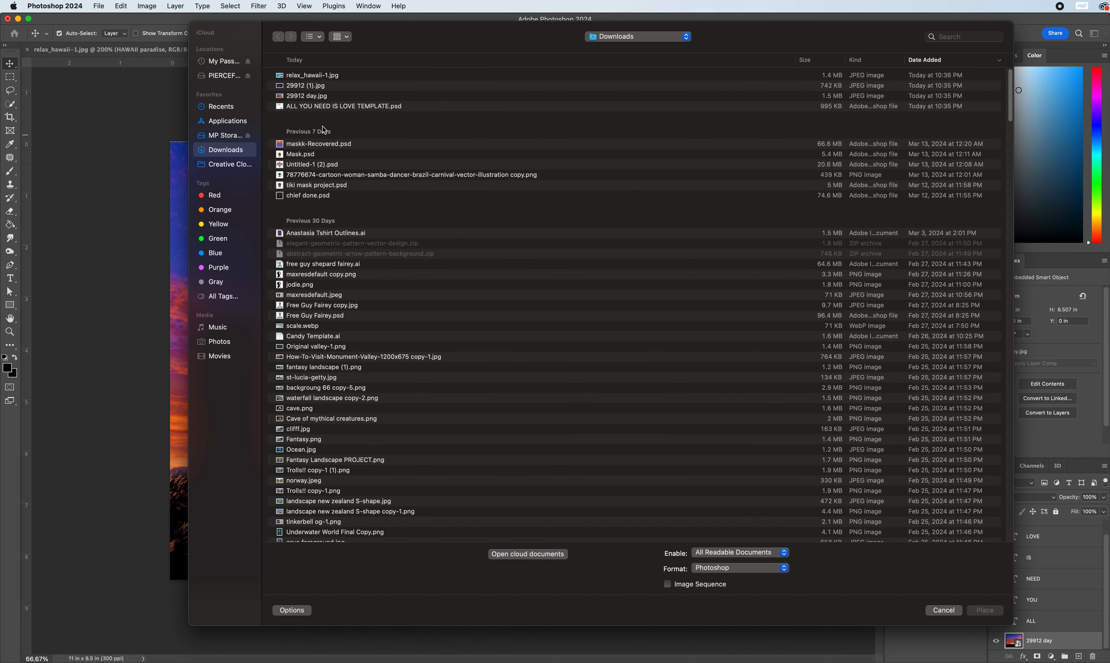
{"action": "left_click", "coordinate": [306, 84]}
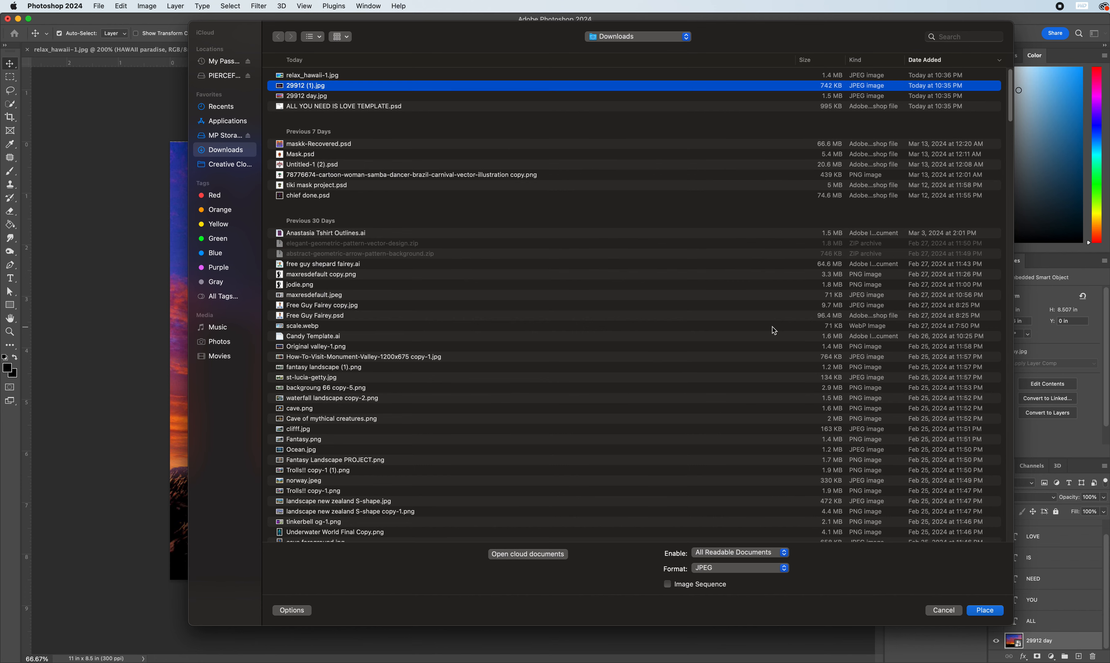
{"action": "left_click", "coordinate": [983, 610]}
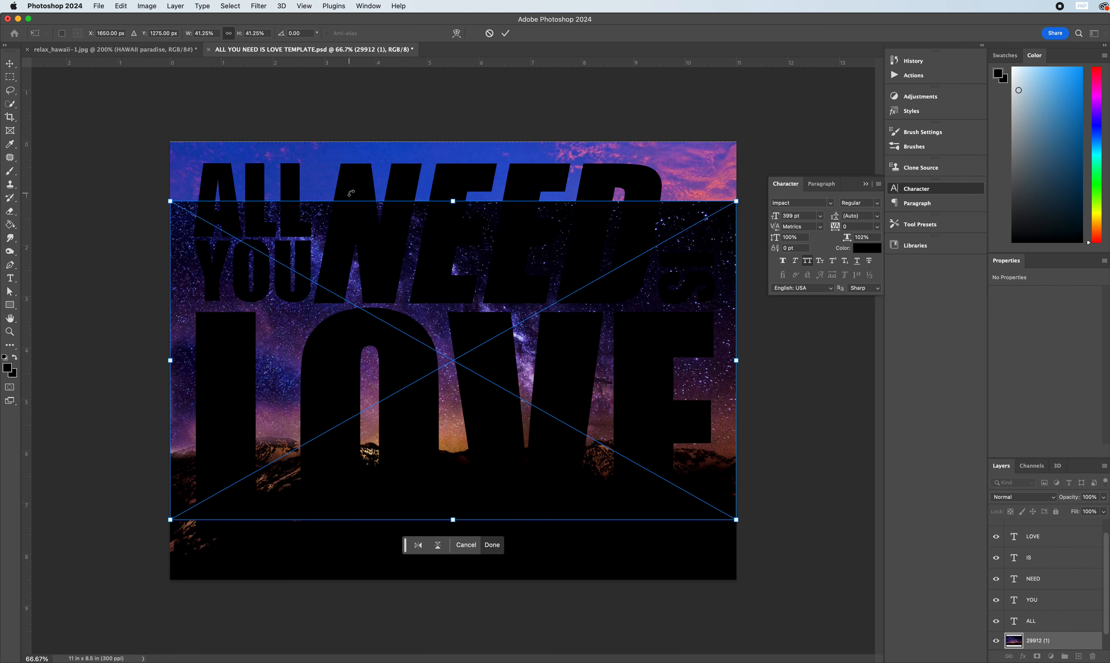
Scale the starry photo to about 15.2 by 8.5 inches so it covers the whole canvas
{"action": "left_click_drag", "start_coordinate": [453, 196], "coordinate": [453, 159]}
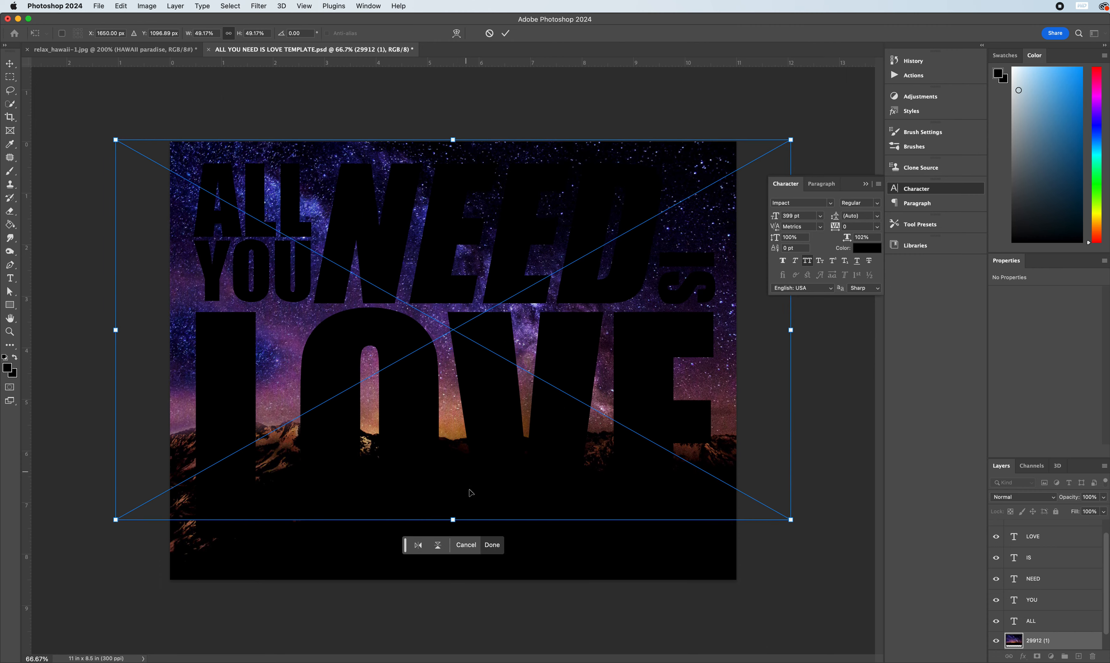
{"action": "left_click_drag", "start_coordinate": [453, 517], "coordinate": [454, 574]}
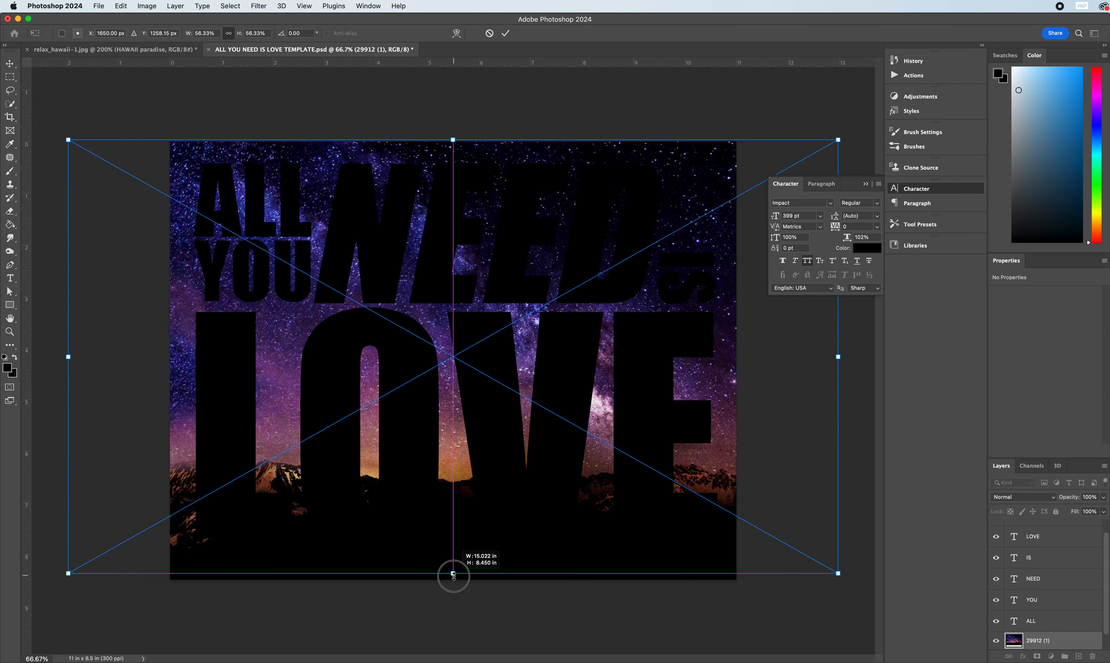
{"action": "left_click_drag", "start_coordinate": [453, 573], "coordinate": [453, 579]}
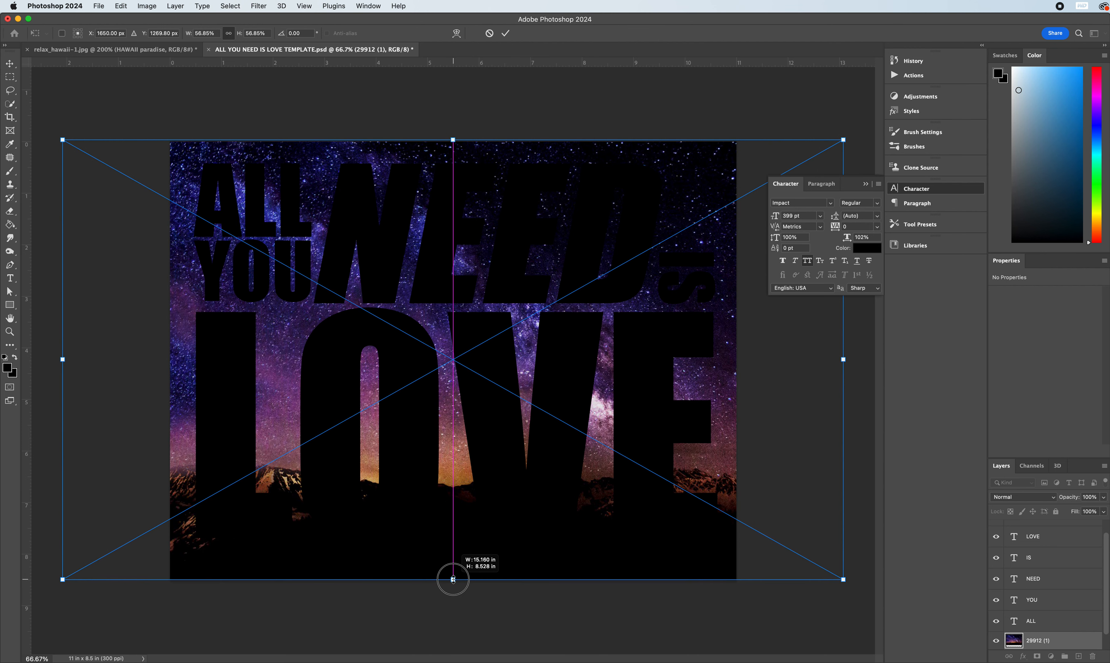
{"action": "left_click_drag", "start_coordinate": [452, 577], "coordinate": [453, 581]}
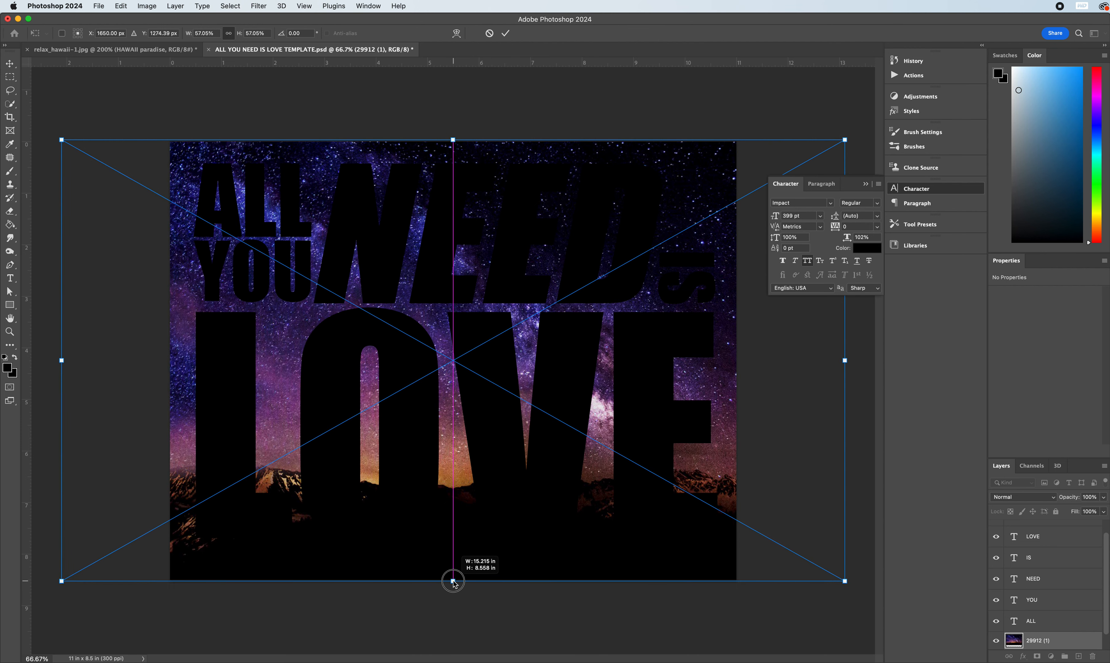
{"action": "left_click_drag", "start_coordinate": [454, 578], "coordinate": [453, 579]}
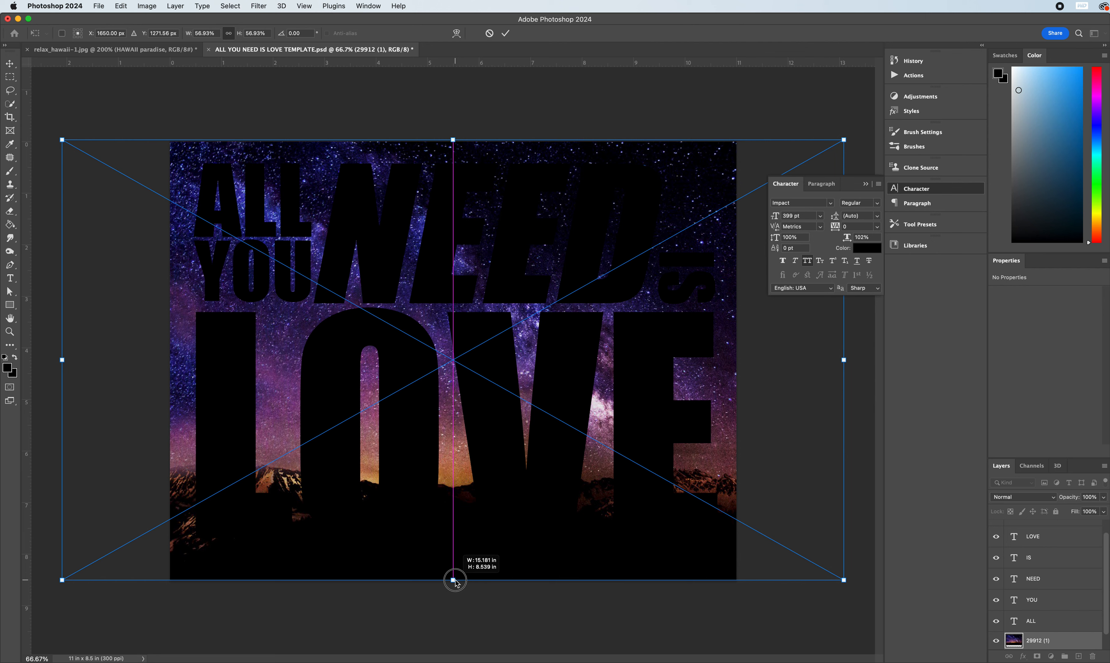
{"action": "left_click_drag", "start_coordinate": [455, 579], "coordinate": [455, 581]}
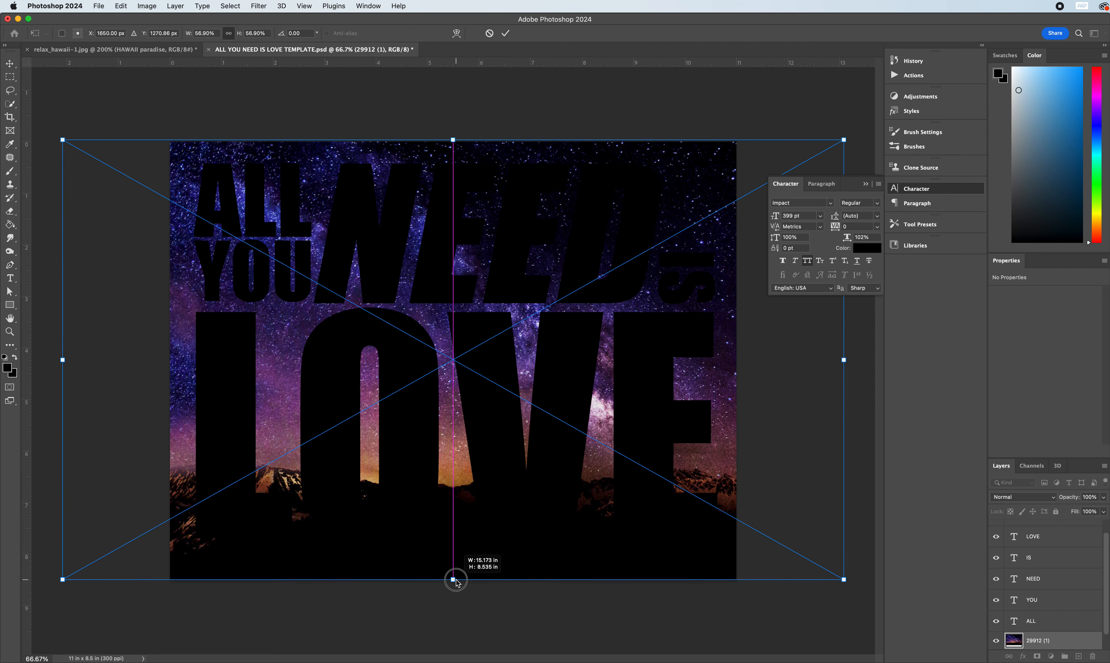
{"action": "left_click_drag", "start_coordinate": [456, 579], "coordinate": [455, 578]}
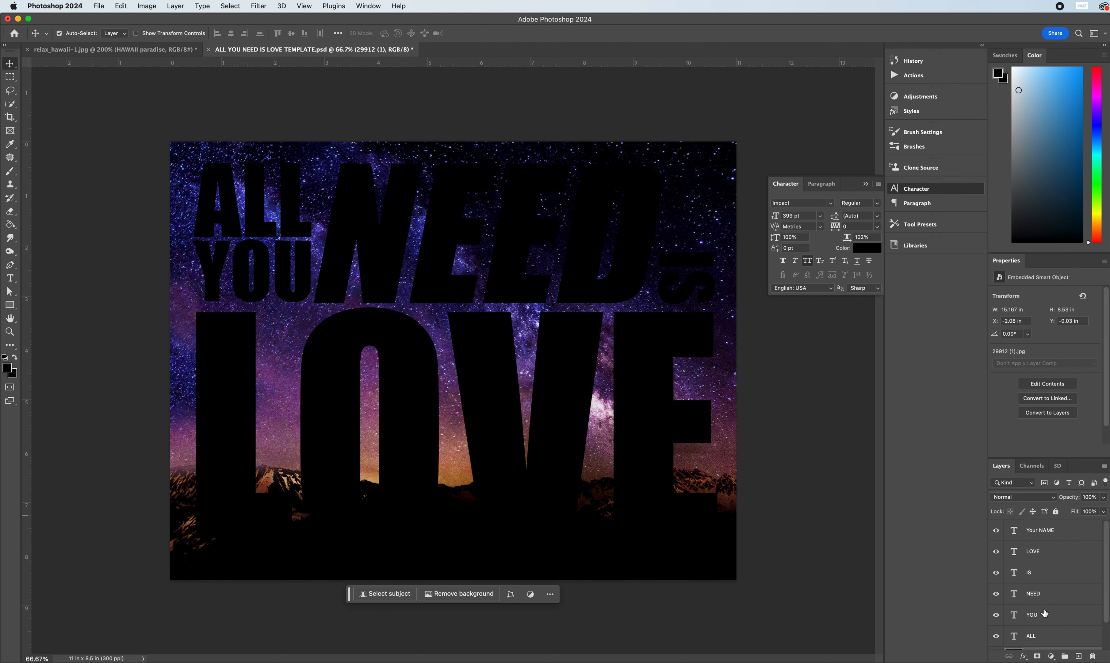
Move the starry photo to the top of the layer stack and clip it to the LOVE layer
{"action": "left_click", "coordinate": [997, 529]}
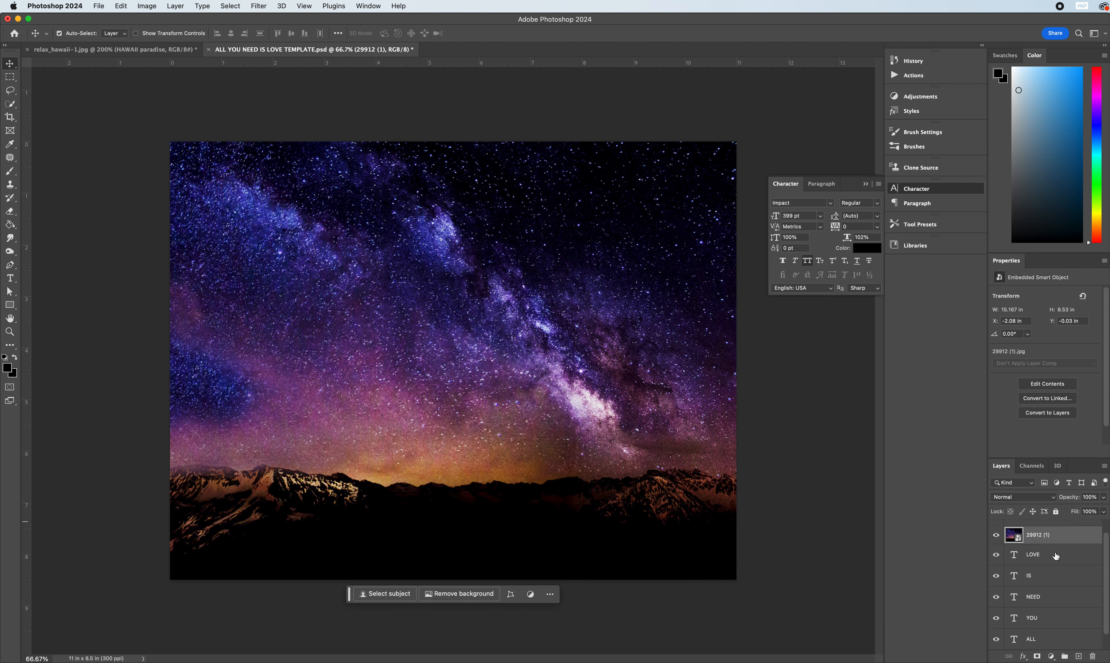
{"action": "mouse_move", "coordinate": [798, 533]}
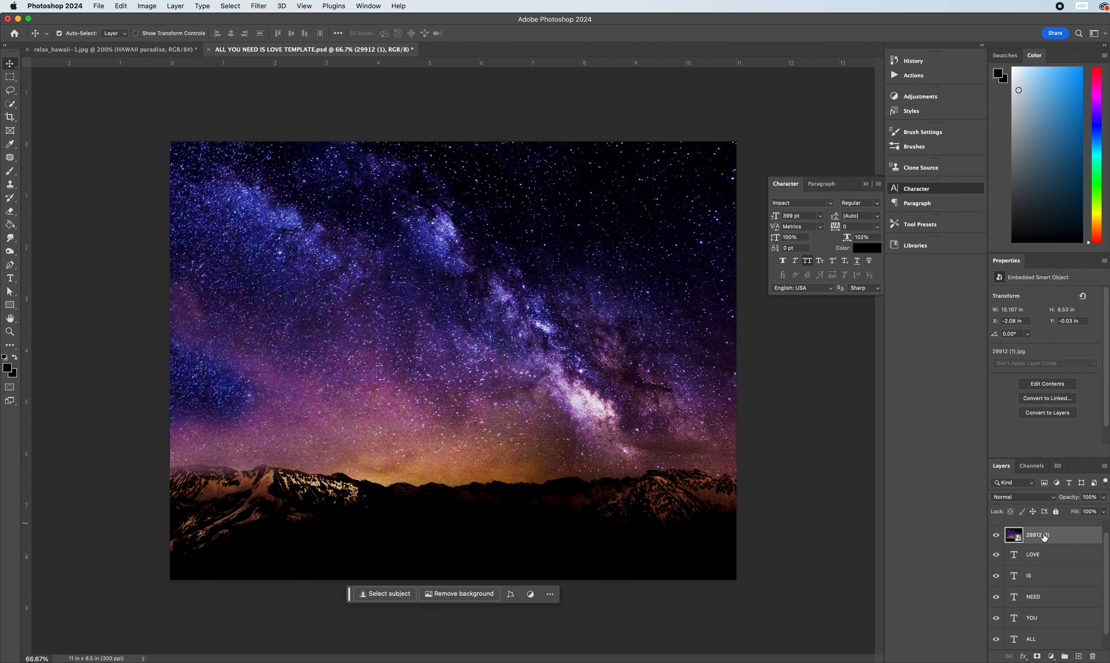
{"action": "mouse_move", "coordinate": [1049, 537]}
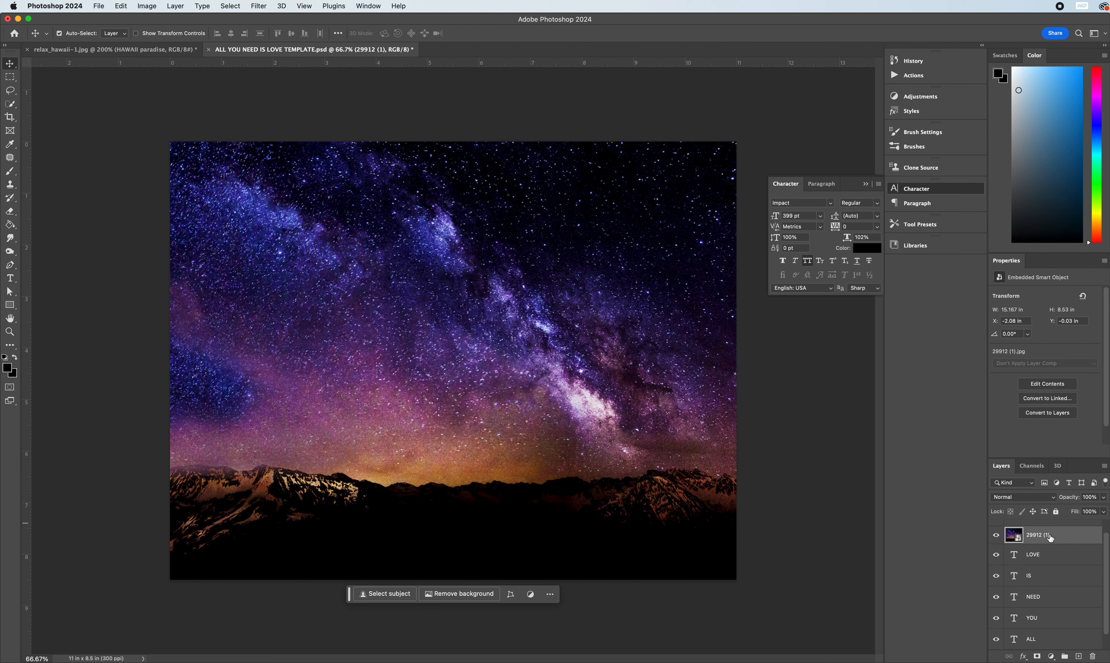
{"action": "right_click", "coordinate": [1051, 534]}
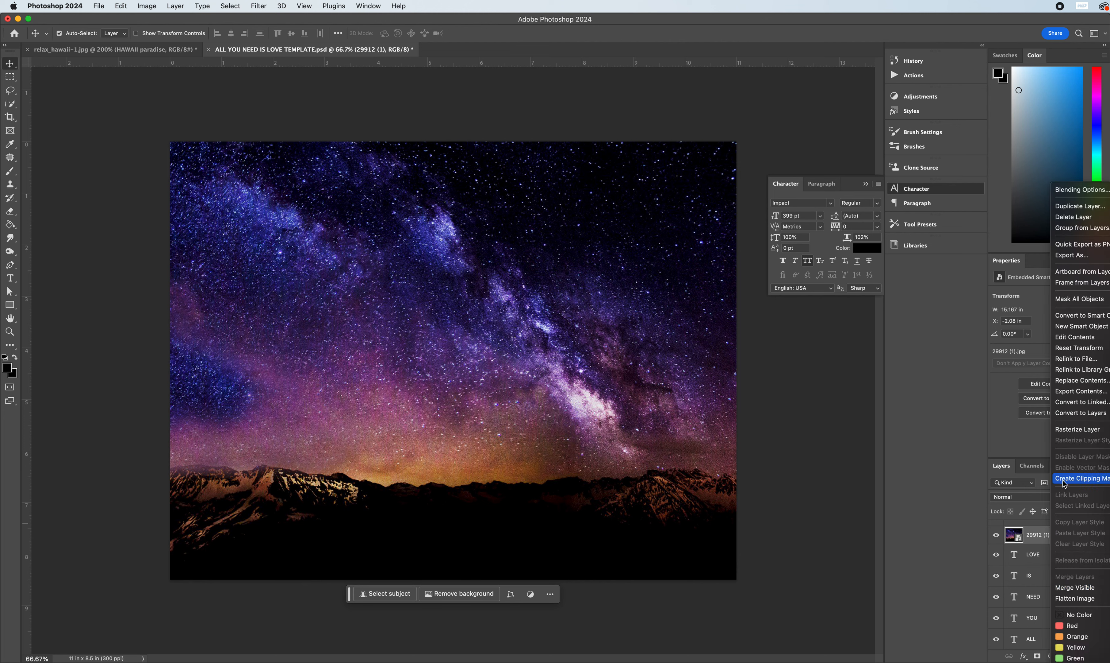
{"action": "left_click", "coordinate": [1081, 477]}
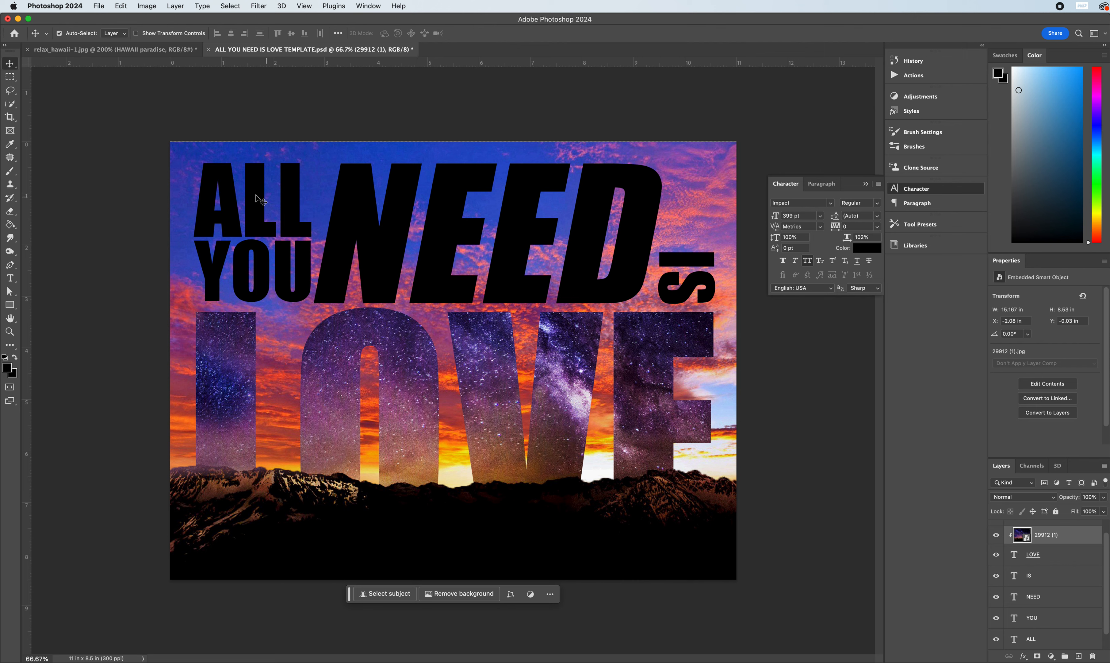
{"action": "mouse_move", "coordinate": [713, 293]}
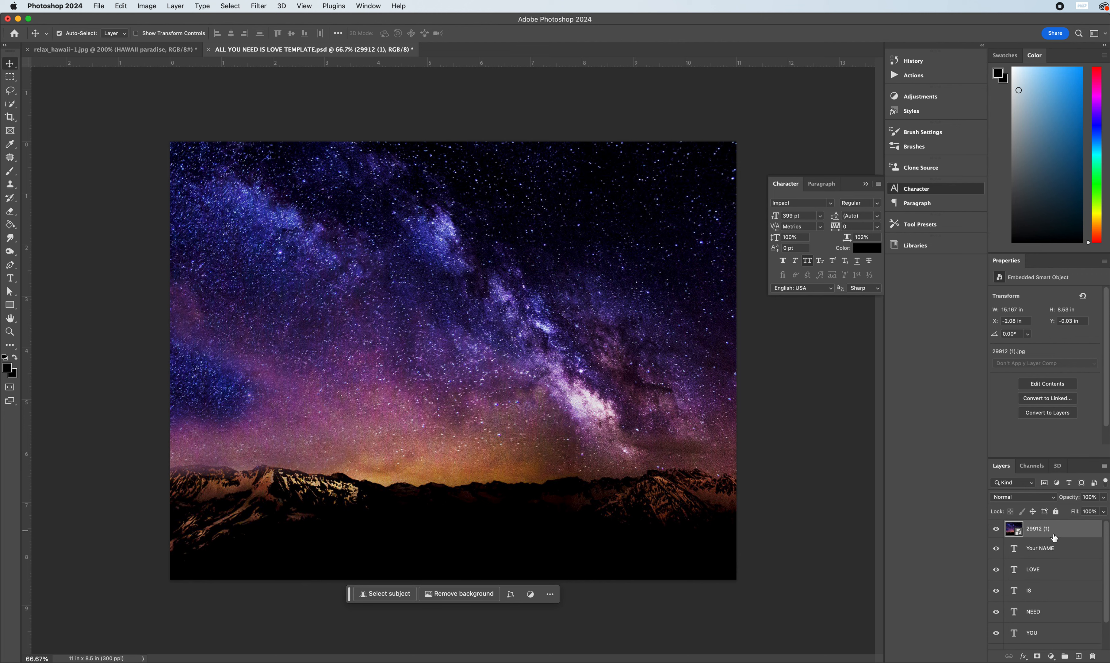
{"action": "mouse_move", "coordinate": [1079, 556]}
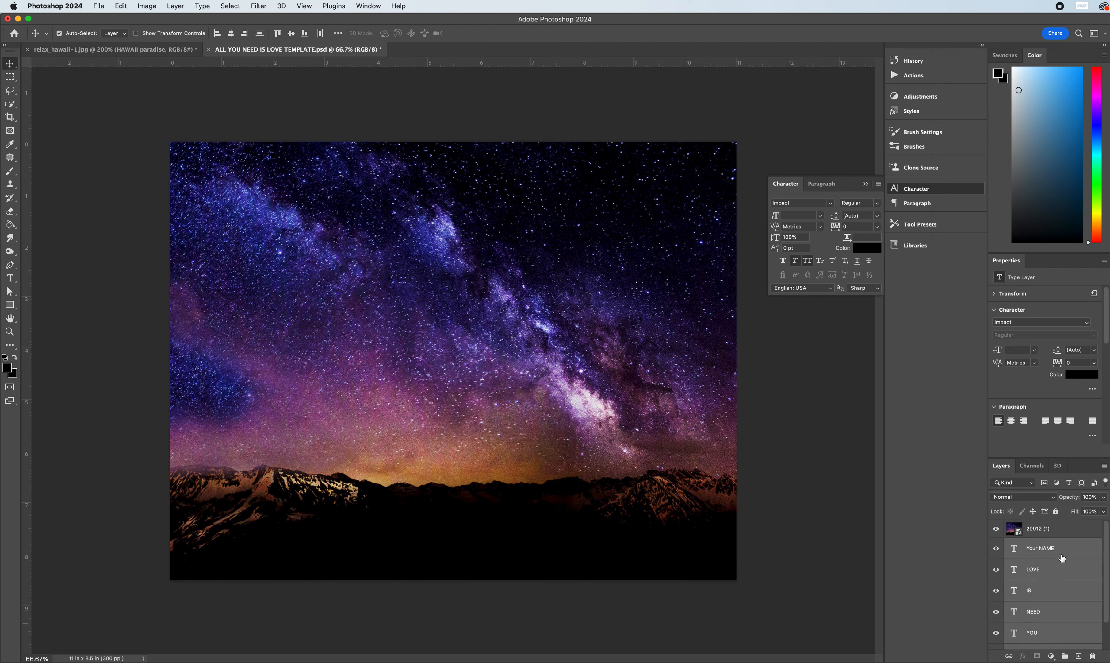
Rename the new group of the five word layers to Text
{"action": "scroll", "scroll_direction": "down", "scroll_amount": 3}
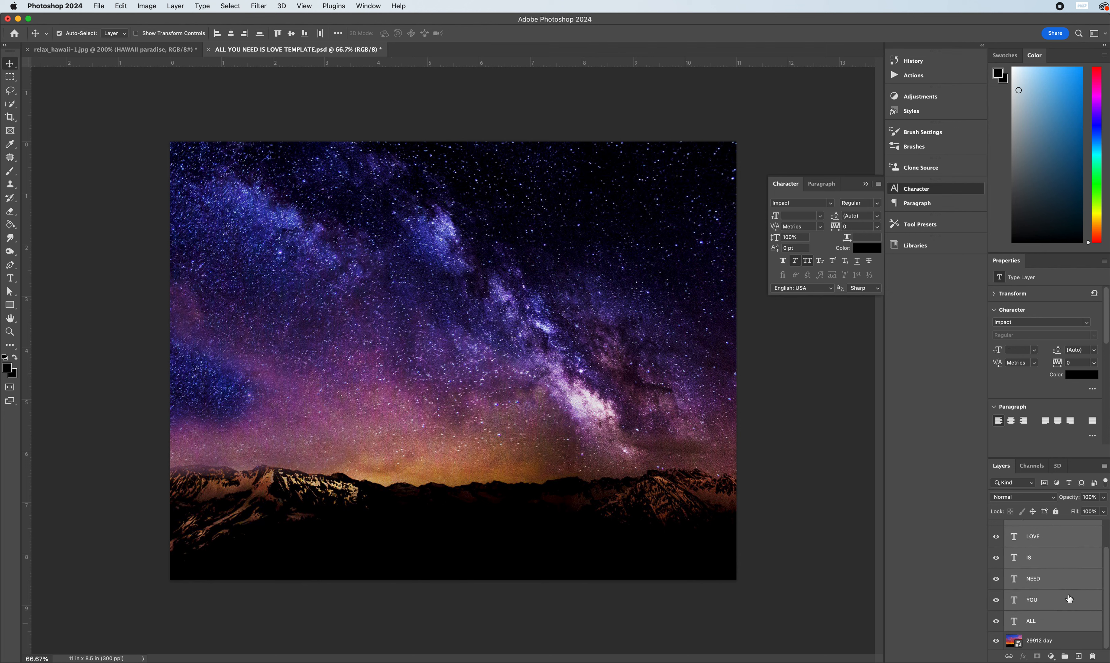
{"action": "mouse_move", "coordinate": [1061, 626]}
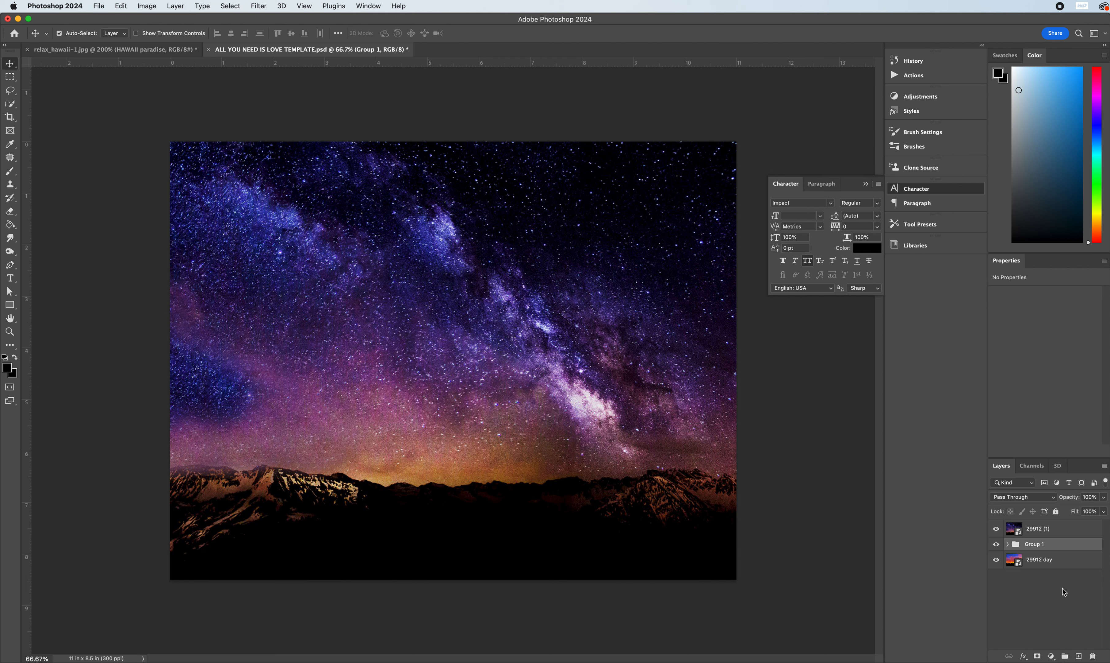
{"action": "double_click", "coordinate": [1034, 543]}
{"action": "type", "text": "Text"}
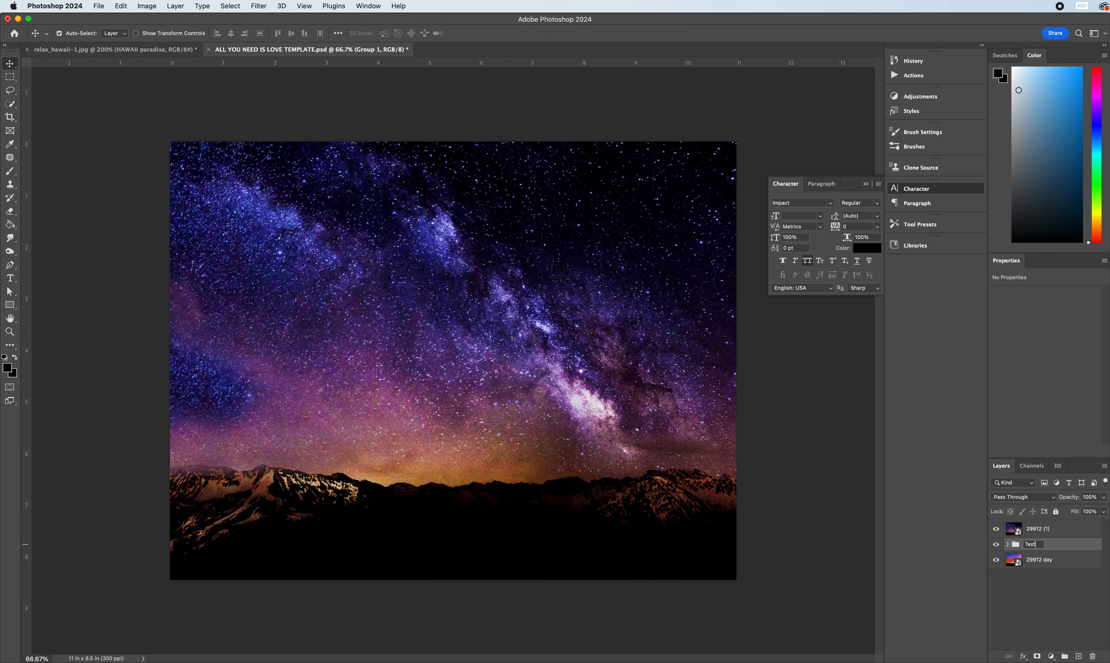
{"action": "left_click", "coordinate": [1038, 528]}
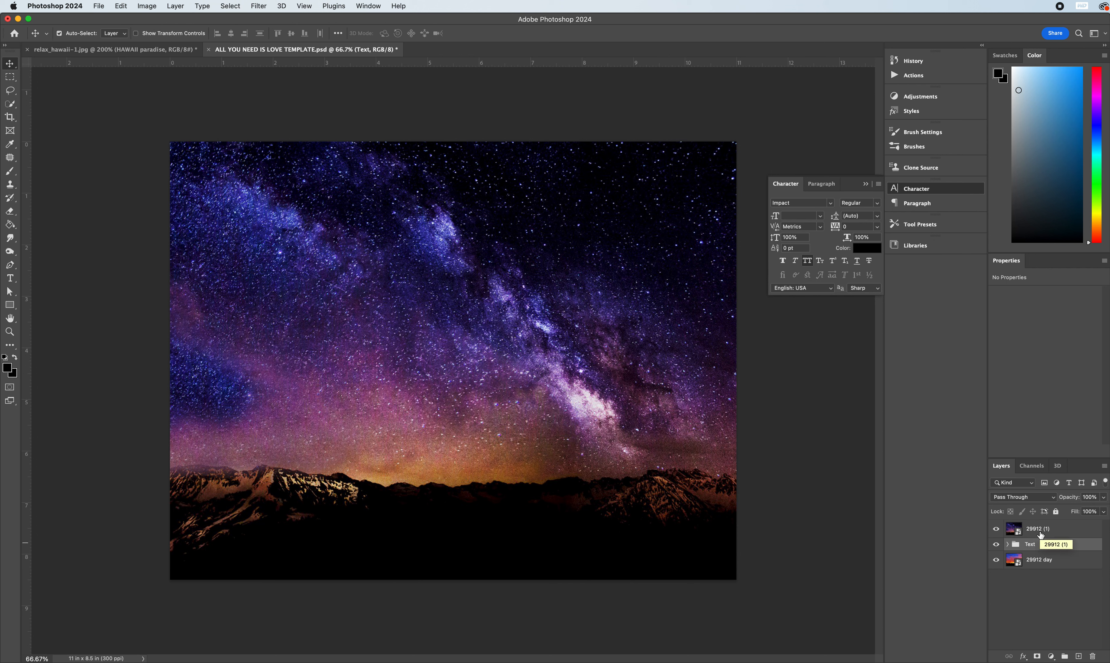
{"action": "right_click", "coordinate": [1038, 528]}
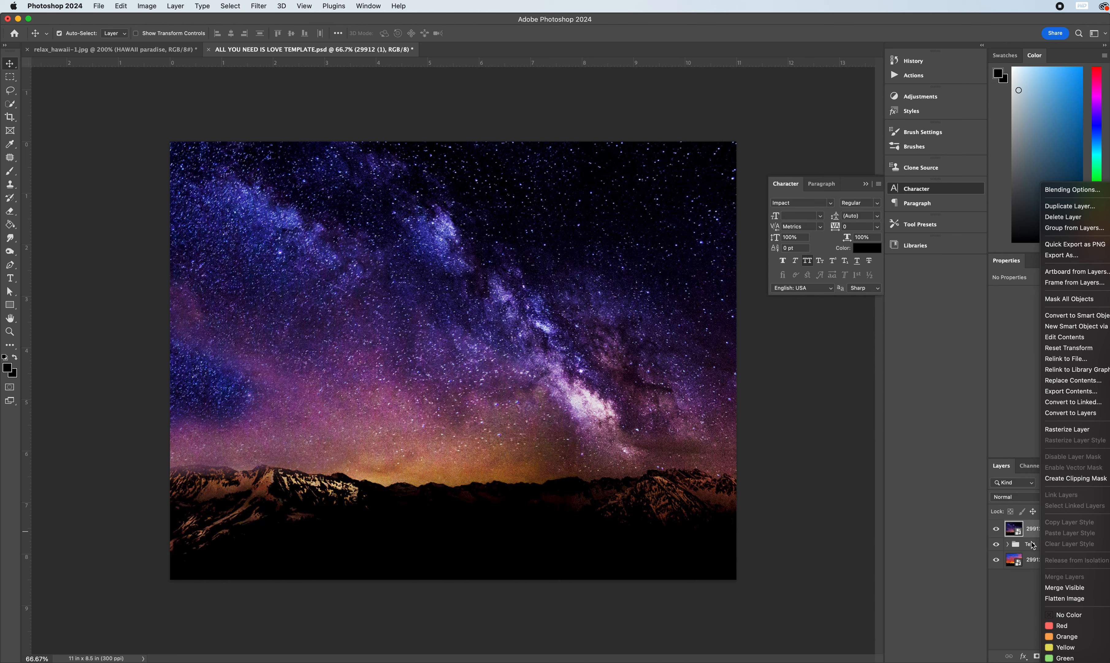
{"action": "mouse_move", "coordinate": [1074, 228]}
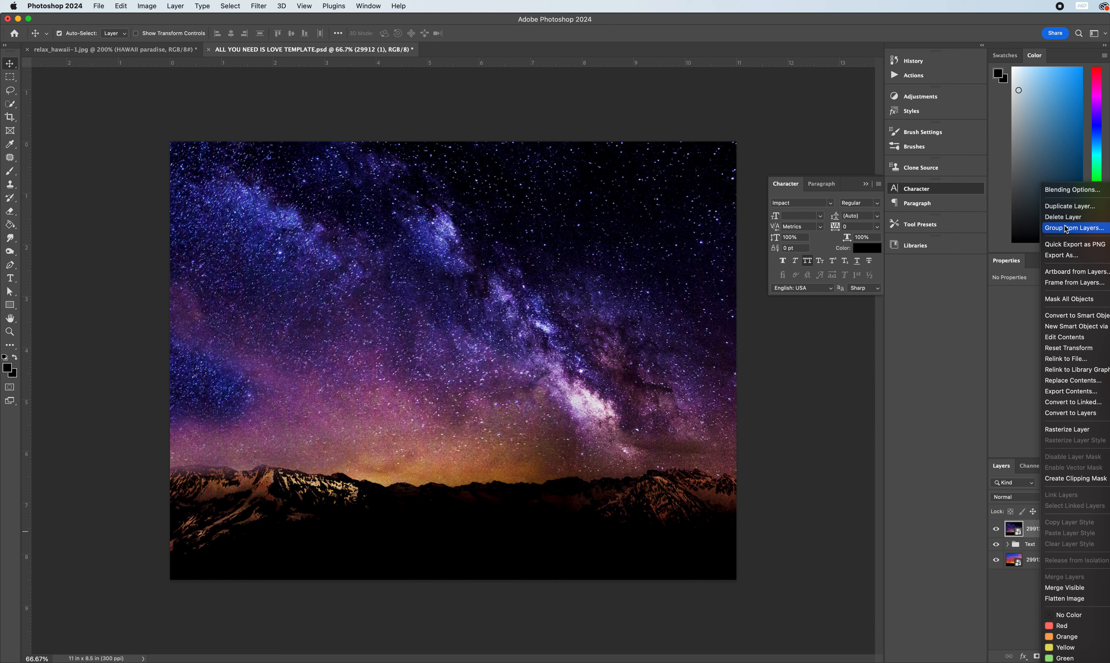
{"action": "mouse_move", "coordinate": [1075, 478]}
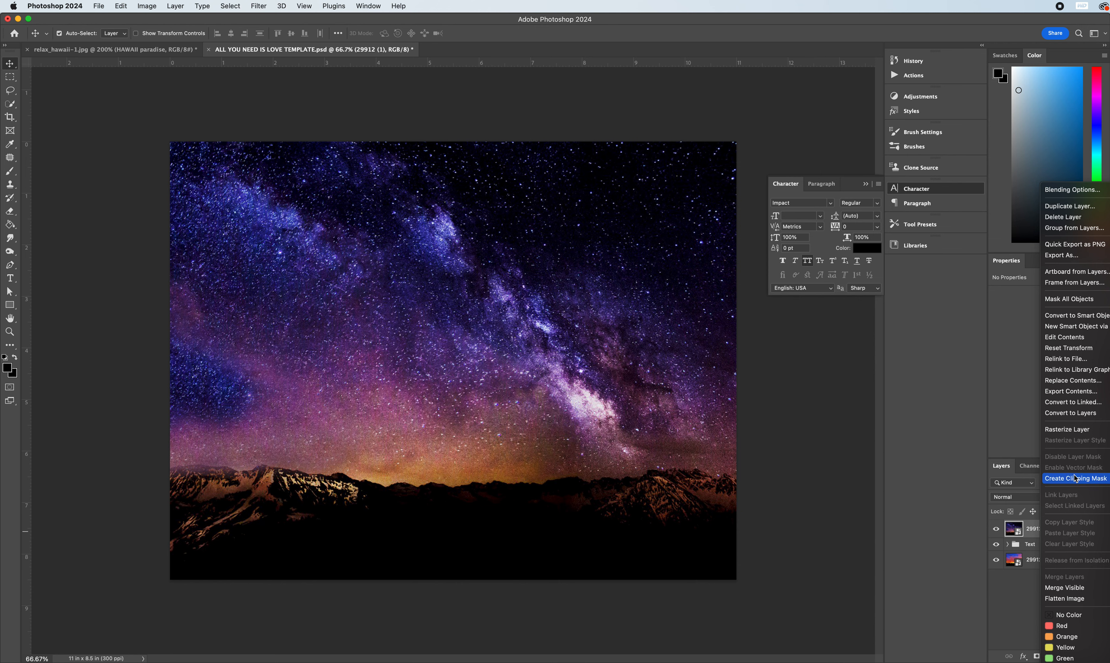
Create a clipping mask so the starry photo fills every word of the Text group
{"action": "left_click", "coordinate": [1075, 478]}
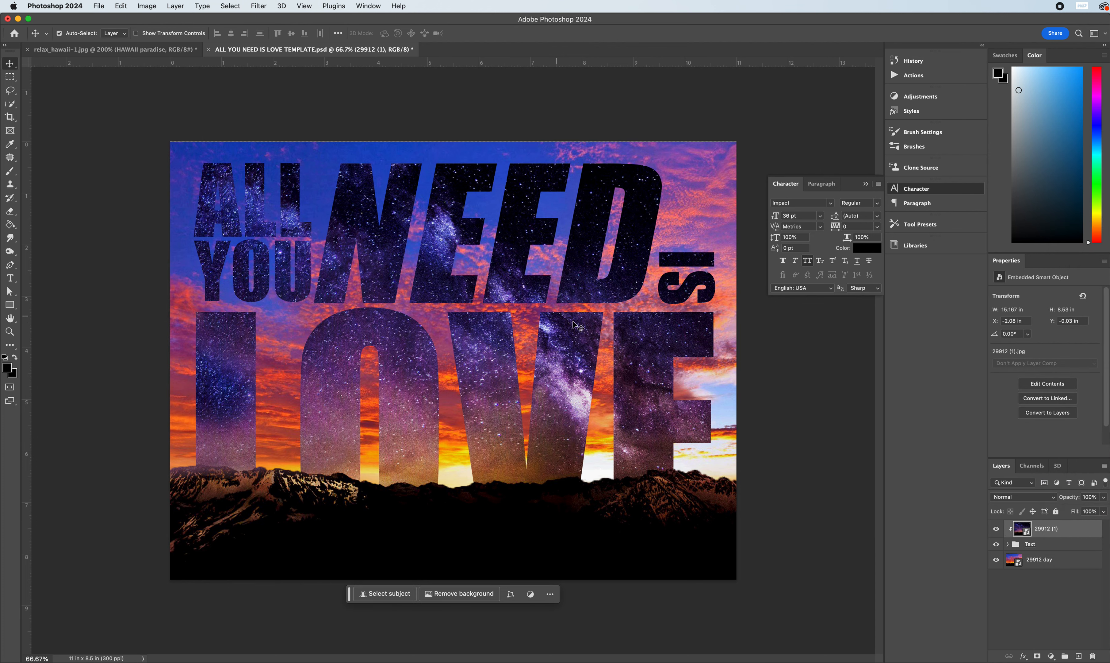
{"action": "mouse_move", "coordinate": [431, 486]}
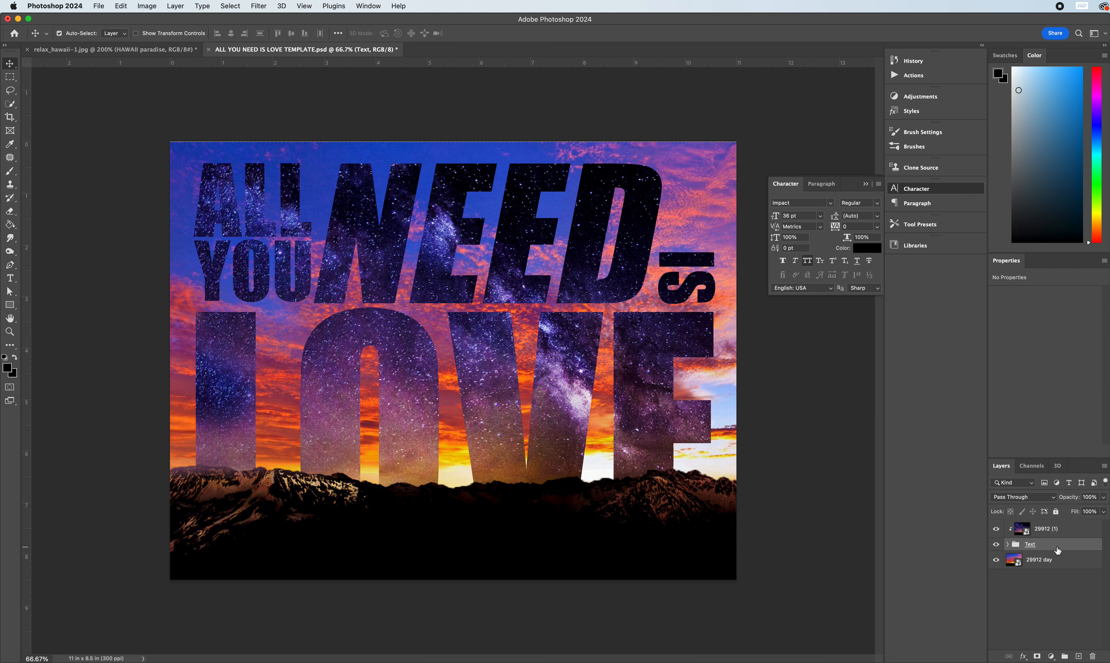
{"action": "mouse_move", "coordinate": [884, 526]}
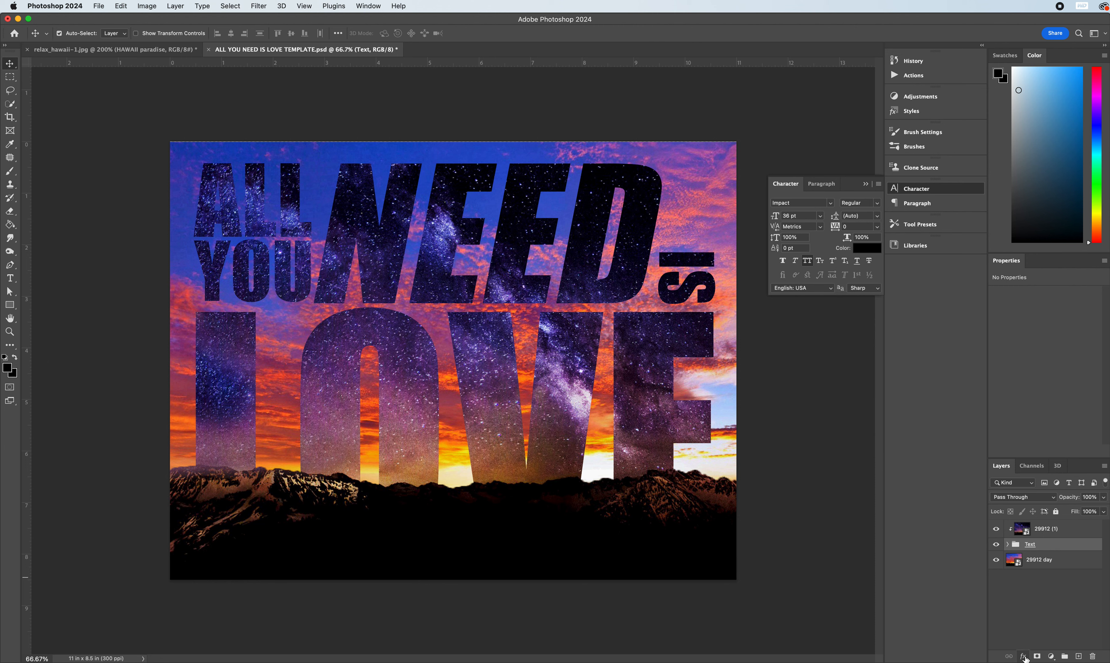
Add a Stroke layer effect to the Text group and set its colour to white
{"action": "left_click", "coordinate": [1025, 655]}
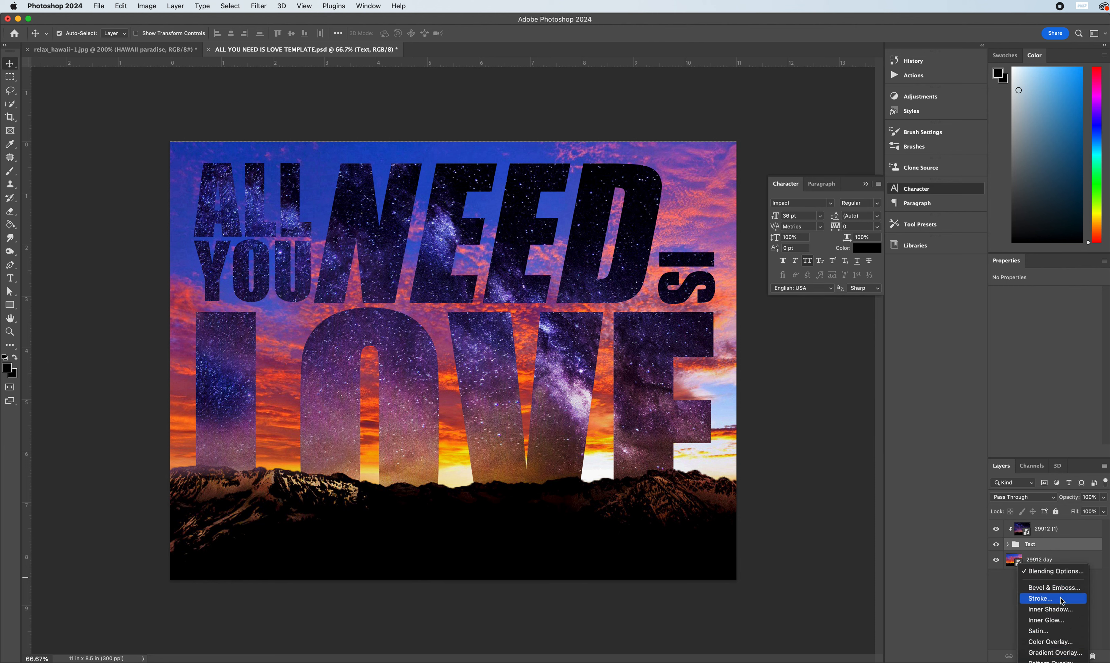
{"action": "left_click", "coordinate": [1040, 598]}
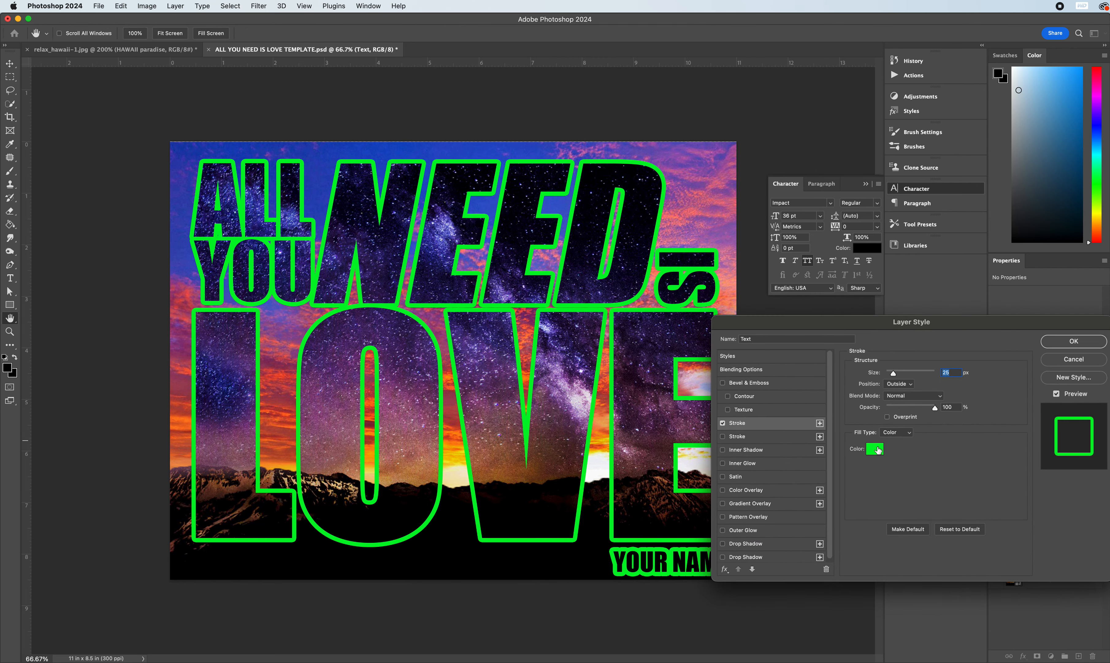
{"action": "left_click", "coordinate": [875, 448]}
{"action": "type", "text": "ffffff"}
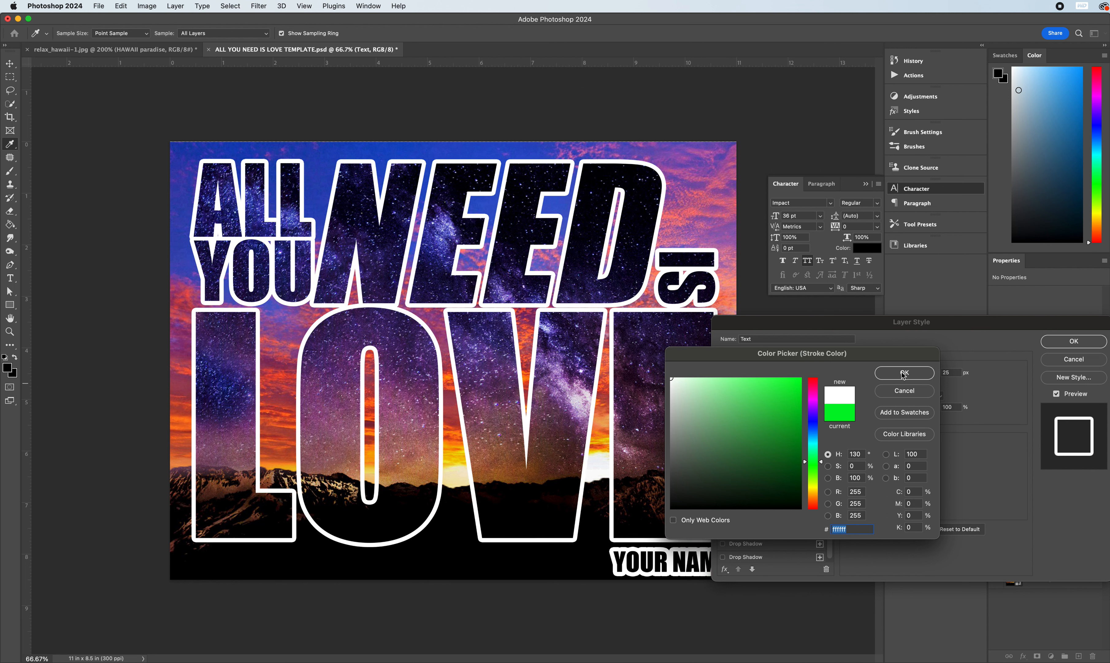
{"action": "left_click", "coordinate": [904, 373]}
{"action": "type", "text": "1"}
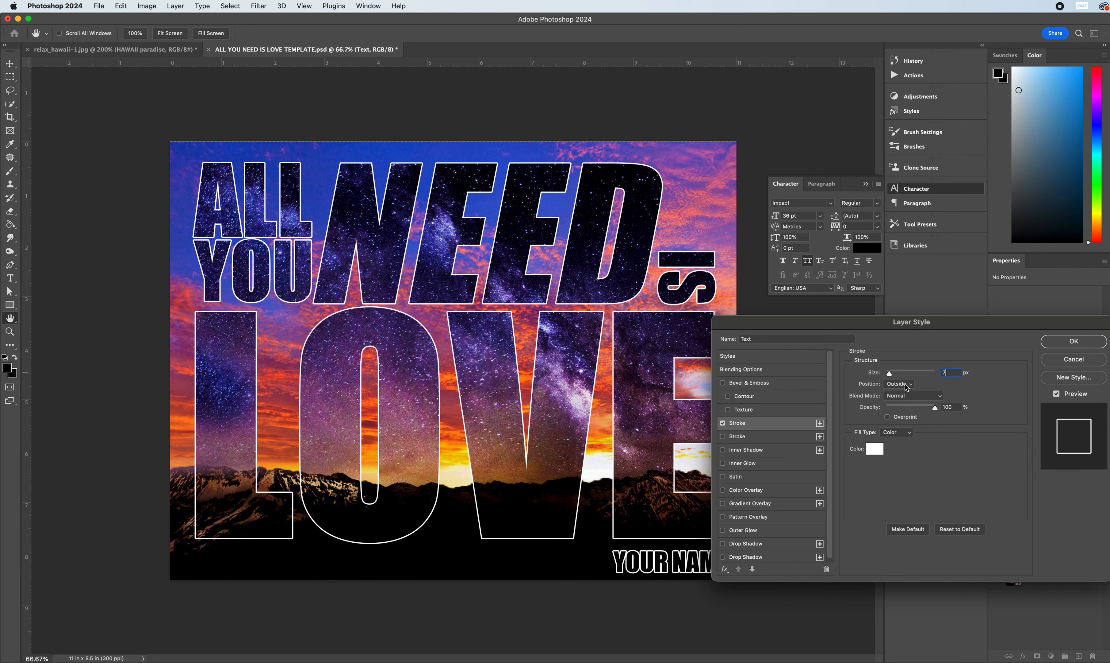
{"action": "mouse_move", "coordinate": [907, 387]}
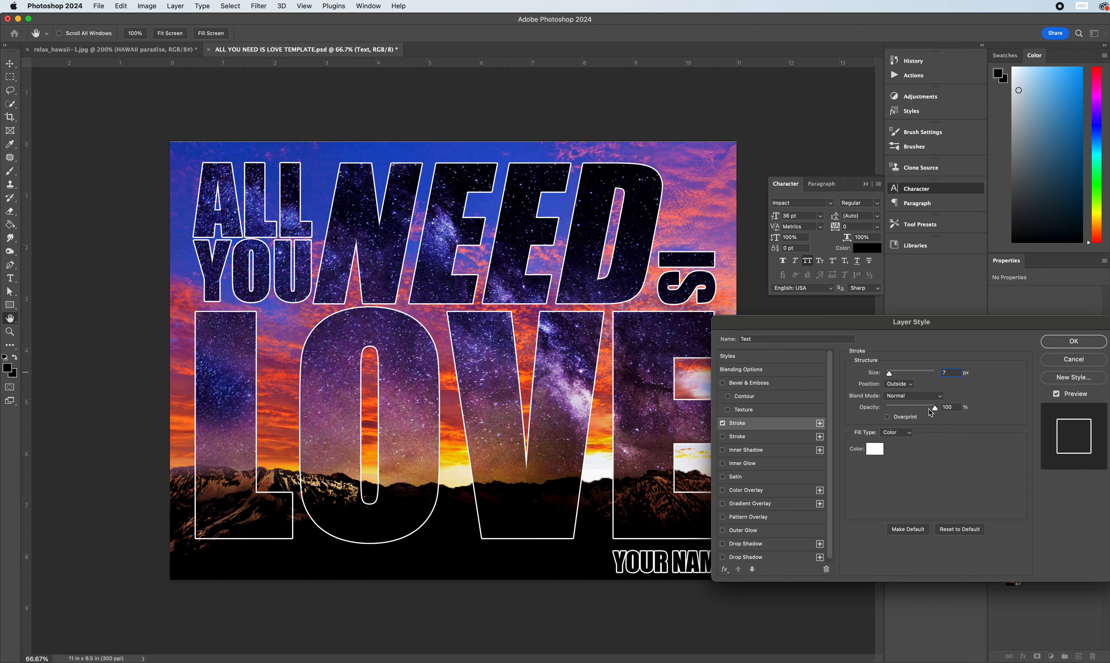
{"action": "mouse_move", "coordinate": [849, 330]}
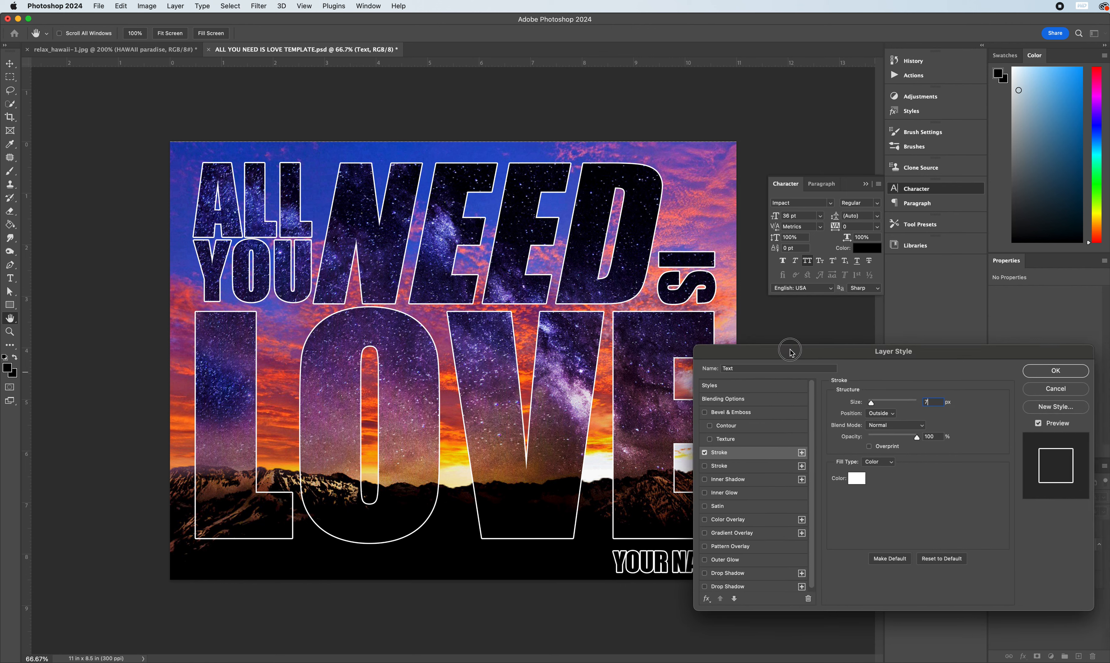
Enable a Drop Shadow for the lettering and raise its opacity to 80 percent
{"action": "left_click", "coordinate": [727, 572]}
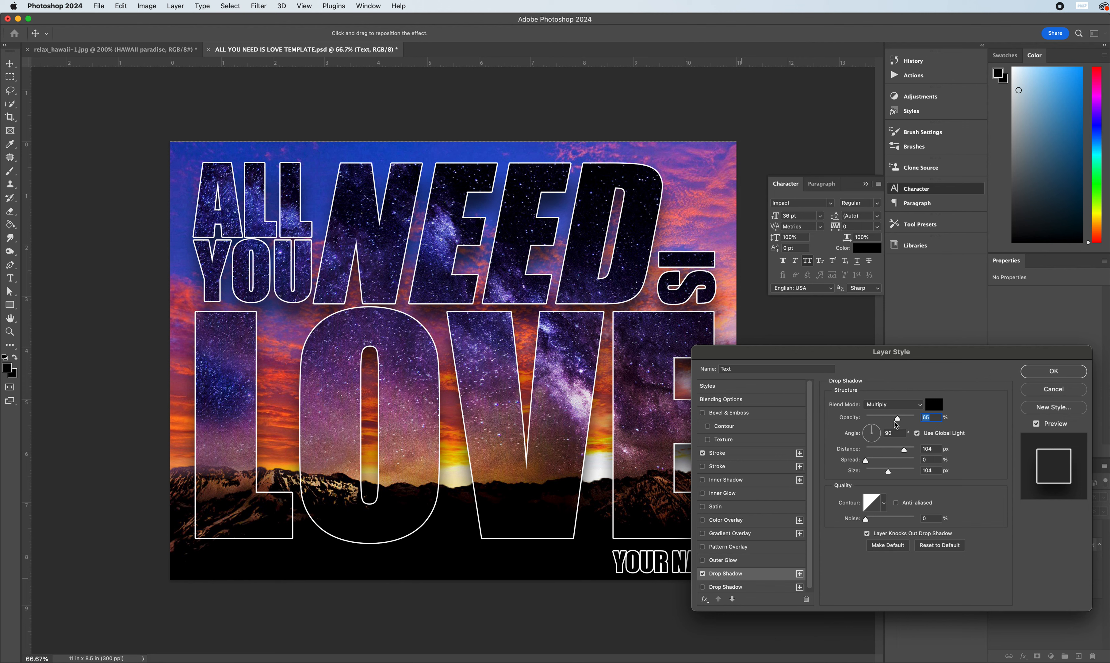
{"action": "left_click_drag", "start_coordinate": [891, 417], "coordinate": [900, 417]}
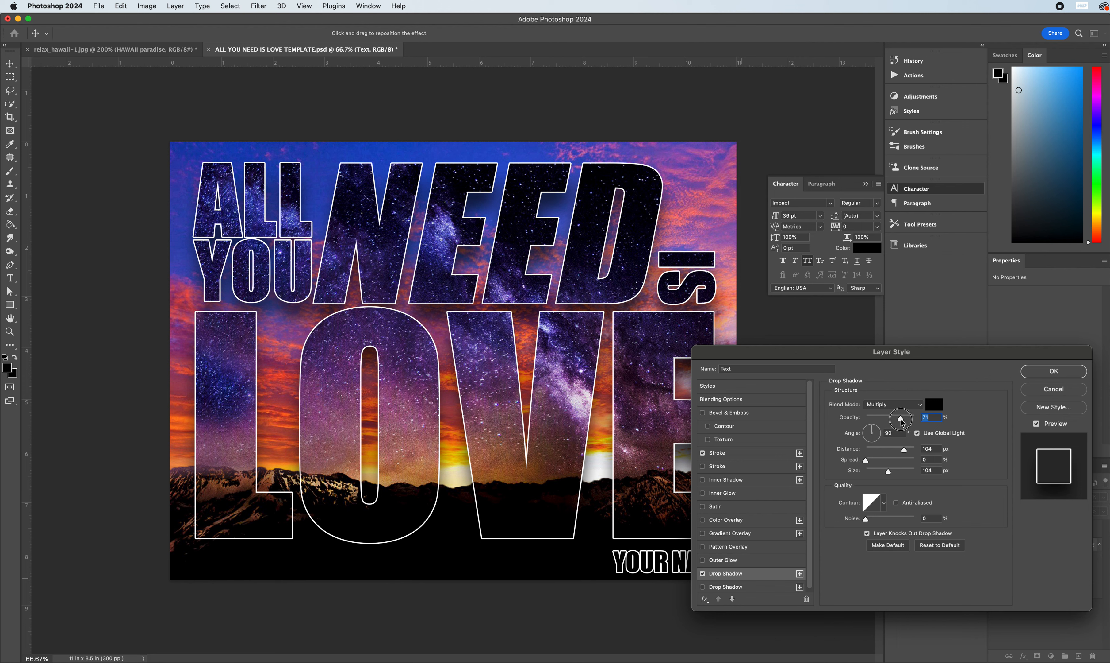
{"action": "left_click_drag", "start_coordinate": [896, 417], "coordinate": [907, 417]}
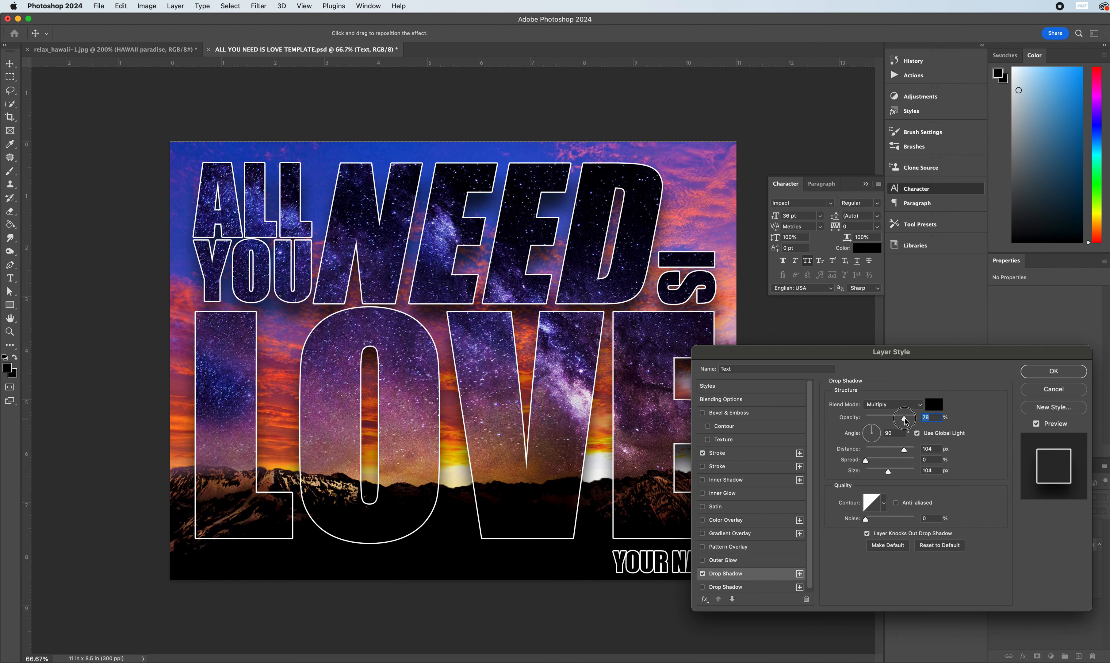
{"action": "left_click_drag", "start_coordinate": [903, 417], "coordinate": [906, 417]}
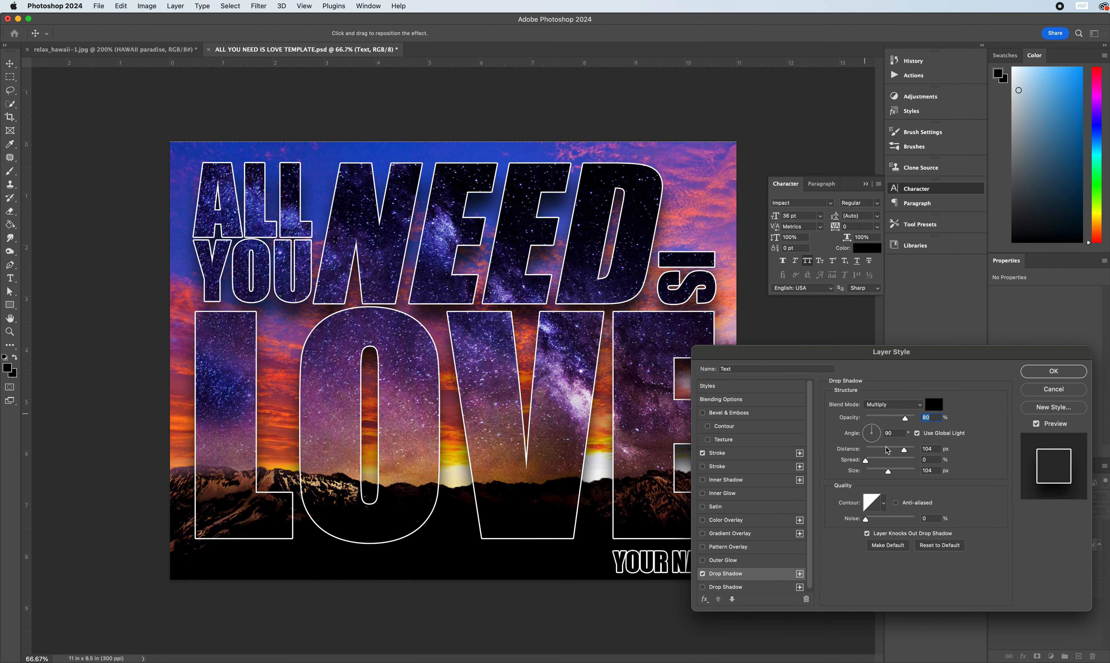
Set the shadow distance to 35 px and soften its size to 62 px
{"action": "left_click_drag", "start_coordinate": [914, 449], "coordinate": [885, 449]}
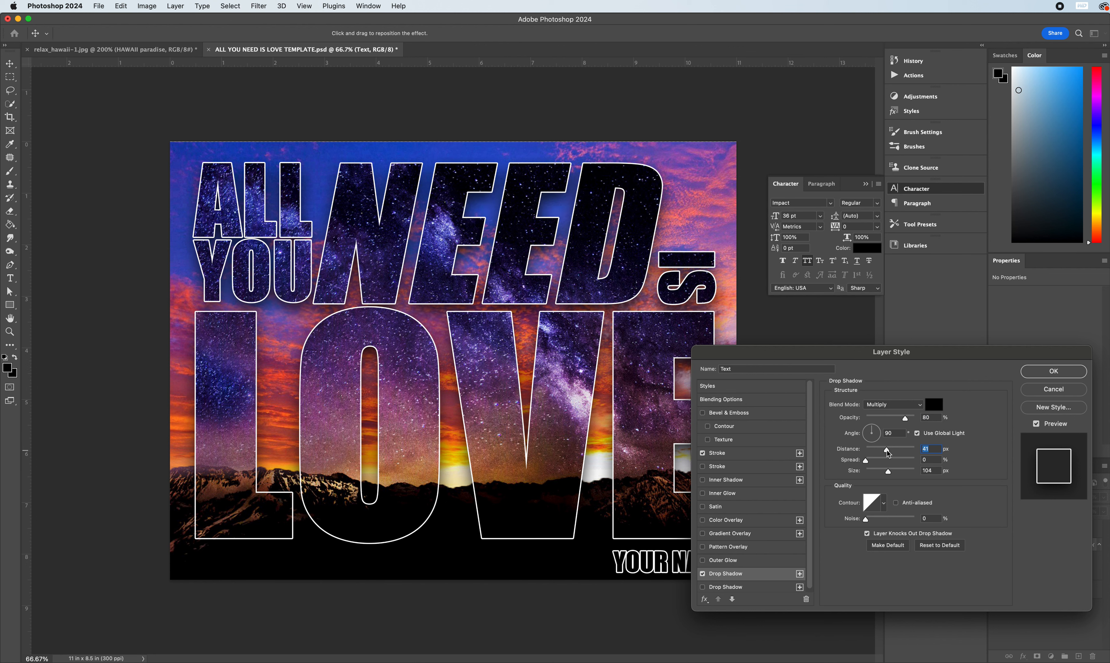
{"action": "left_click_drag", "start_coordinate": [887, 451], "coordinate": [884, 451]}
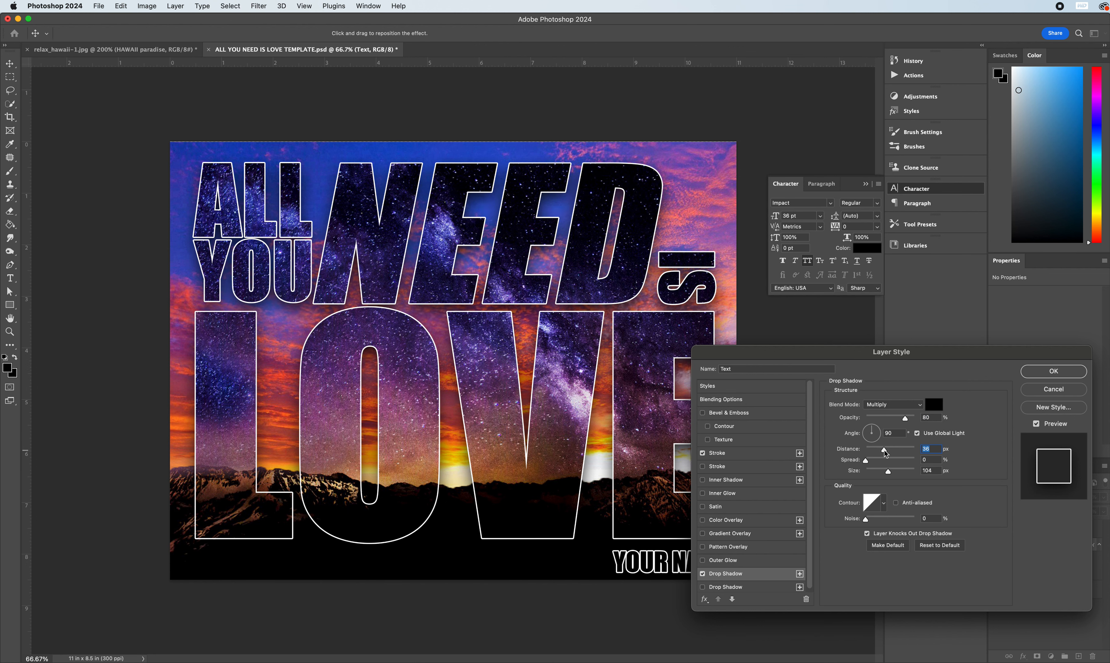
{"action": "left_click_drag", "start_coordinate": [885, 451], "coordinate": [883, 451]}
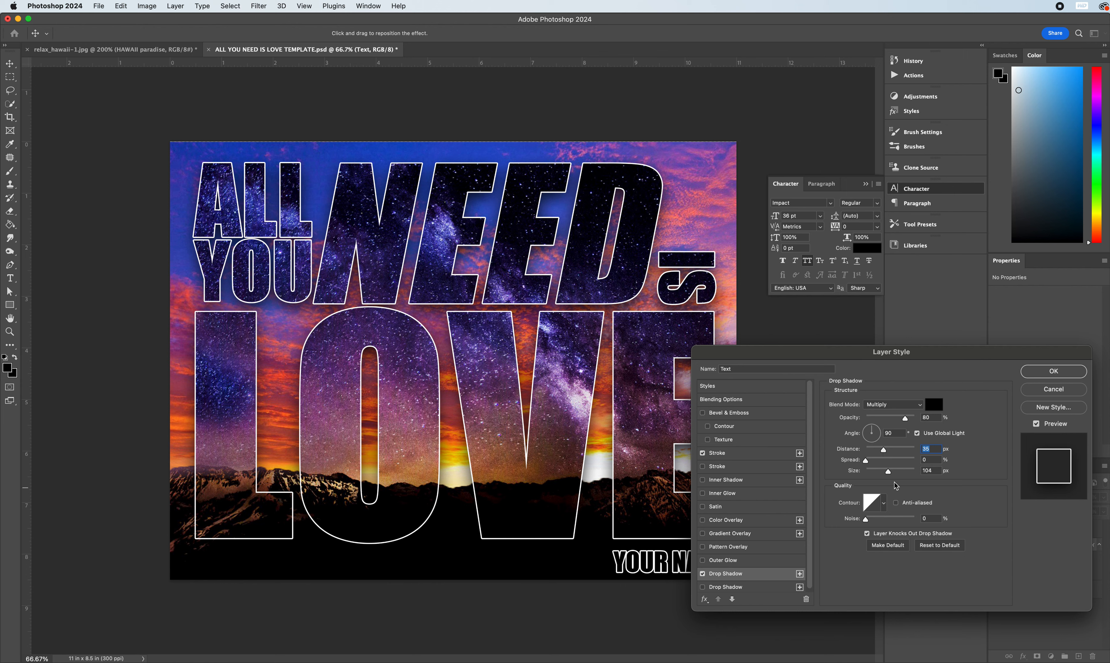
{"action": "left_click_drag", "start_coordinate": [894, 470], "coordinate": [845, 470]}
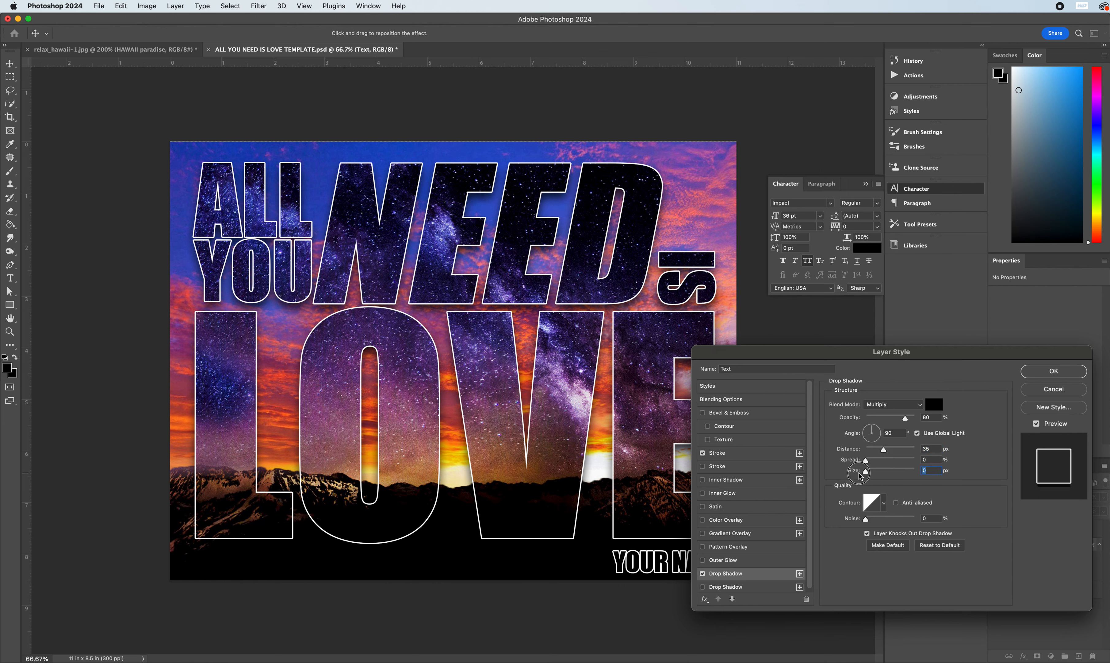
{"action": "left_click_drag", "start_coordinate": [863, 470], "coordinate": [864, 470]}
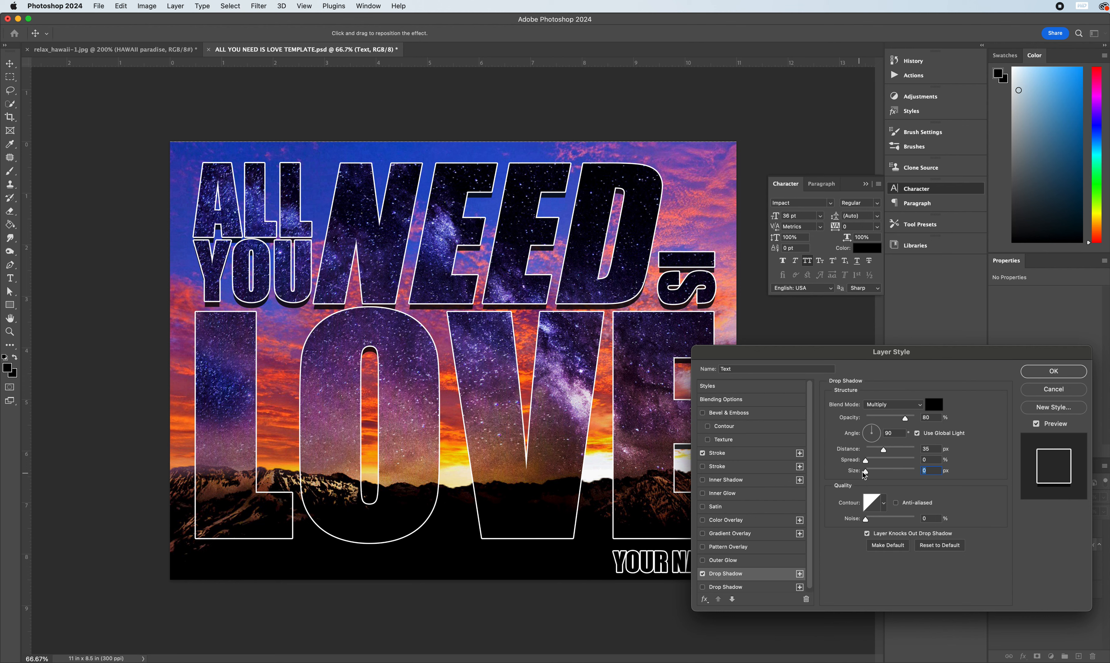
{"action": "left_click_drag", "start_coordinate": [864, 469], "coordinate": [881, 470]}
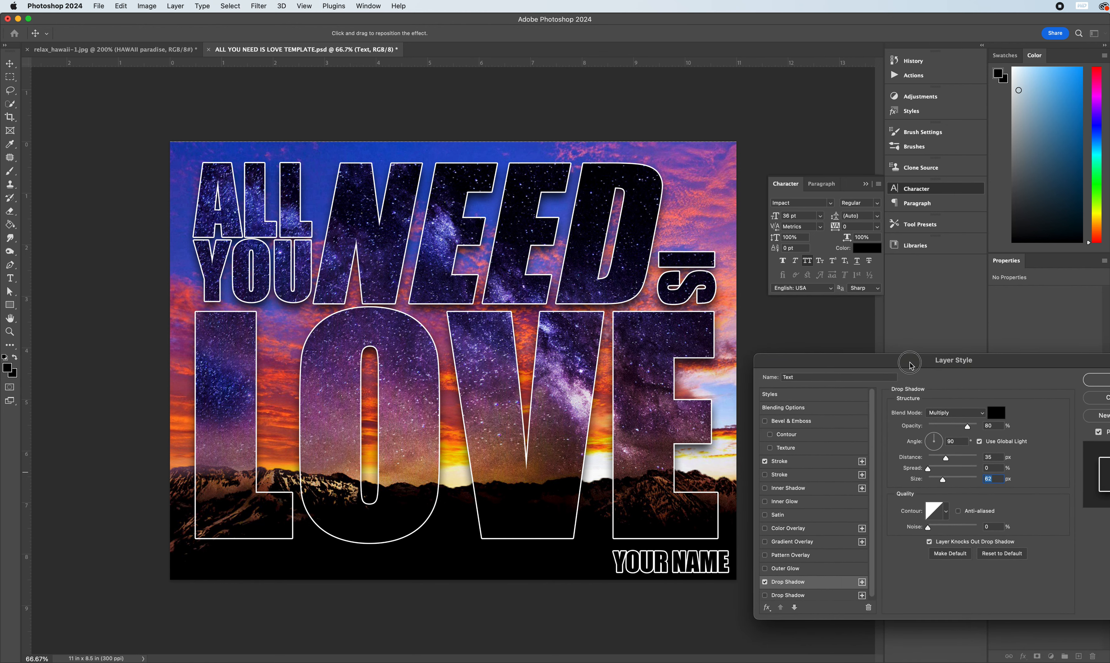
{"action": "left_click_drag", "start_coordinate": [912, 362], "coordinate": [934, 362]}
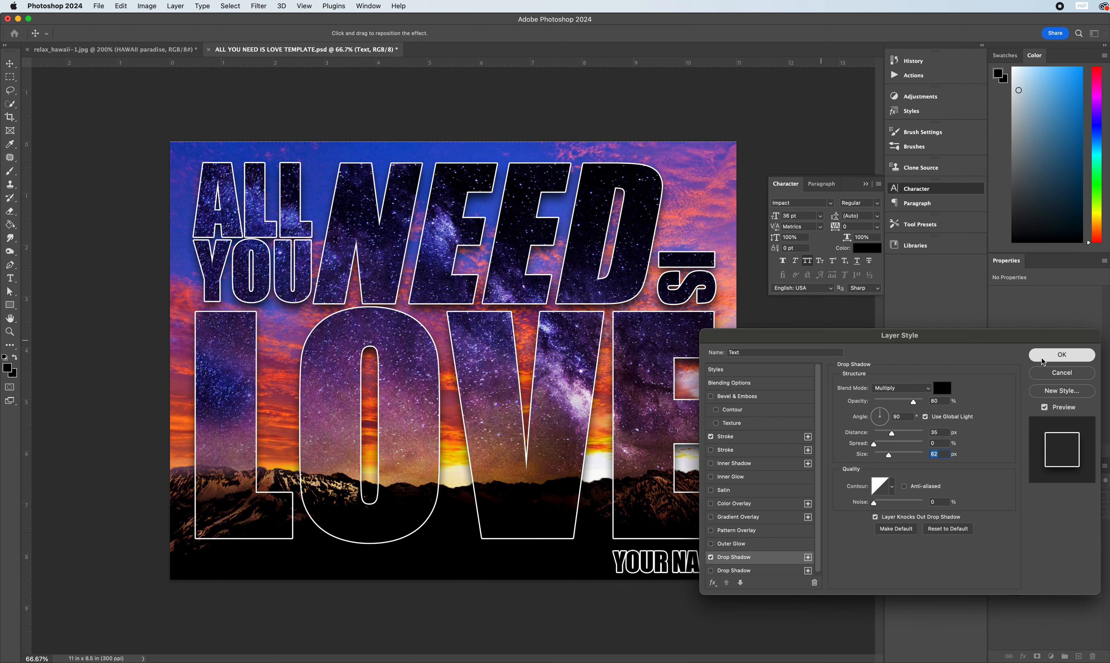
Confirm the Layer Style dialog to apply the stroke and drop shadow to the Text group
{"action": "left_click", "coordinate": [1060, 354]}
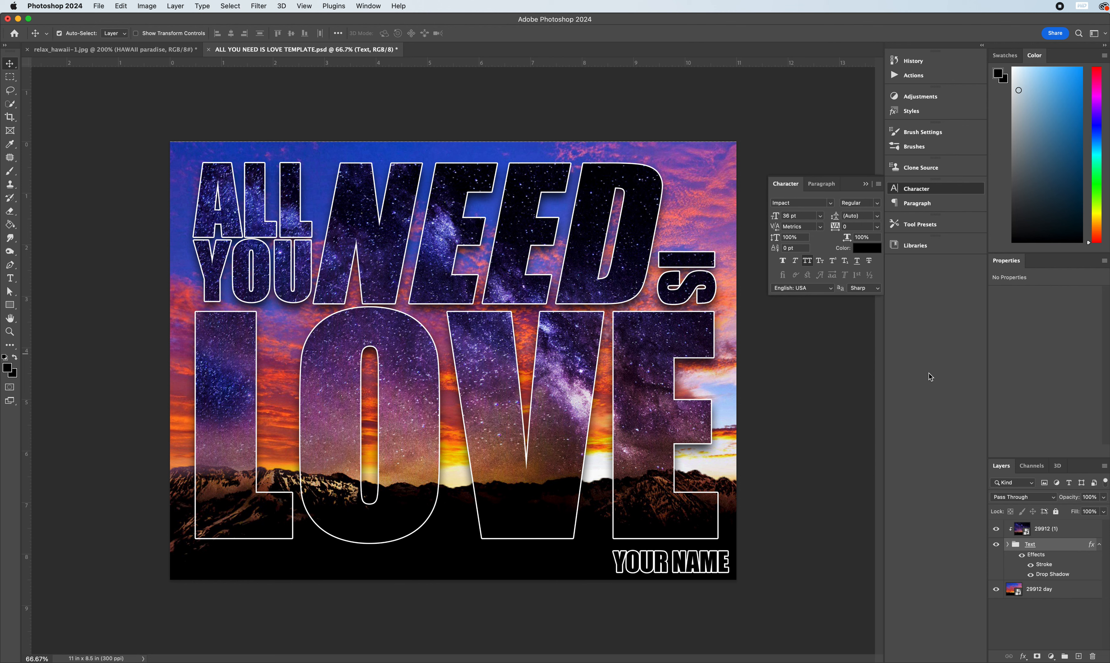
{"action": "mouse_move", "coordinate": [1075, 547]}
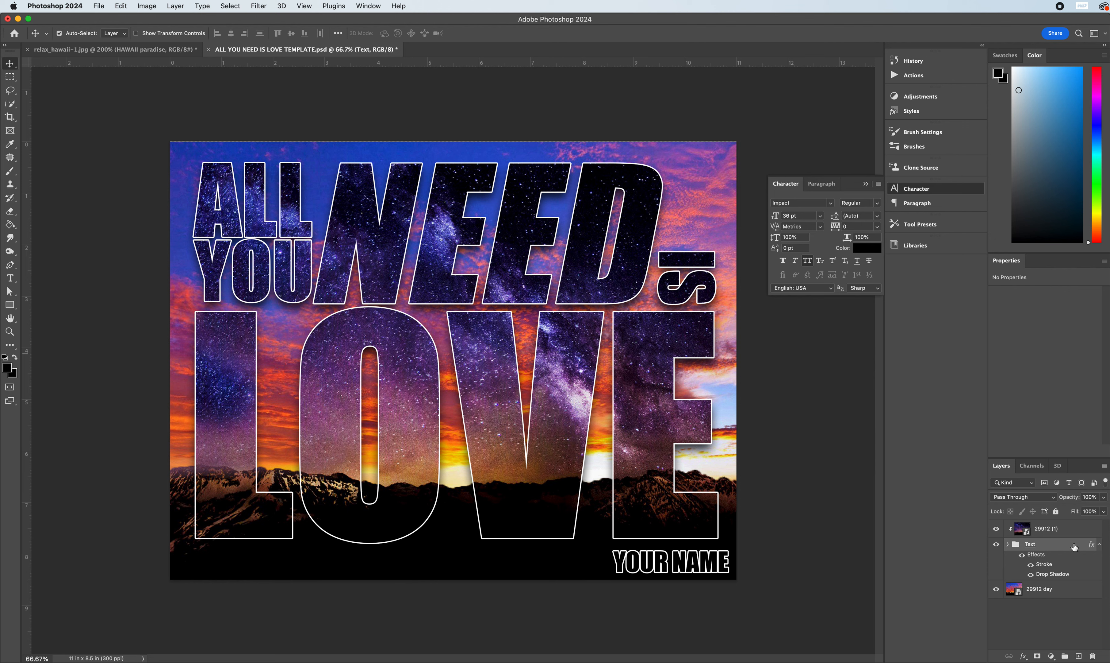